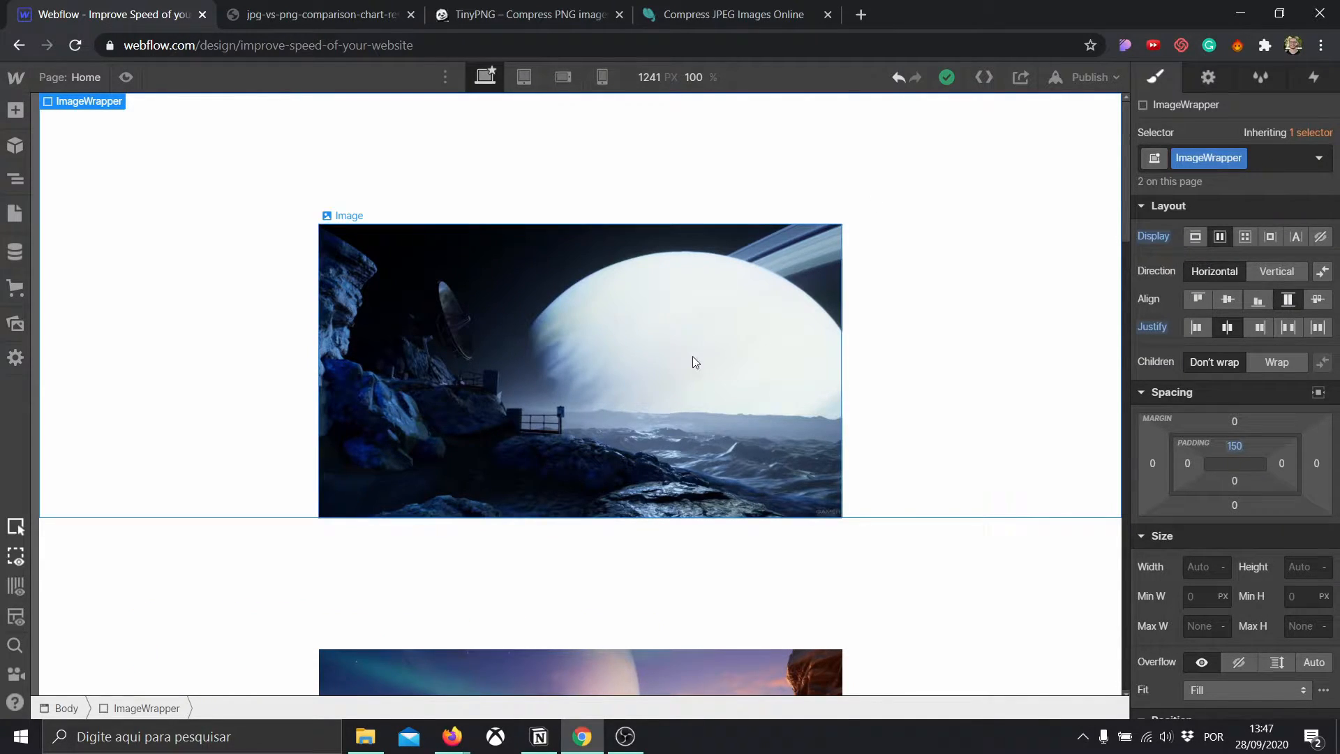
mouse_move(1259, 77)
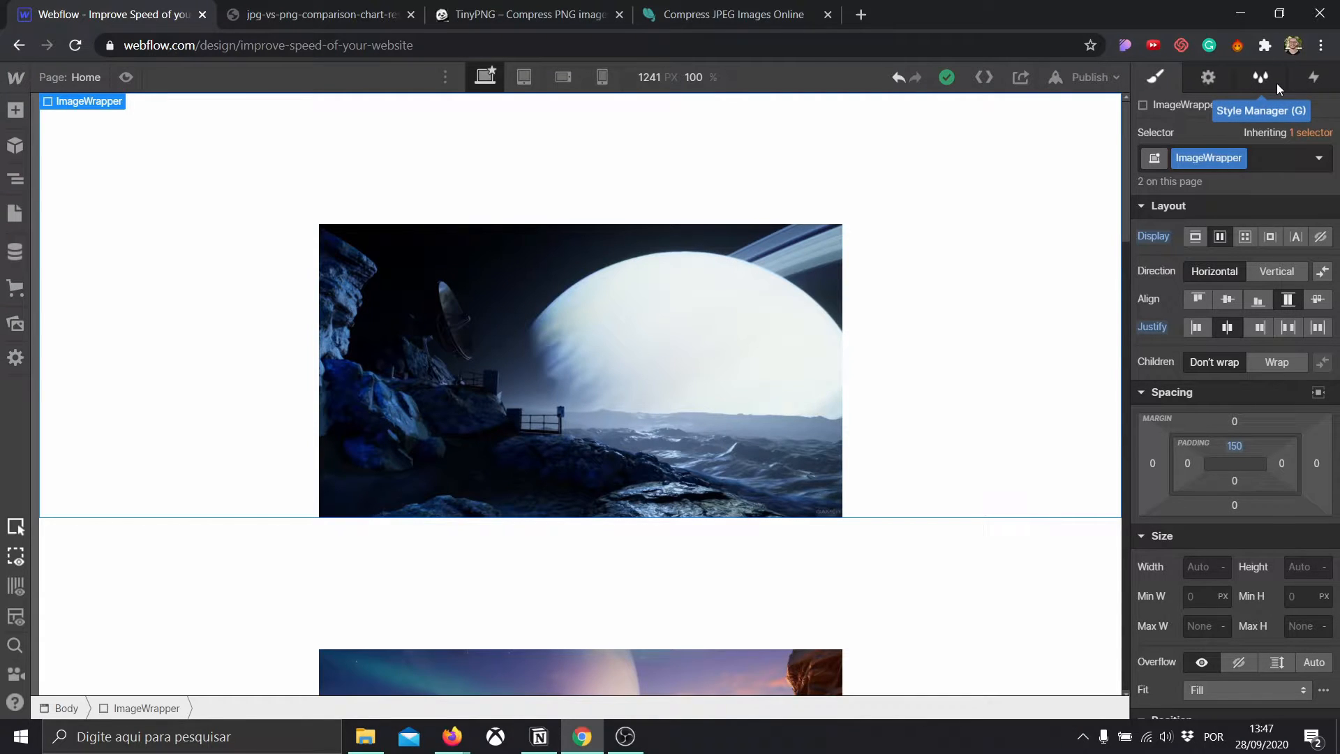
- Run Style Manager Clean Up to remove the unused RandomClass and AnotherClass styles
click(1259, 77)
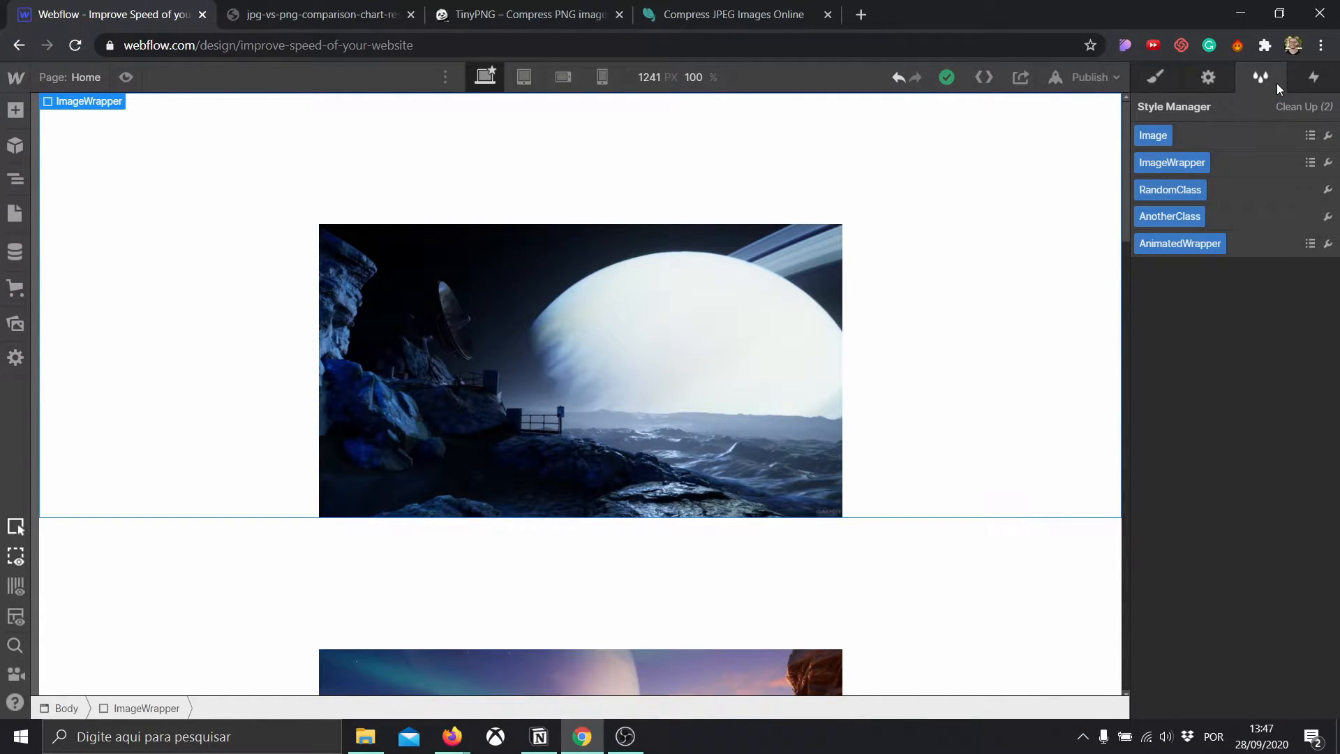
mouse_move(1263, 146)
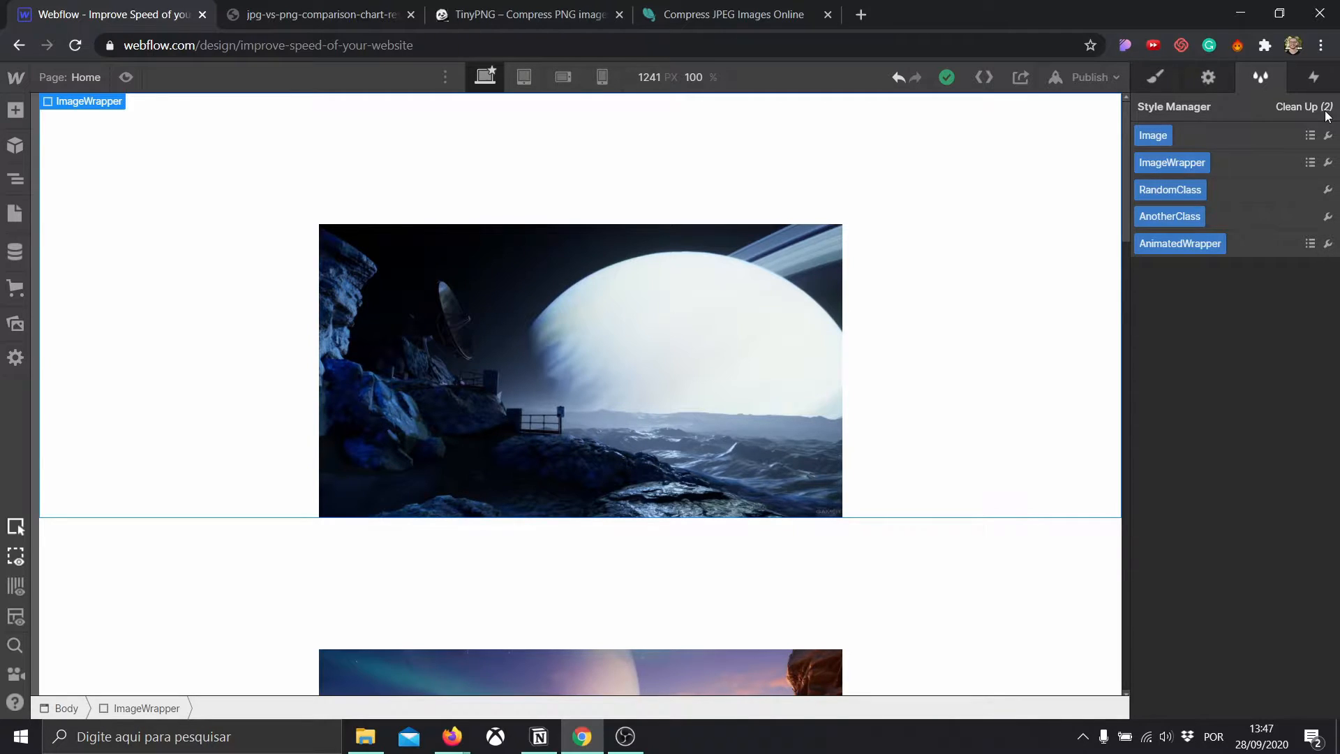
click(1298, 106)
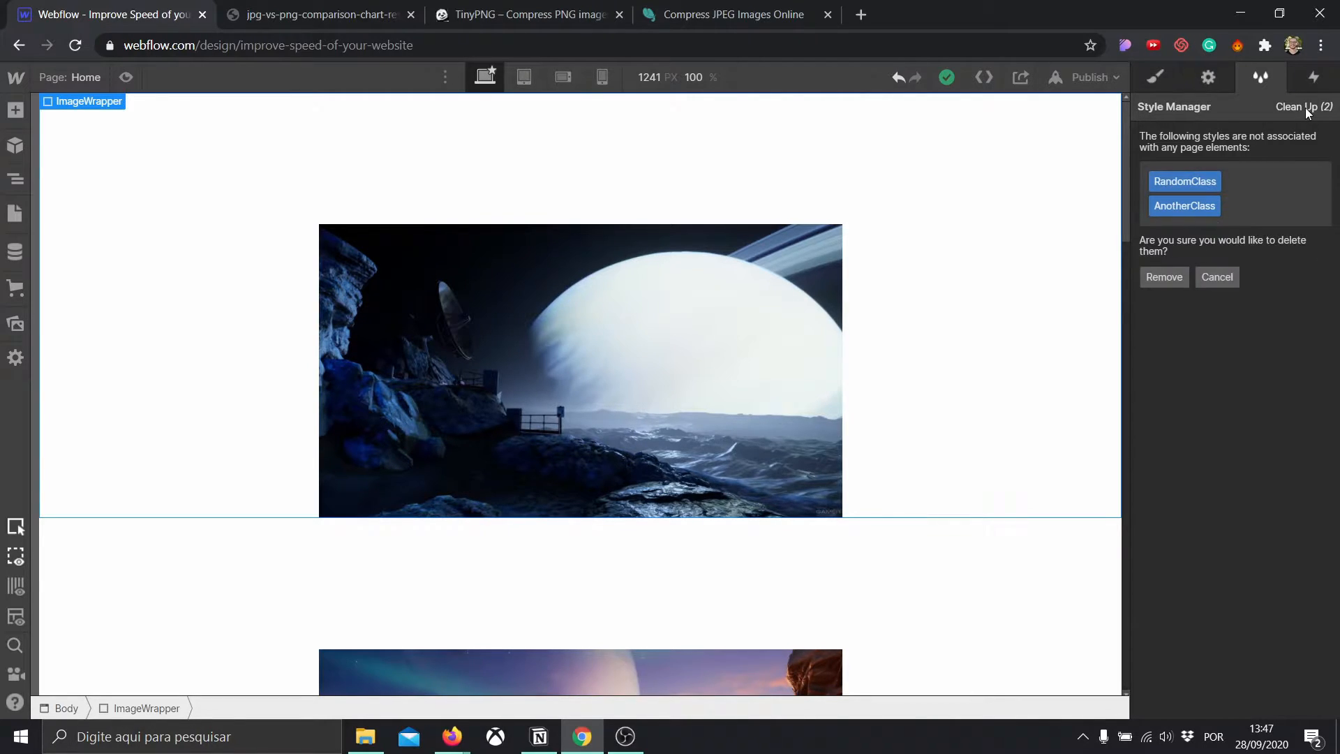
mouse_move(1191, 305)
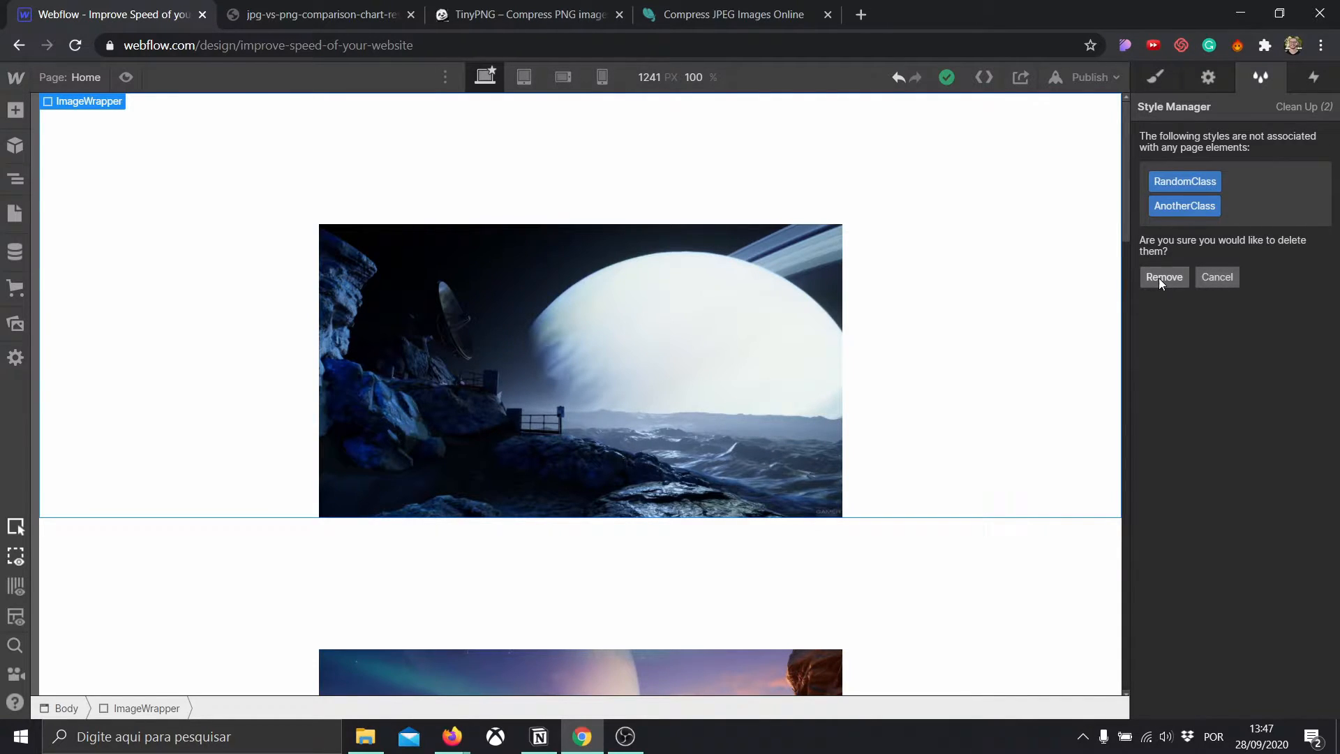
click(1163, 276)
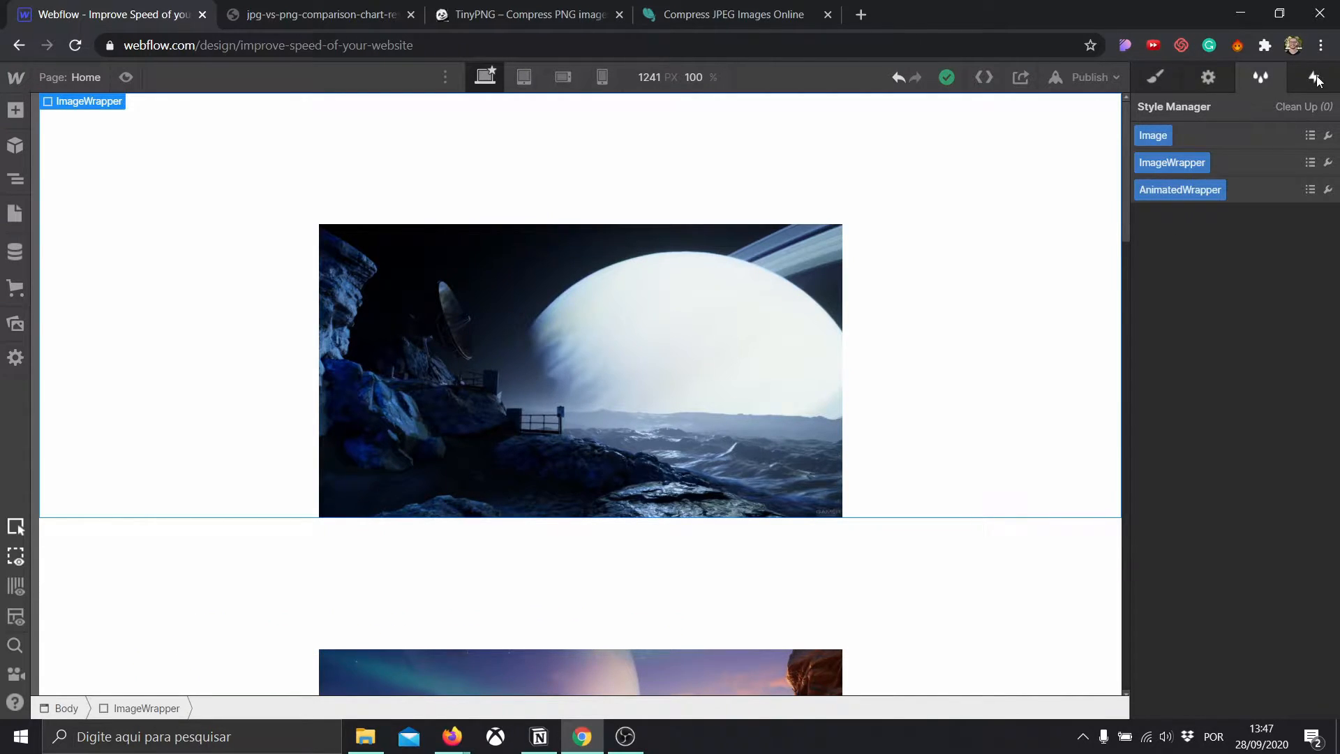
- Run Interactions Clean up listing the unused AnimationTest animation for deletion
click(1315, 77)
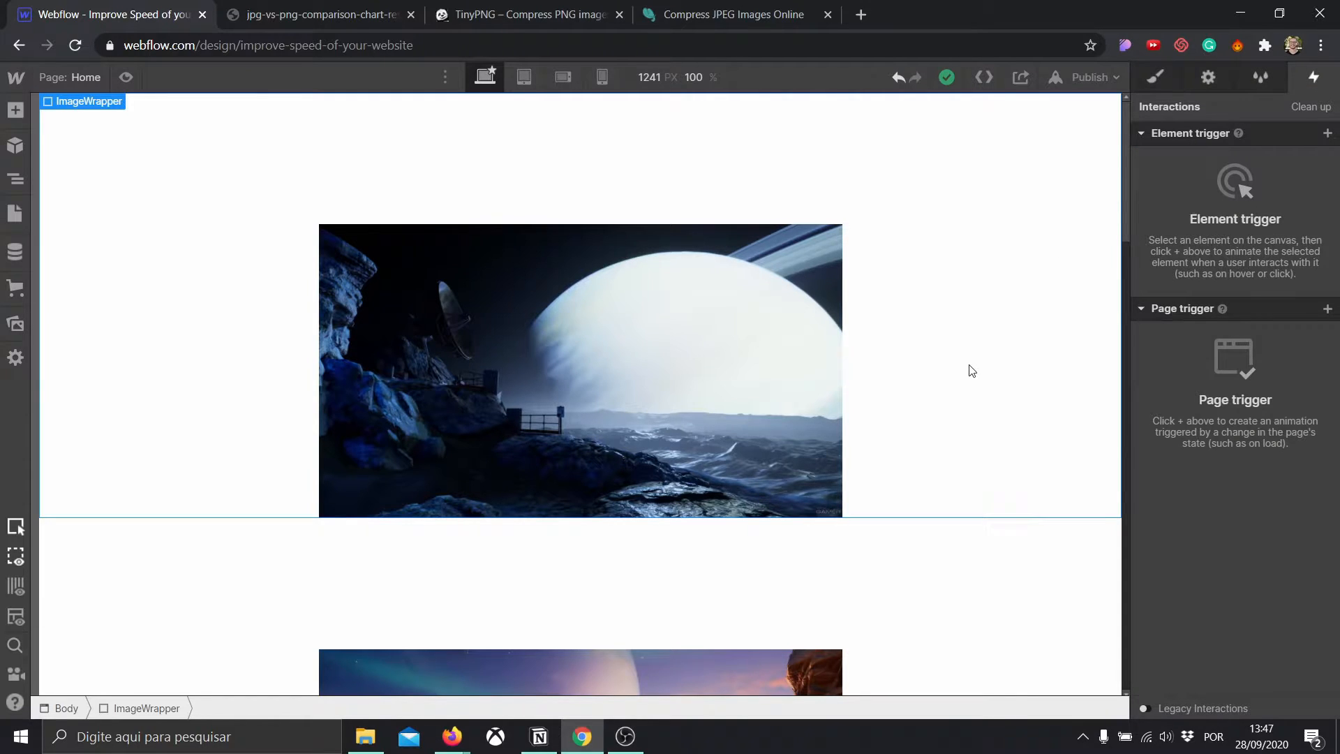
mouse_move(955, 322)
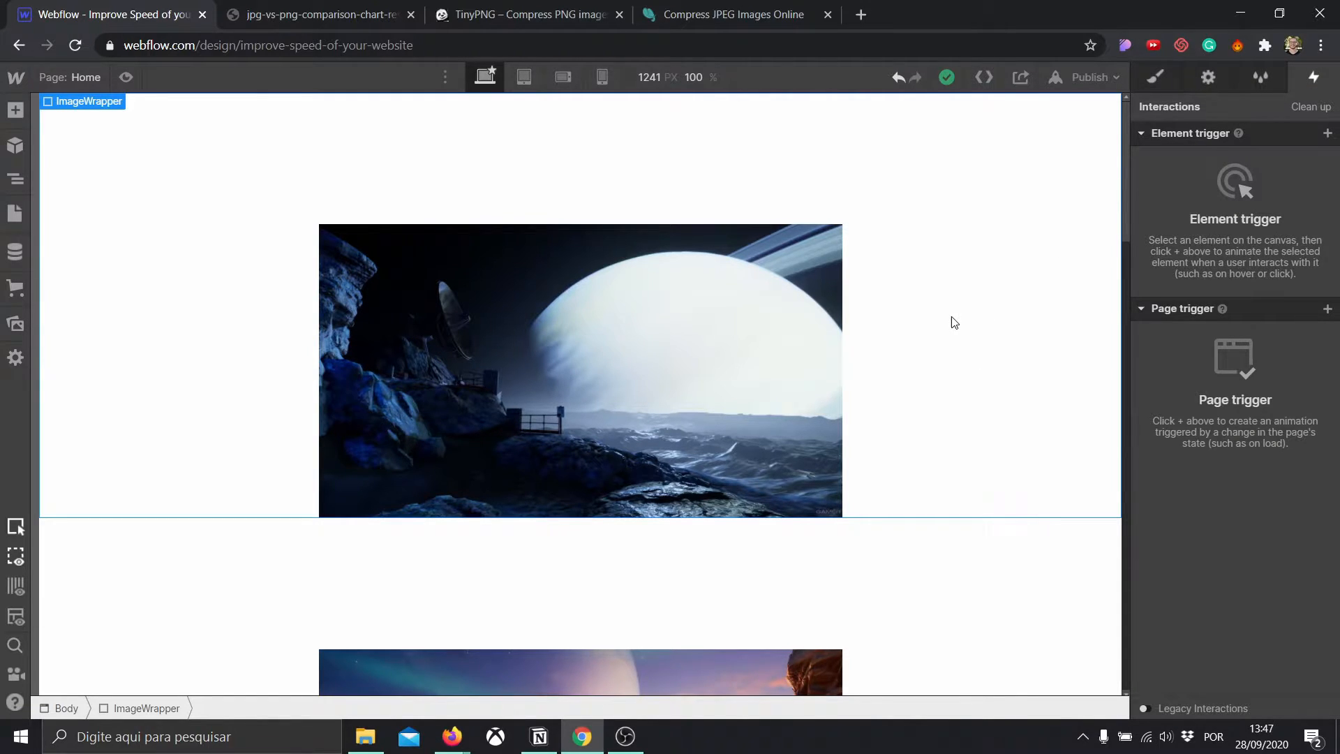
mouse_move(999, 229)
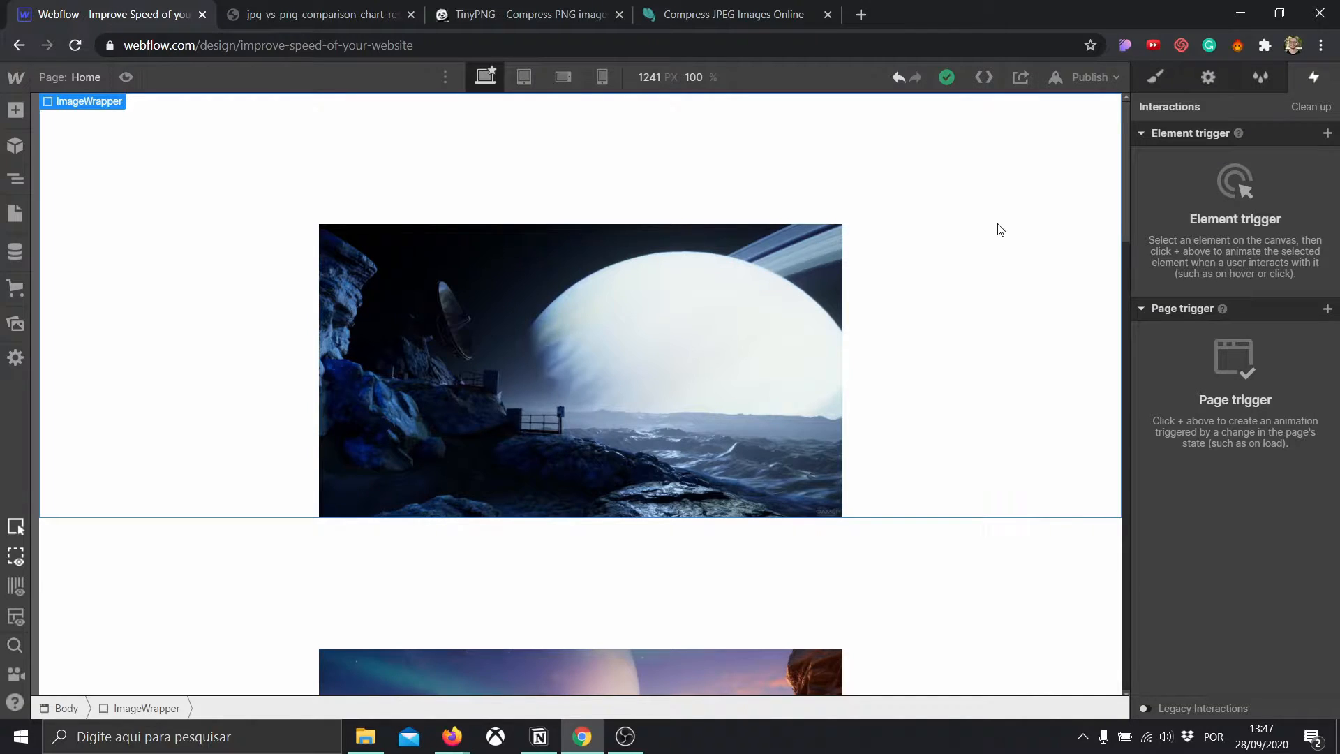
mouse_move(1311, 106)
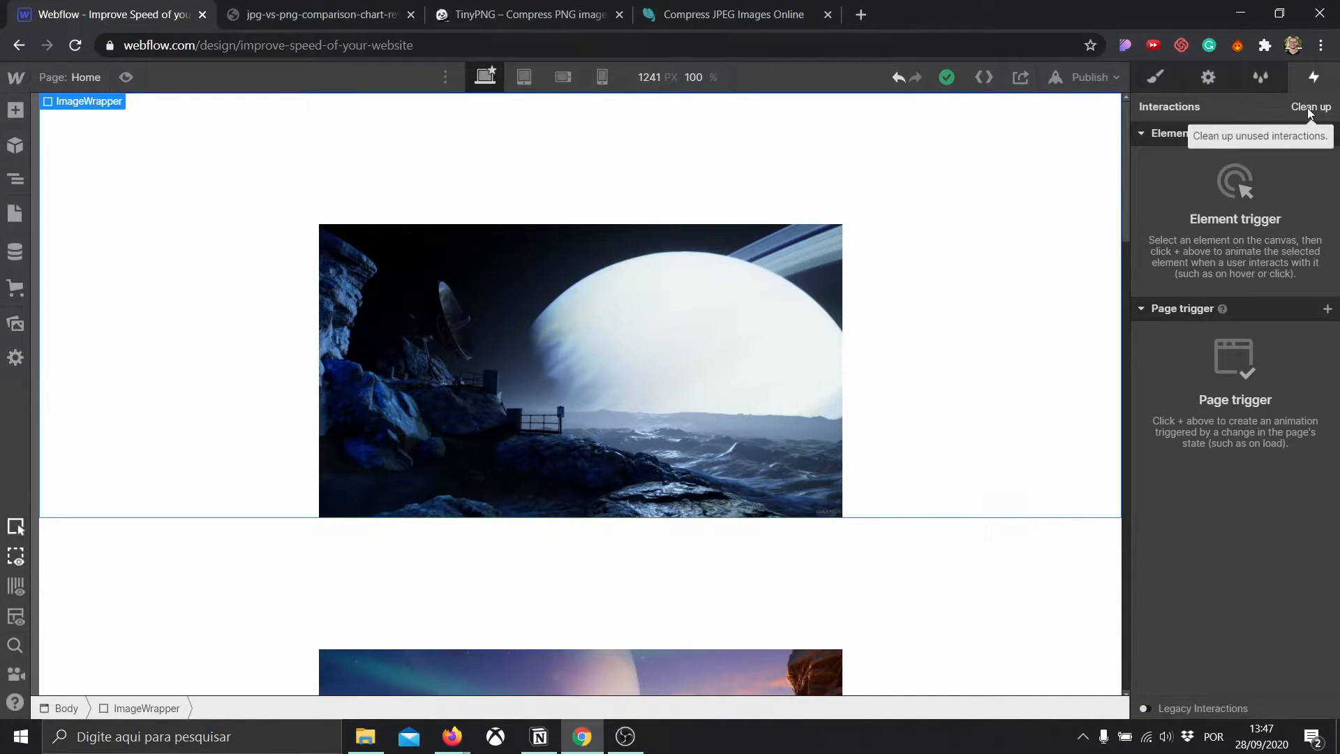
click(1311, 106)
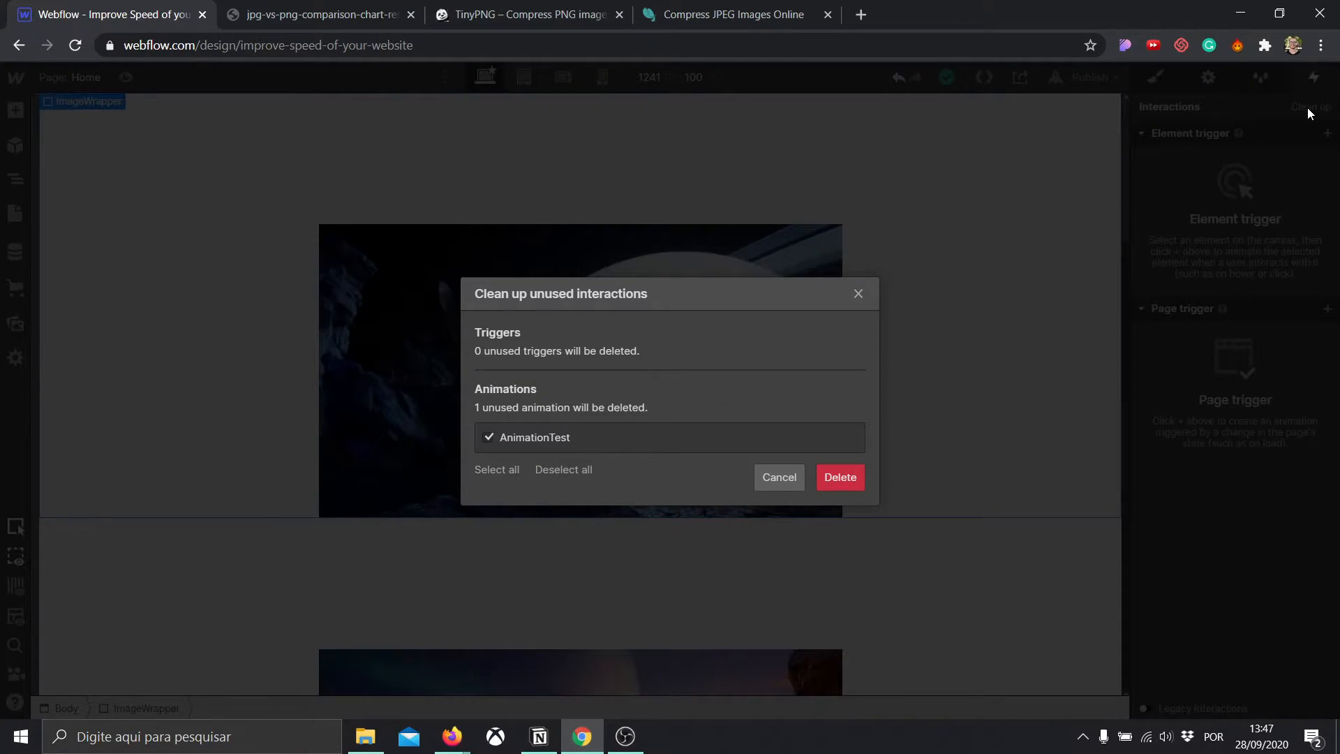
mouse_move(621, 356)
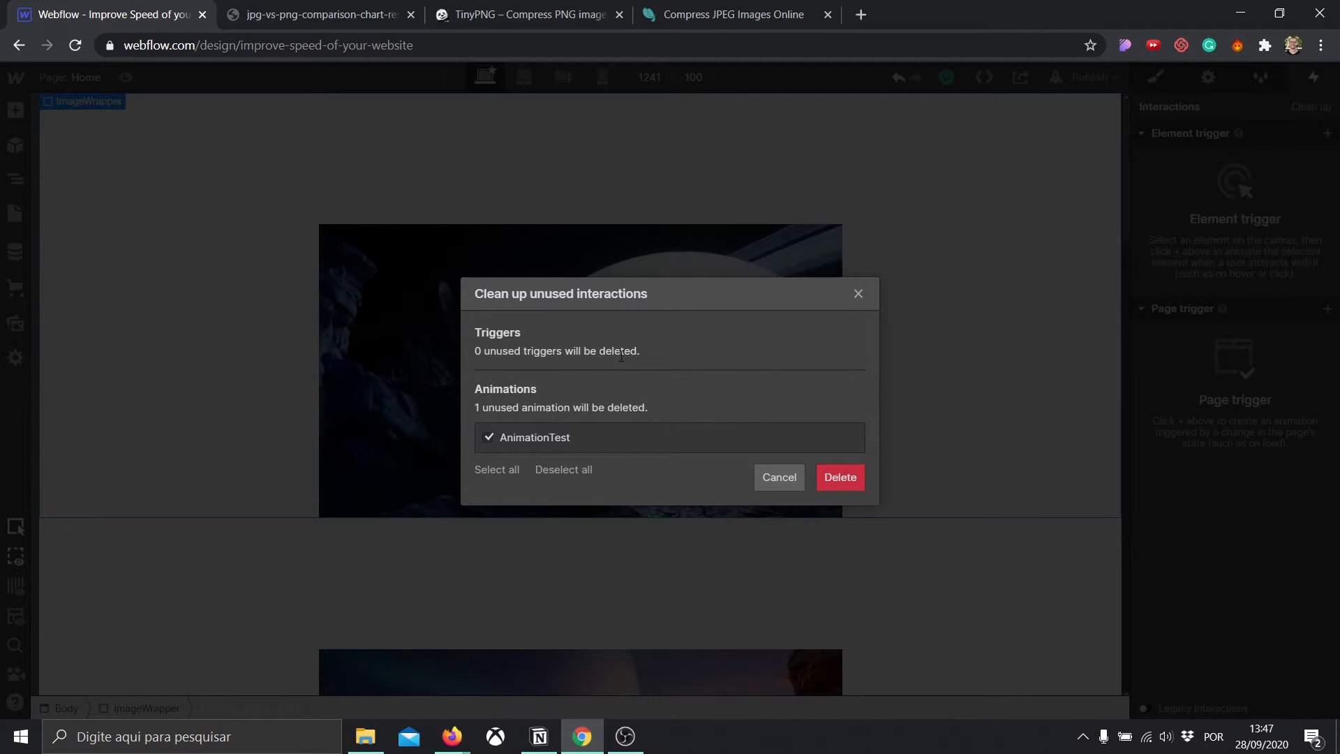
mouse_move(543, 378)
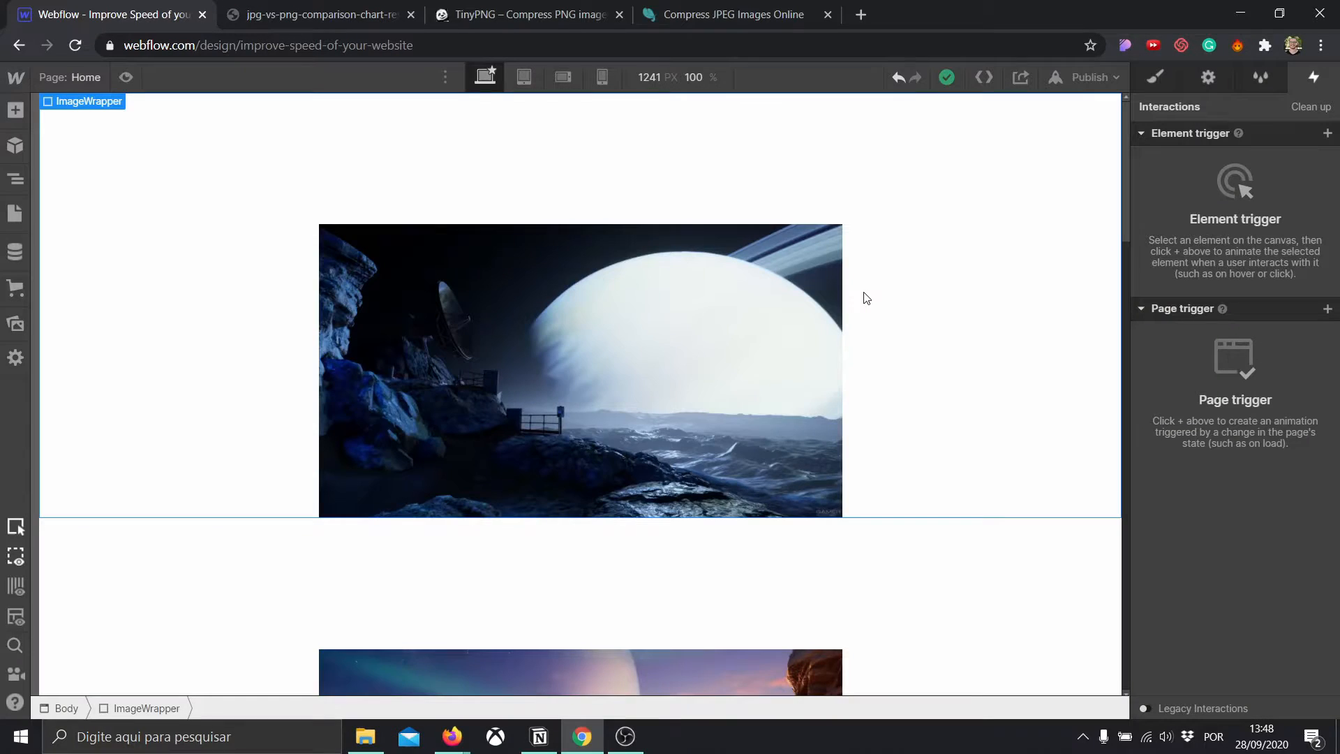
mouse_move(1011, 244)
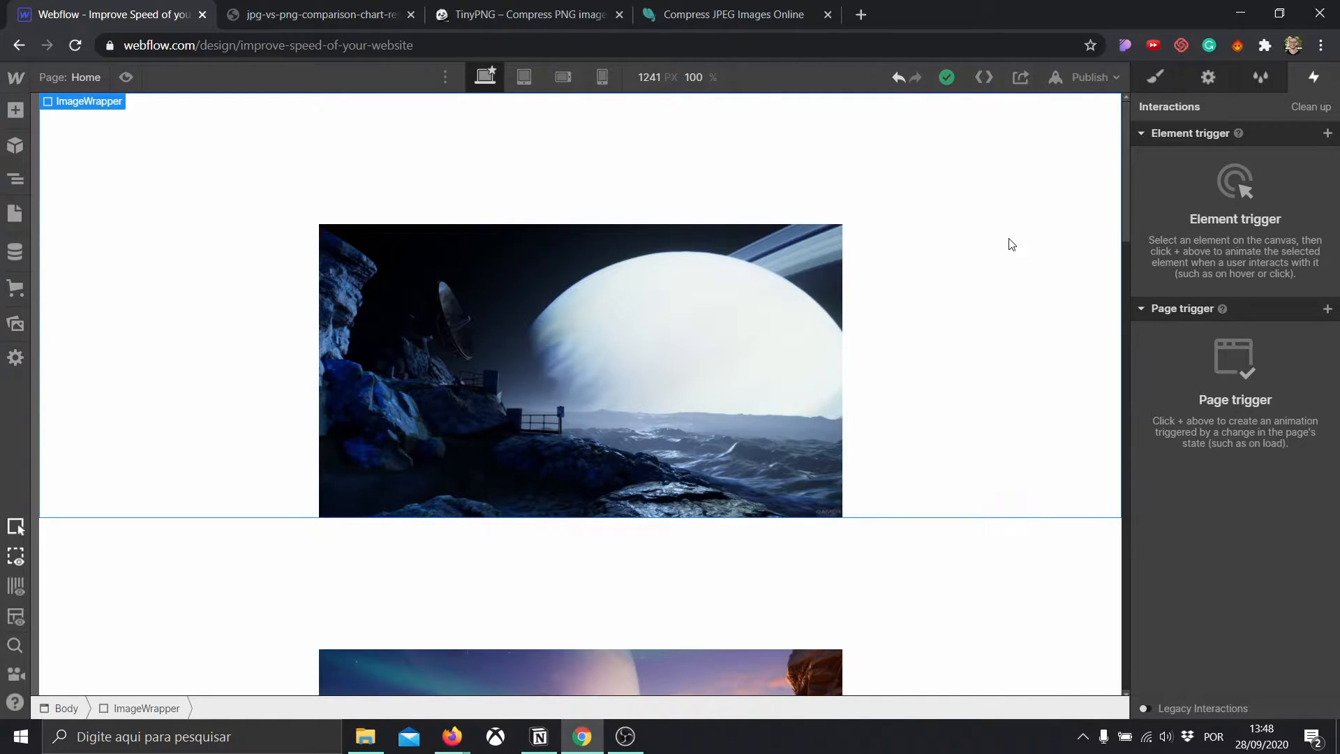
mouse_move(1014, 341)
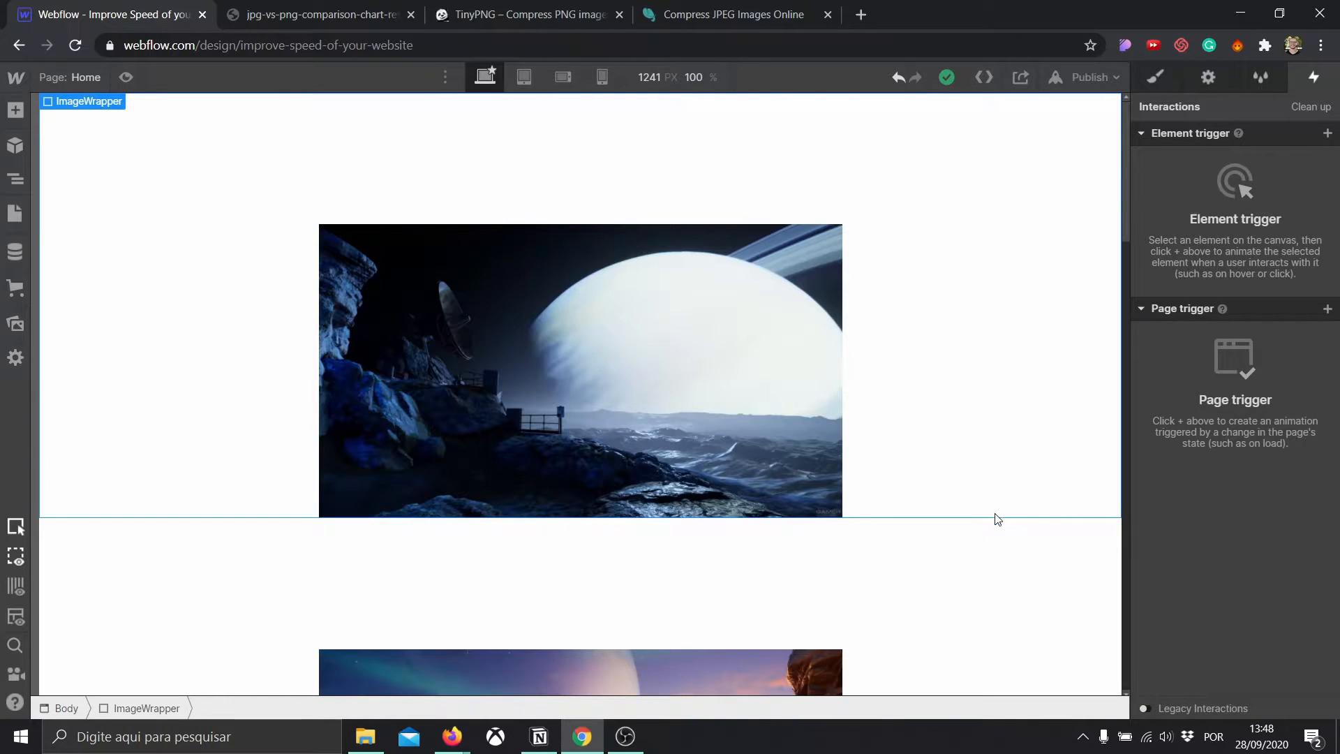
scroll(down, 3)
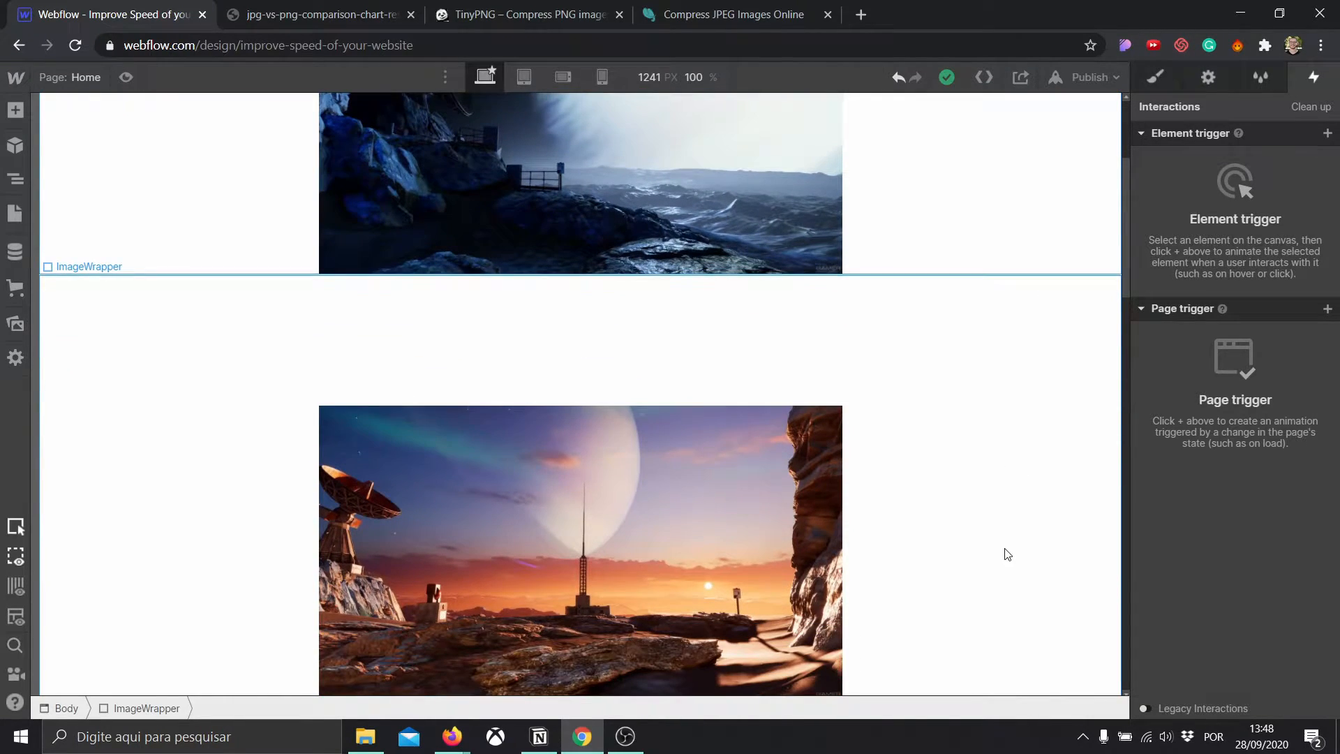
scroll(down, 3)
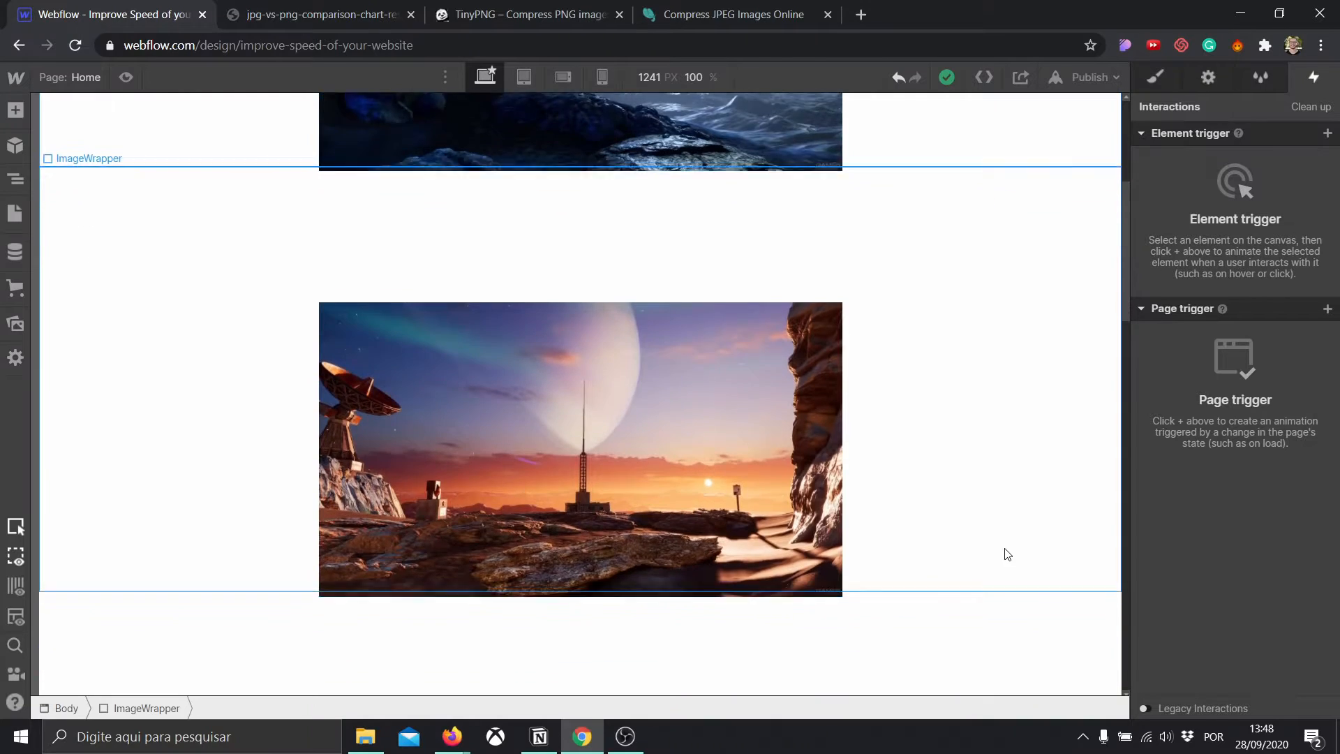
scroll(up, 3)
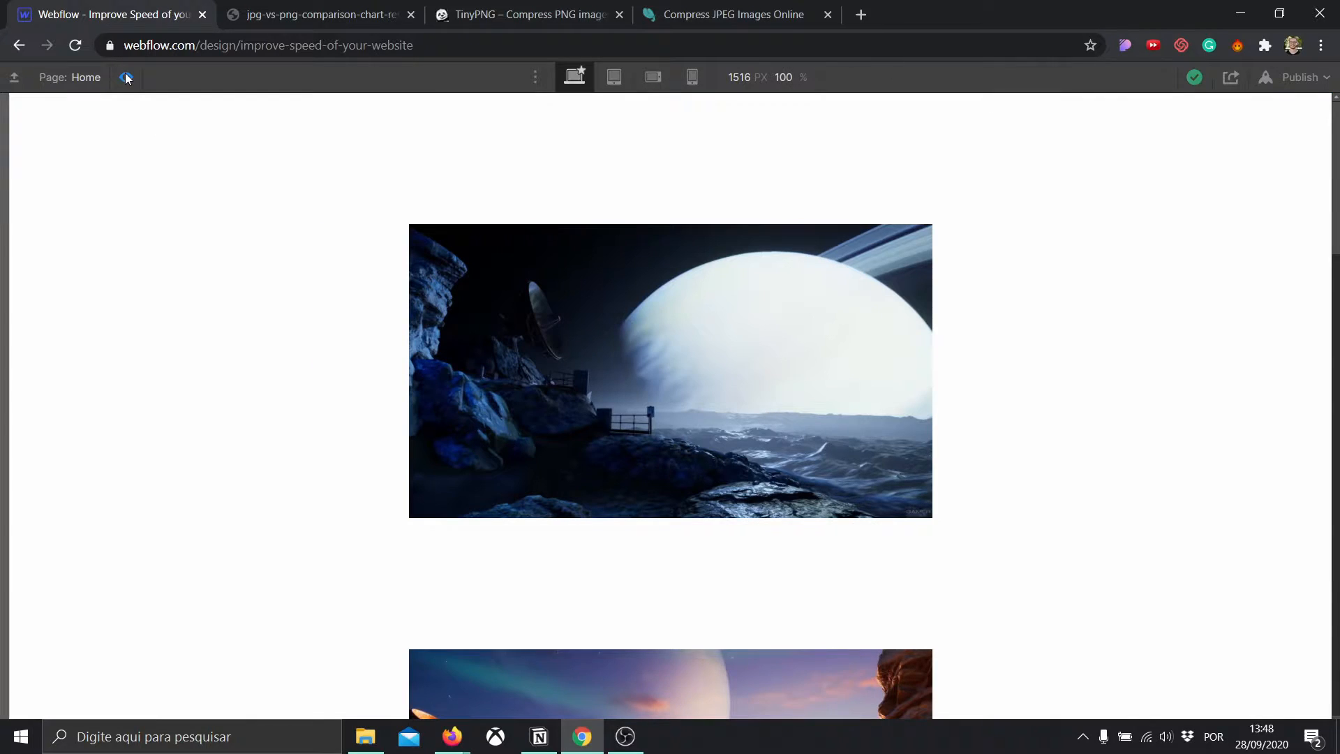
scroll(down, 3)
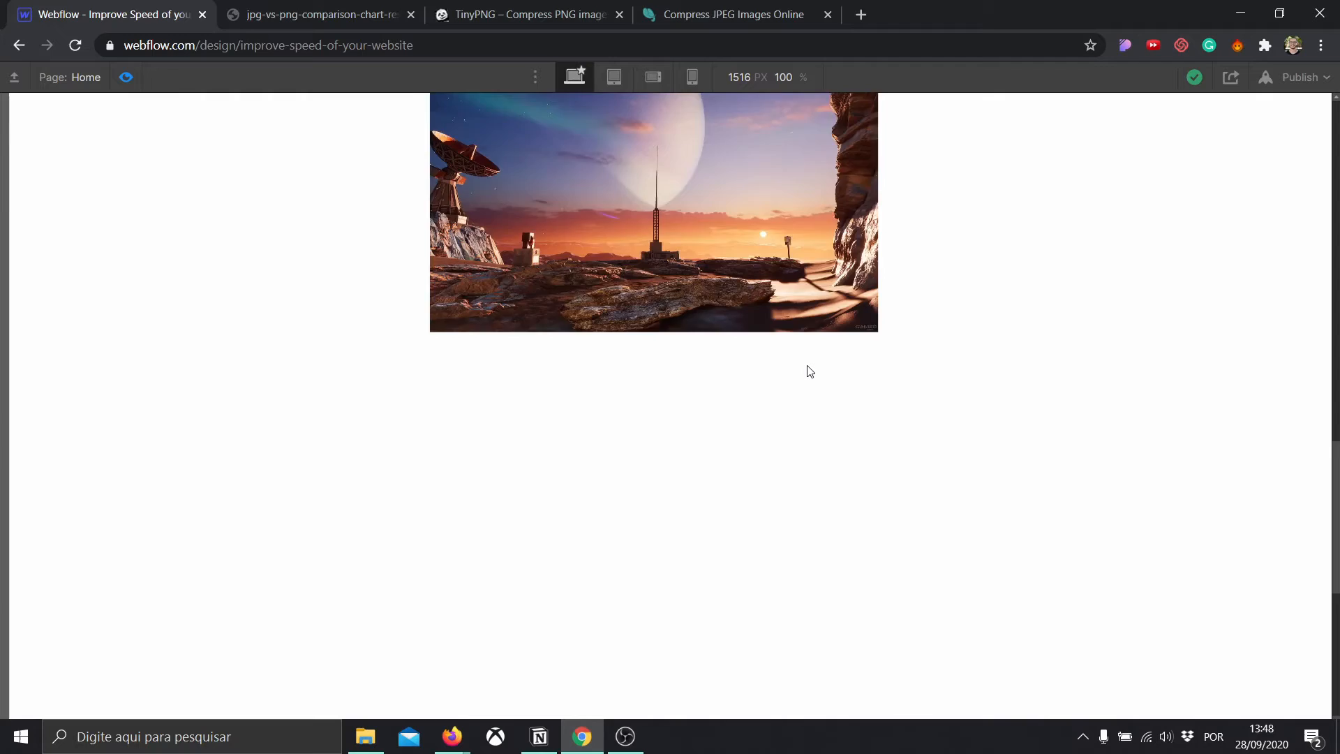
click(1314, 76)
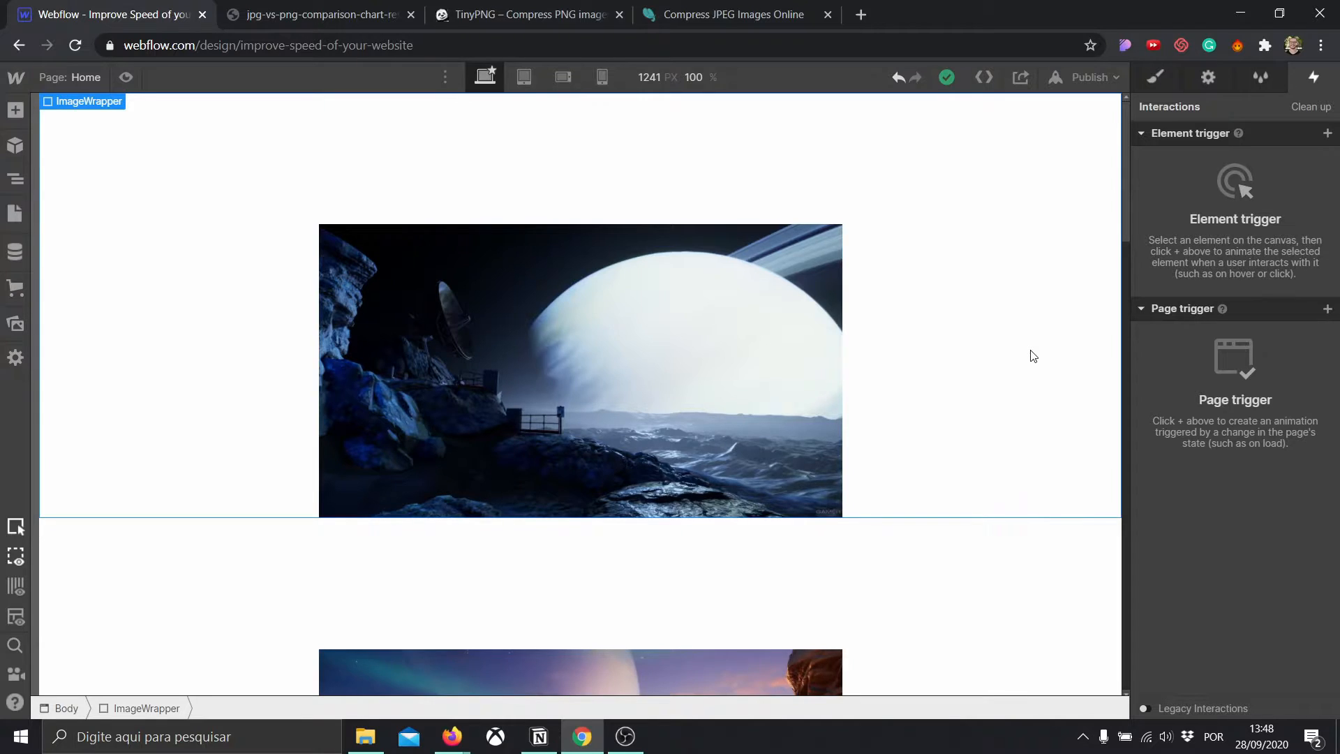
mouse_move(1287, 136)
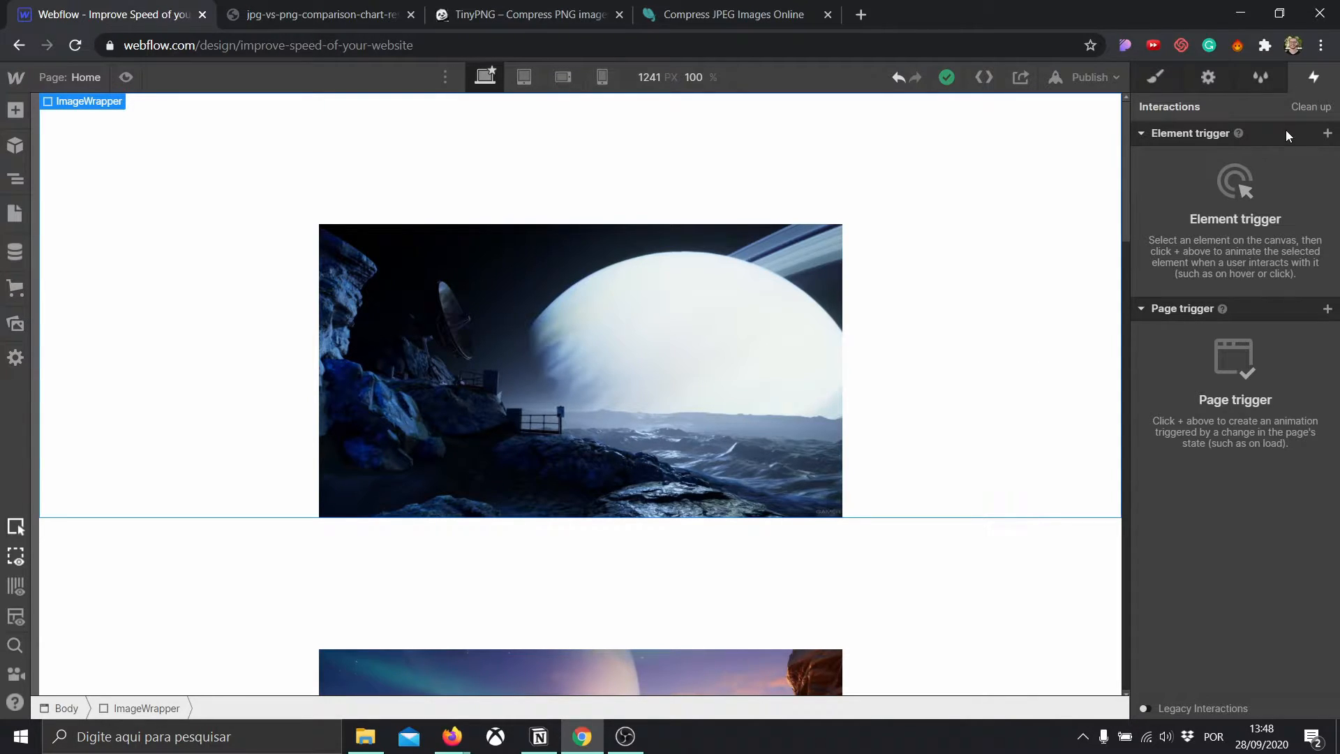
mouse_move(954, 240)
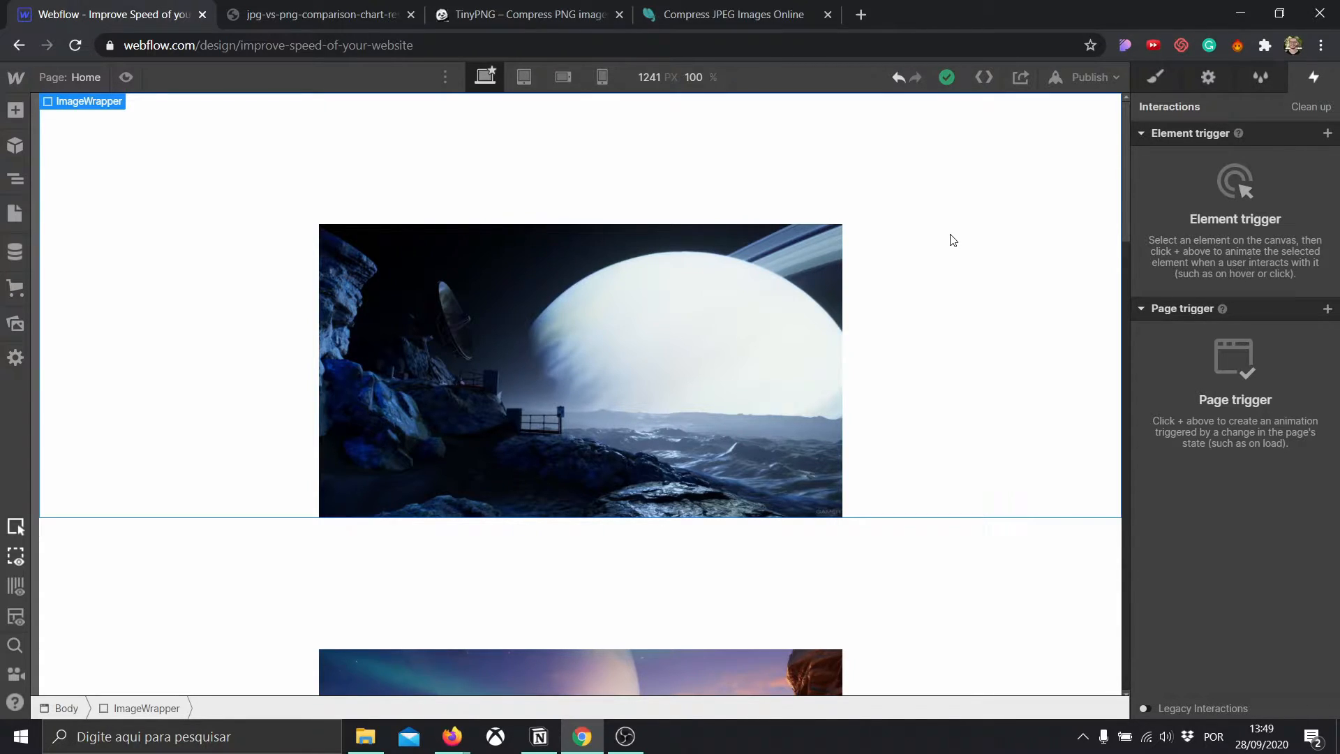
- Select the blue ringed-planet image and review its Load setting, Lazy: loads on scroll
scroll(down, 3)
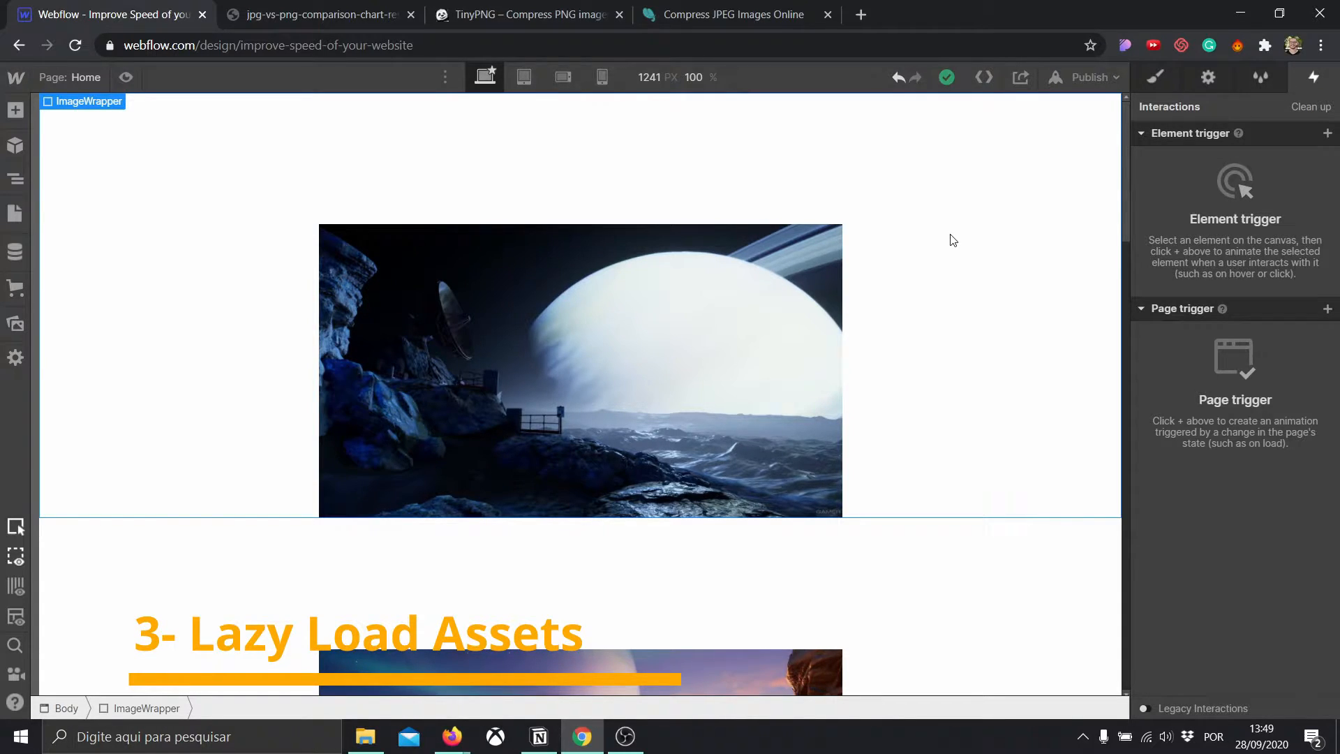
scroll(down, 3)
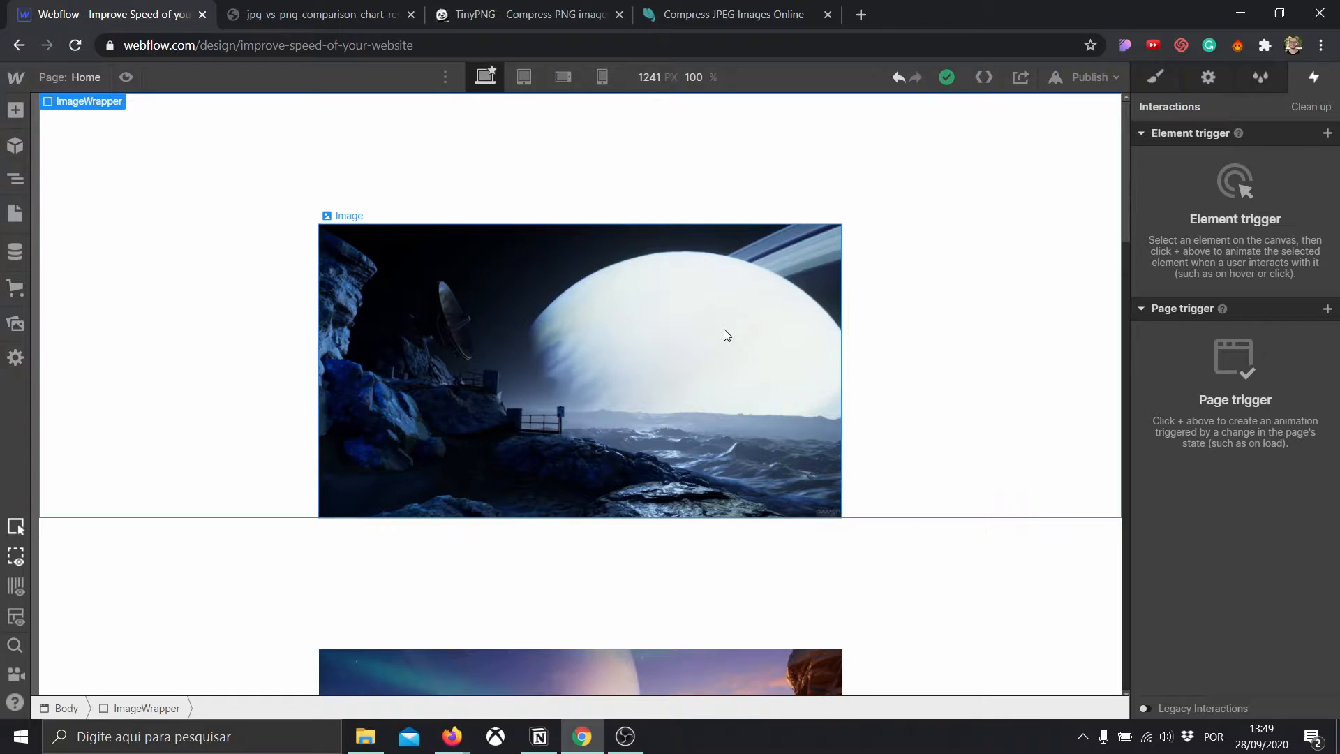
click(581, 367)
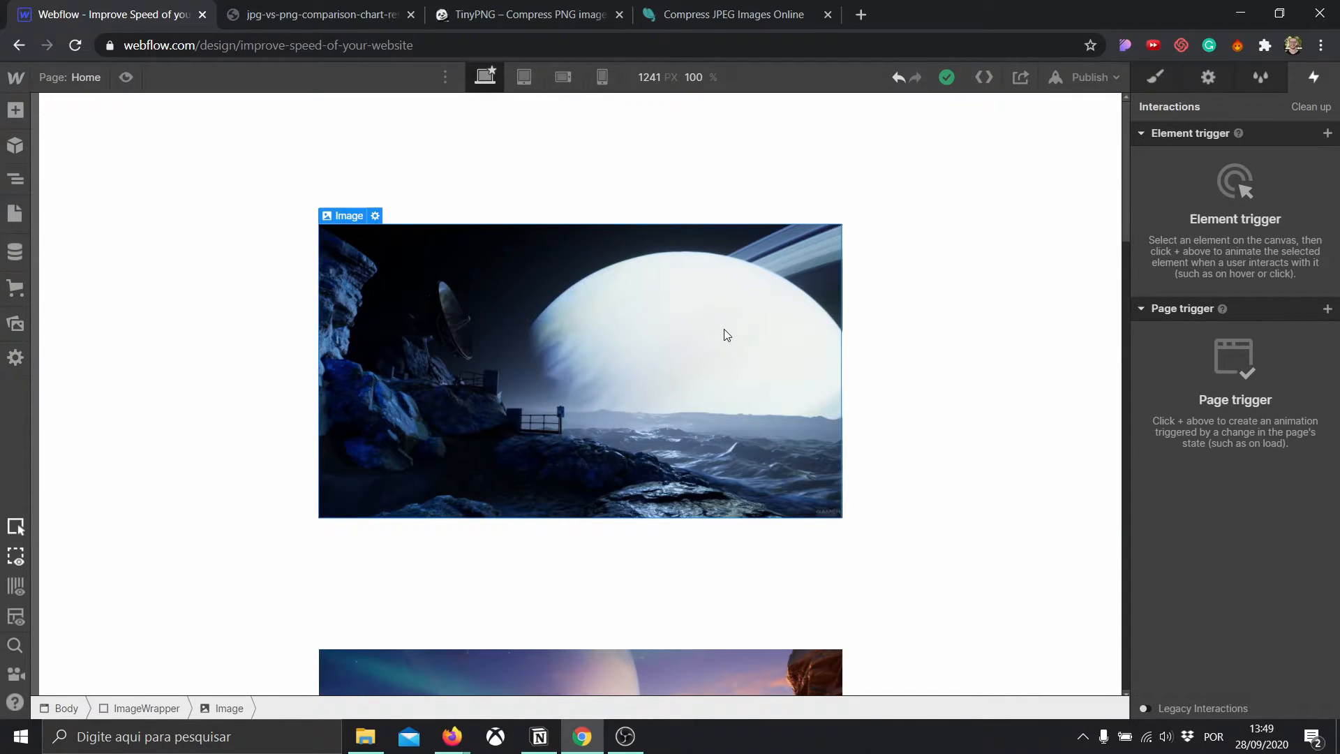
click(1208, 77)
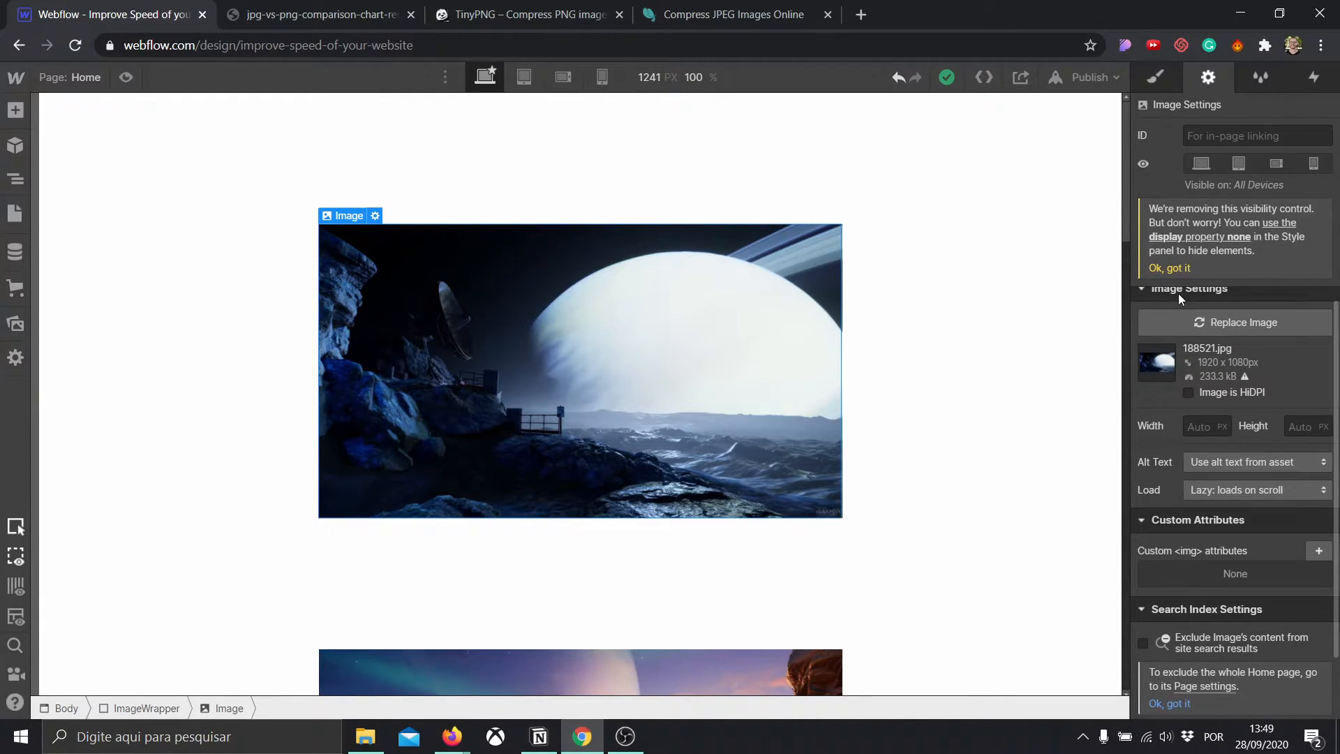
mouse_move(1156, 467)
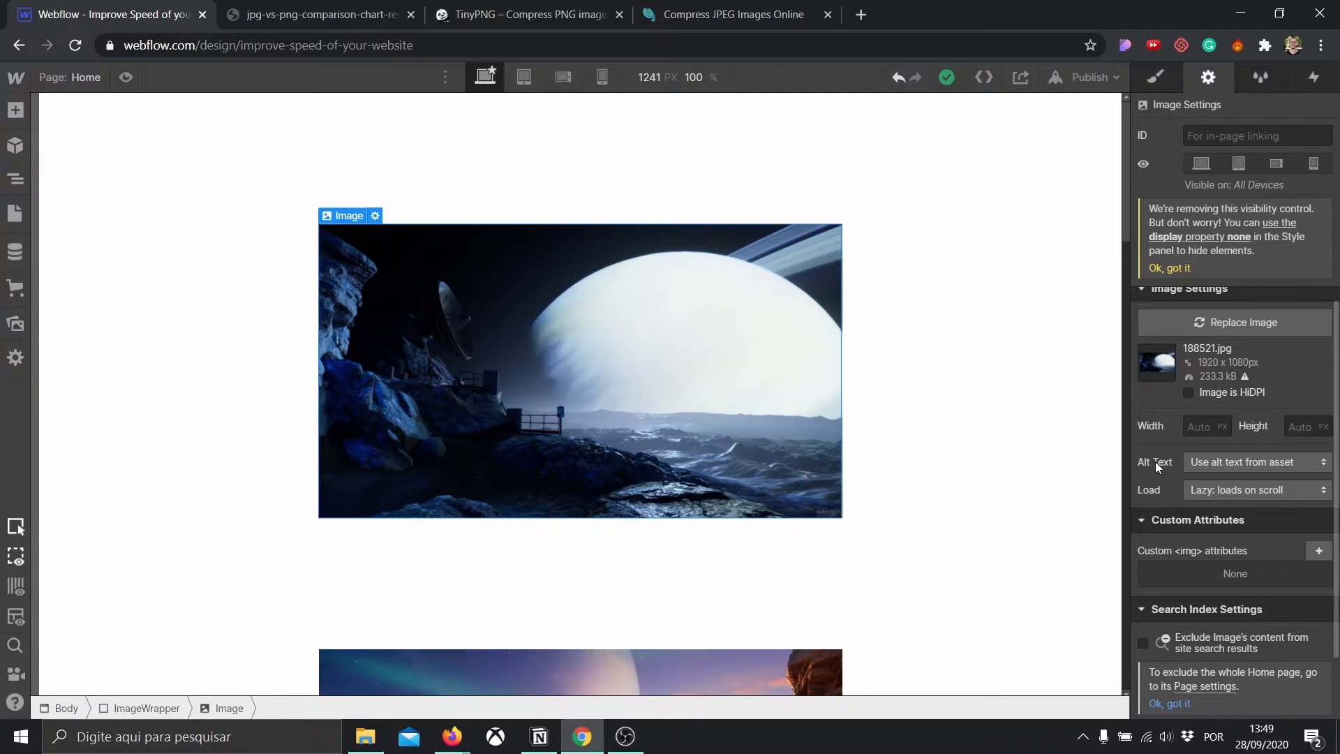
scroll(down, 3)
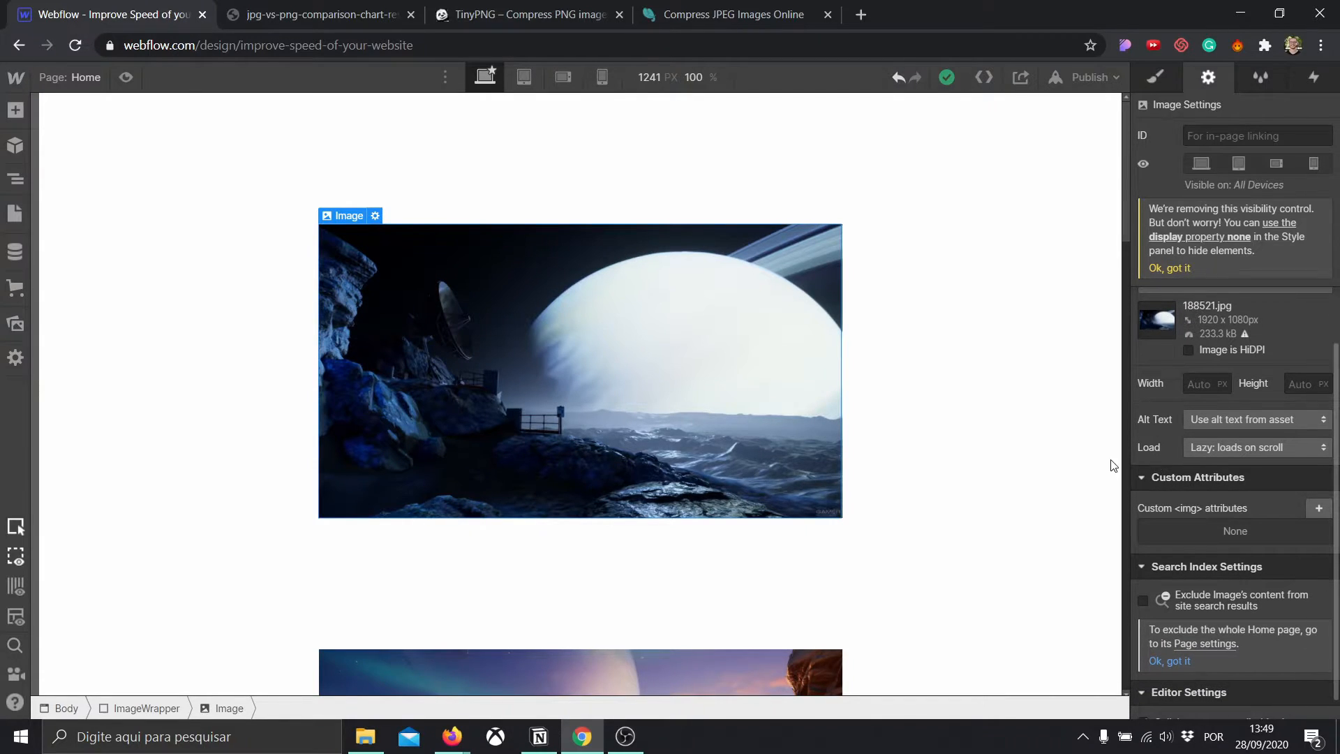
click(1257, 446)
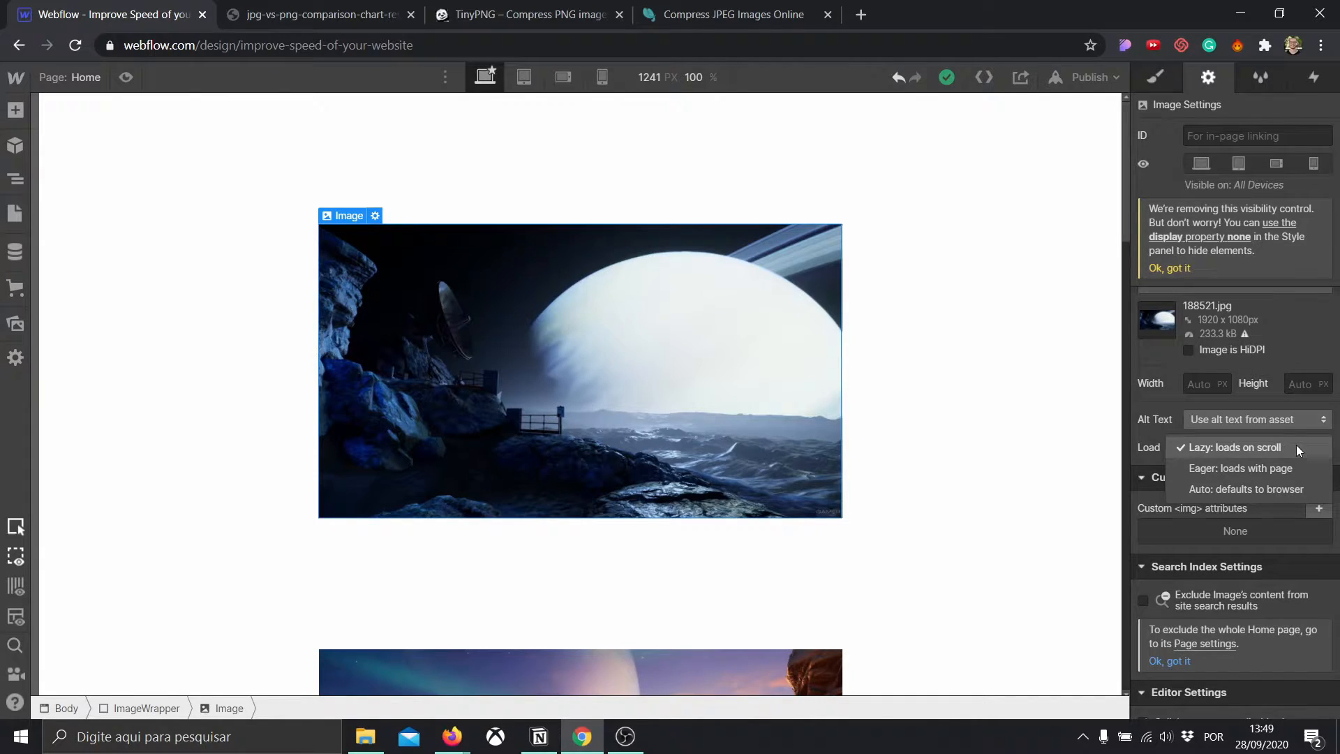
mouse_move(1007, 358)
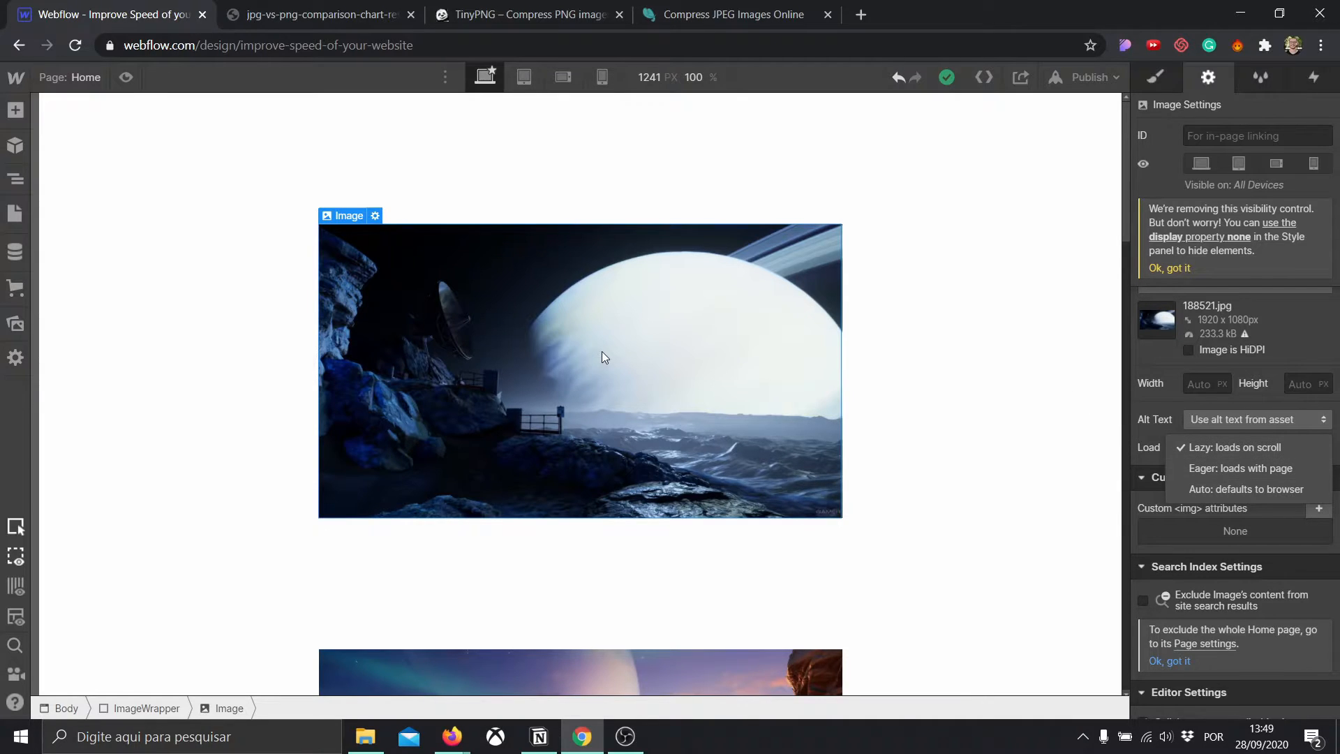
mouse_move(599, 356)
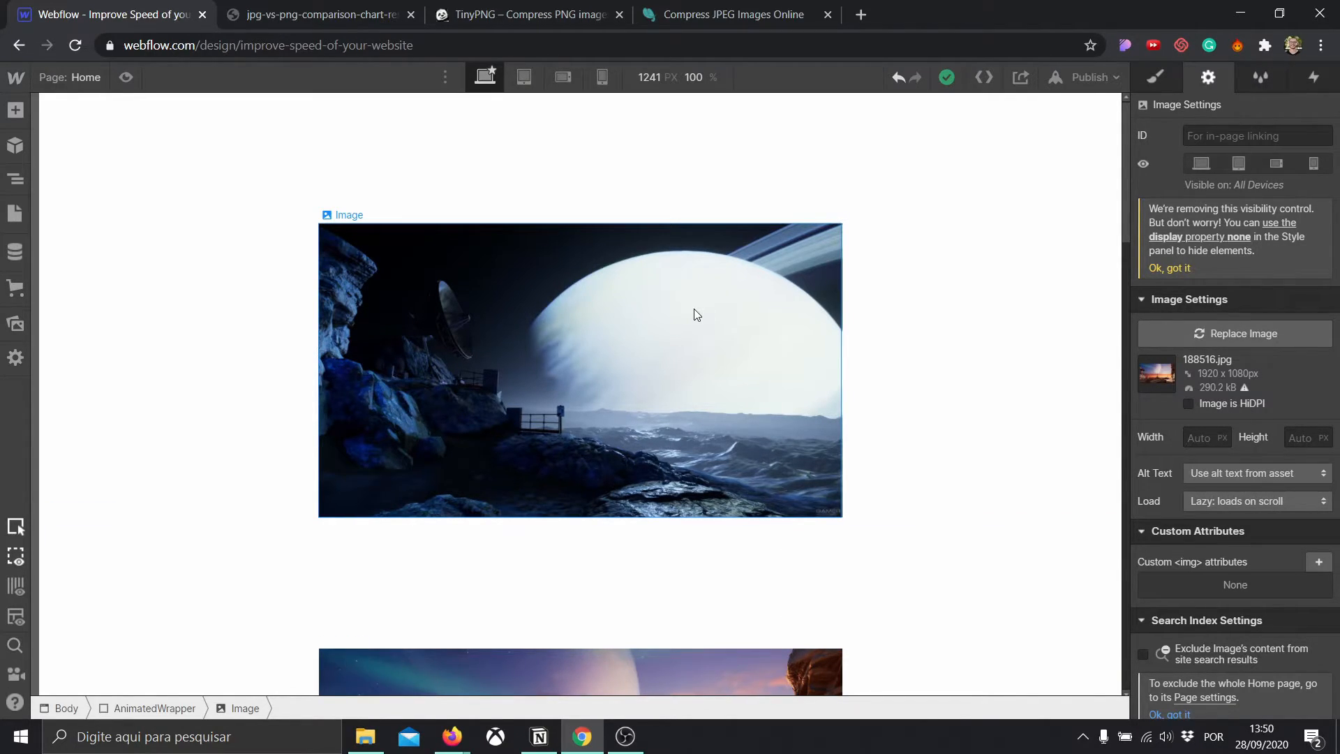
- Set the orange sunset planet image's Load option to Lazy: loads on scroll
scroll(down, 3)
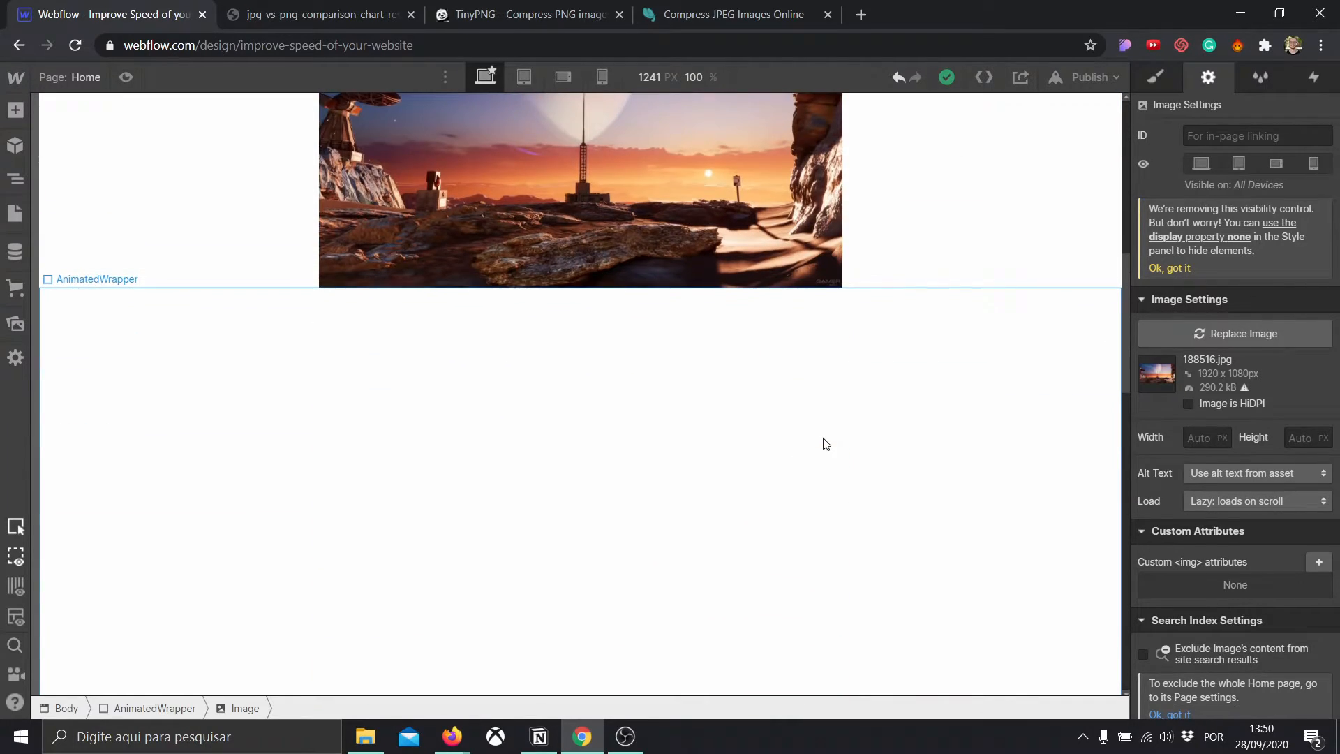
click(1256, 501)
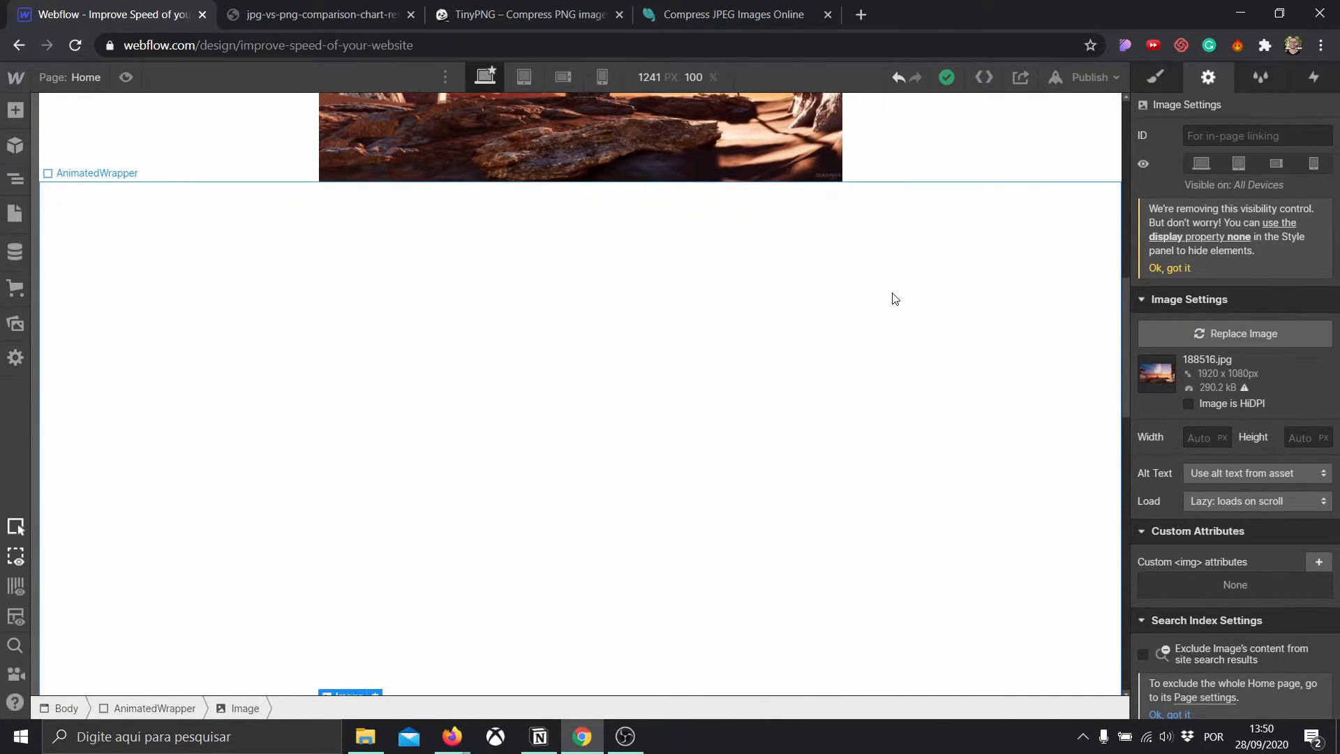
scroll(down, 3)
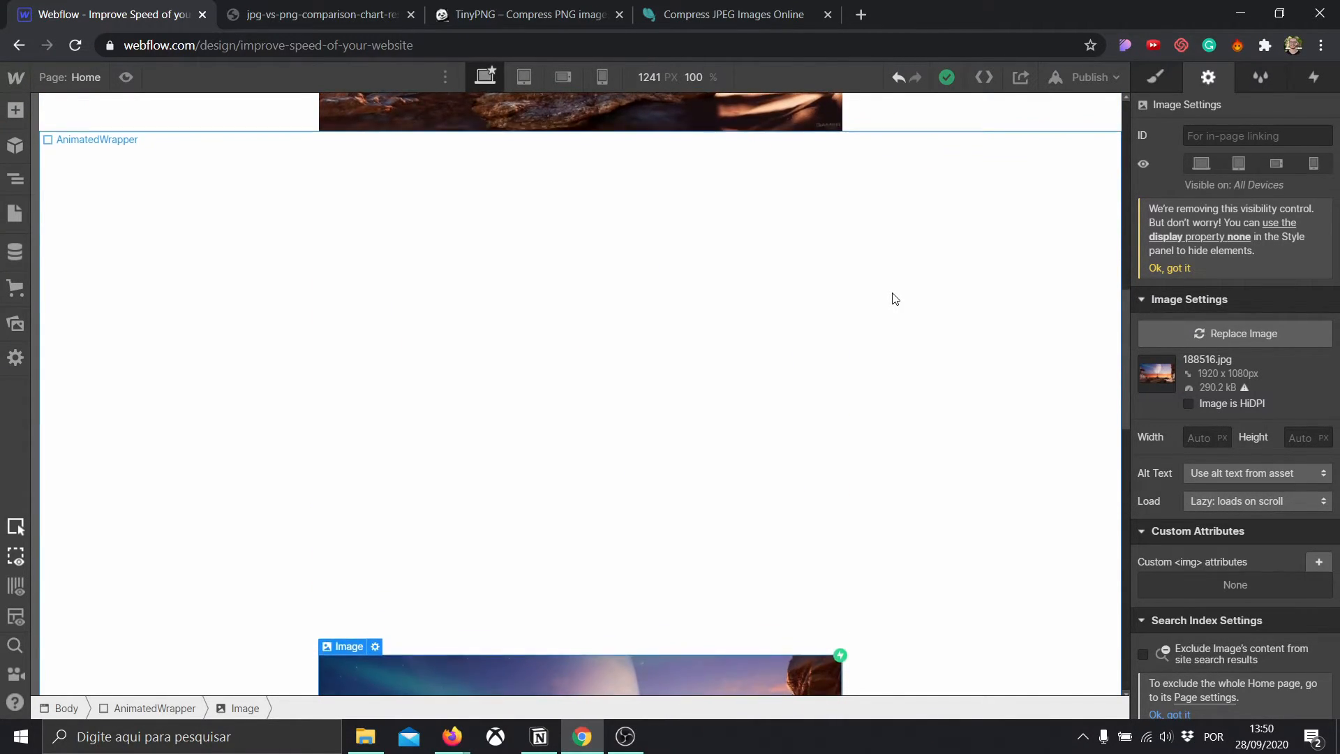
scroll(down, 3)
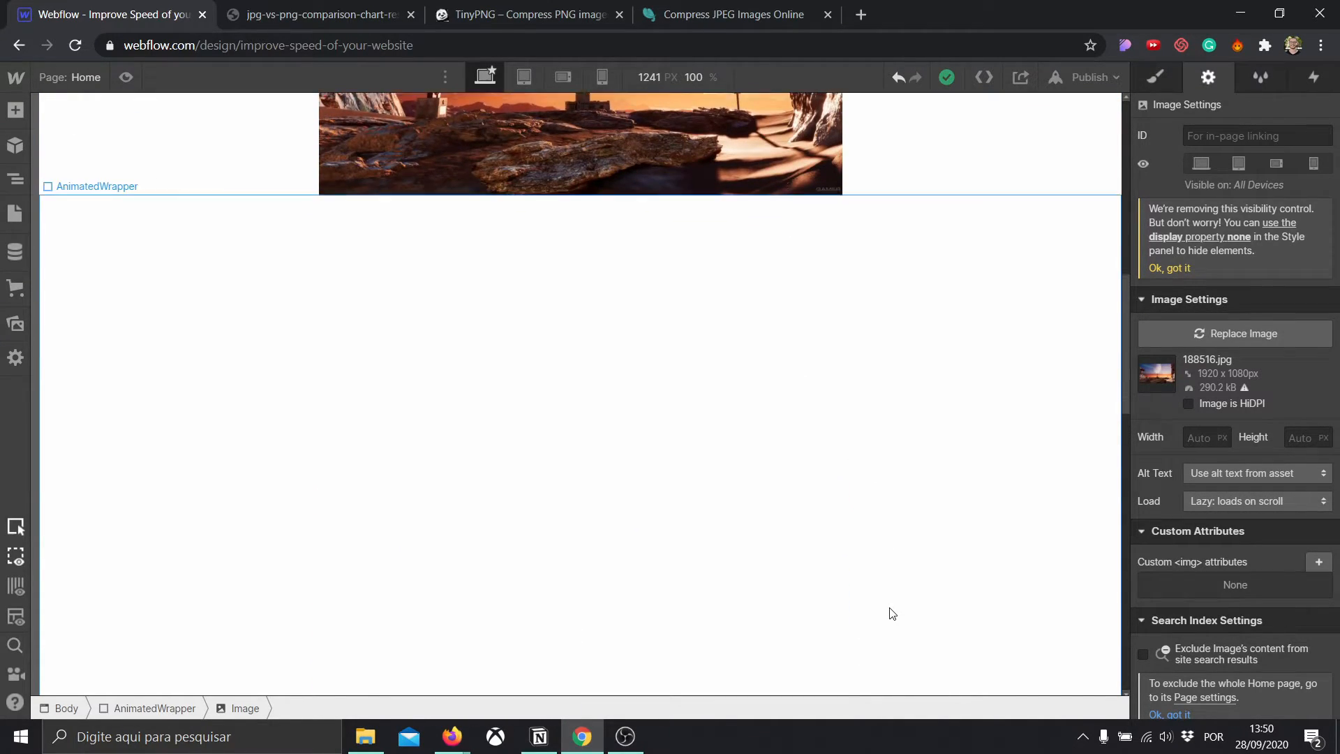
scroll(down, 3)
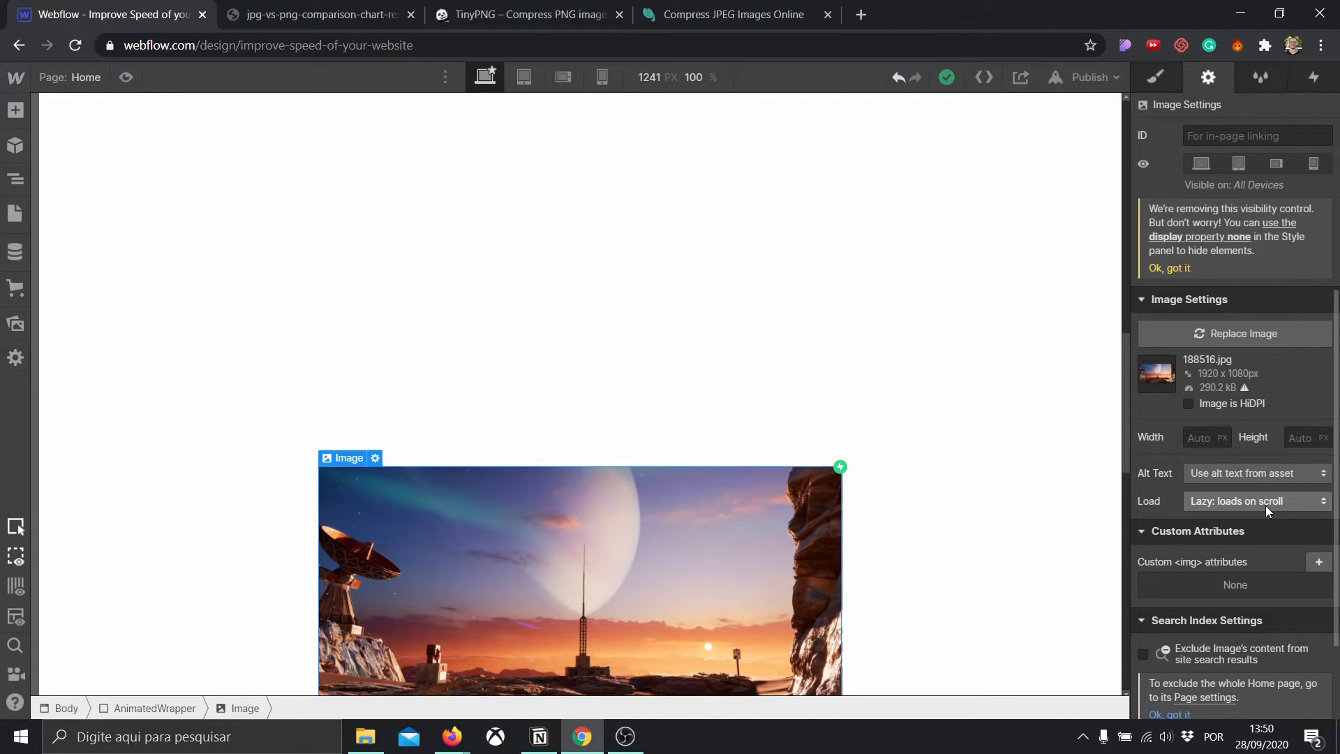
click(1252, 501)
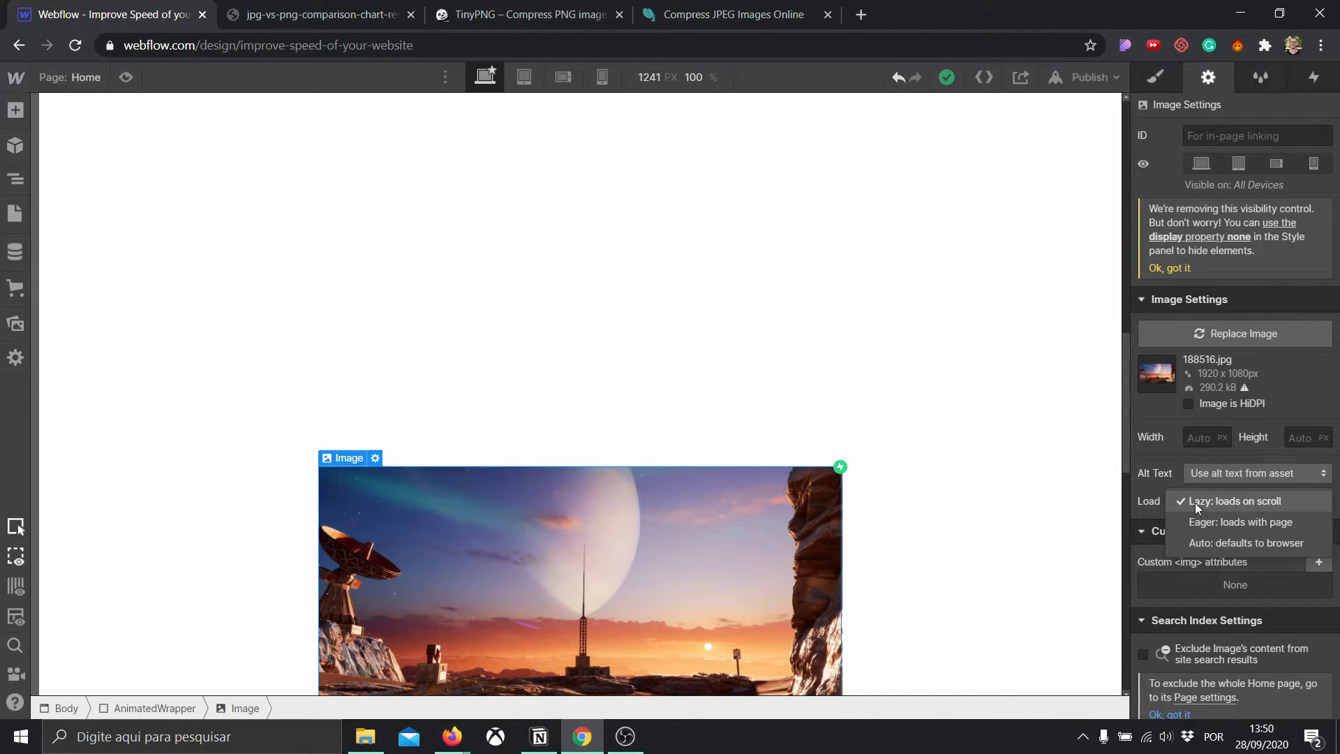
click(1233, 501)
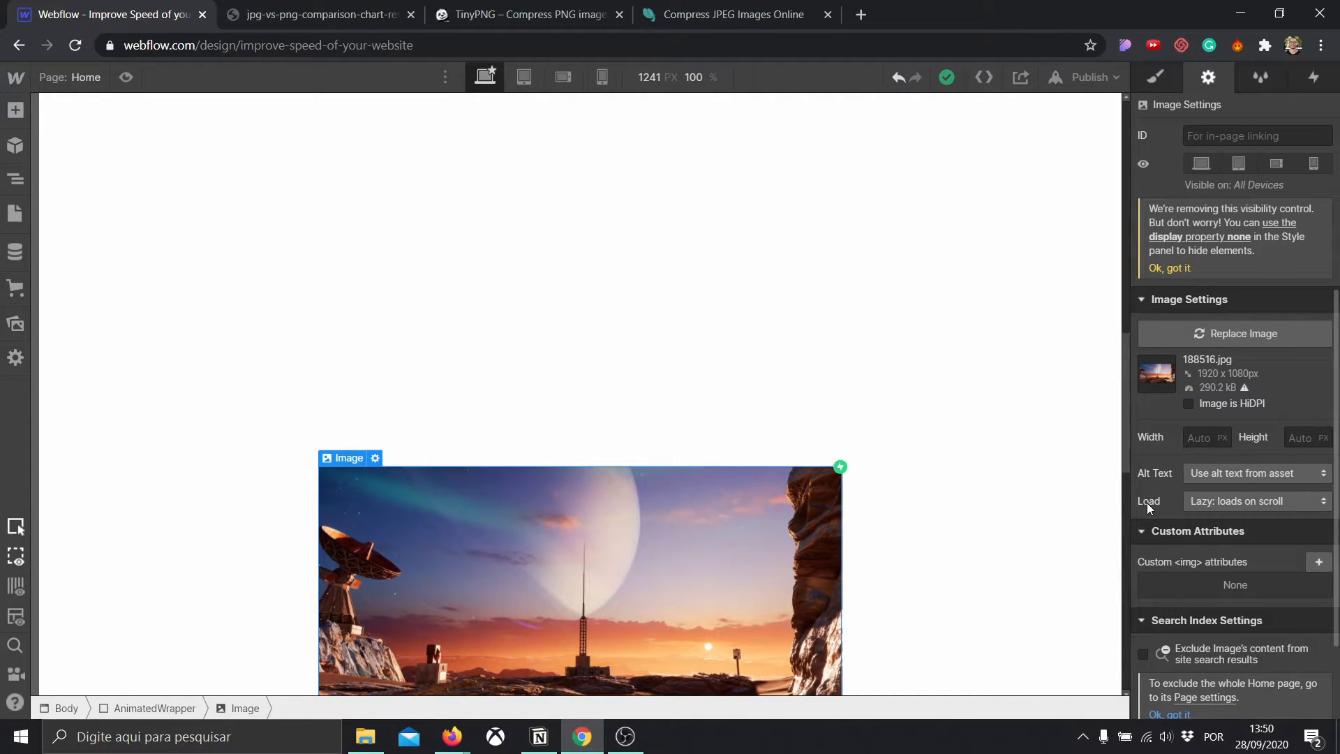
scroll(up, 3)
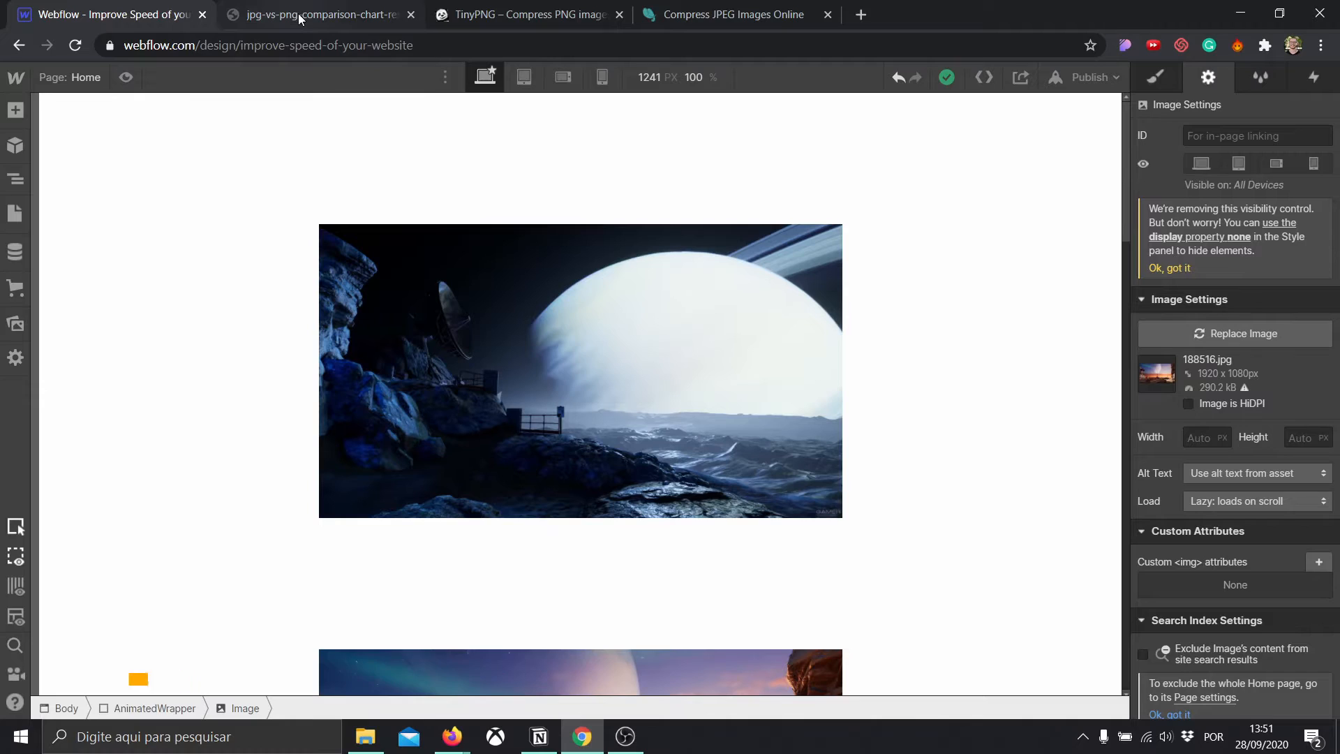
- Switch to the Chrome tab with the JPG vs PNG comparison chart
click(317, 14)
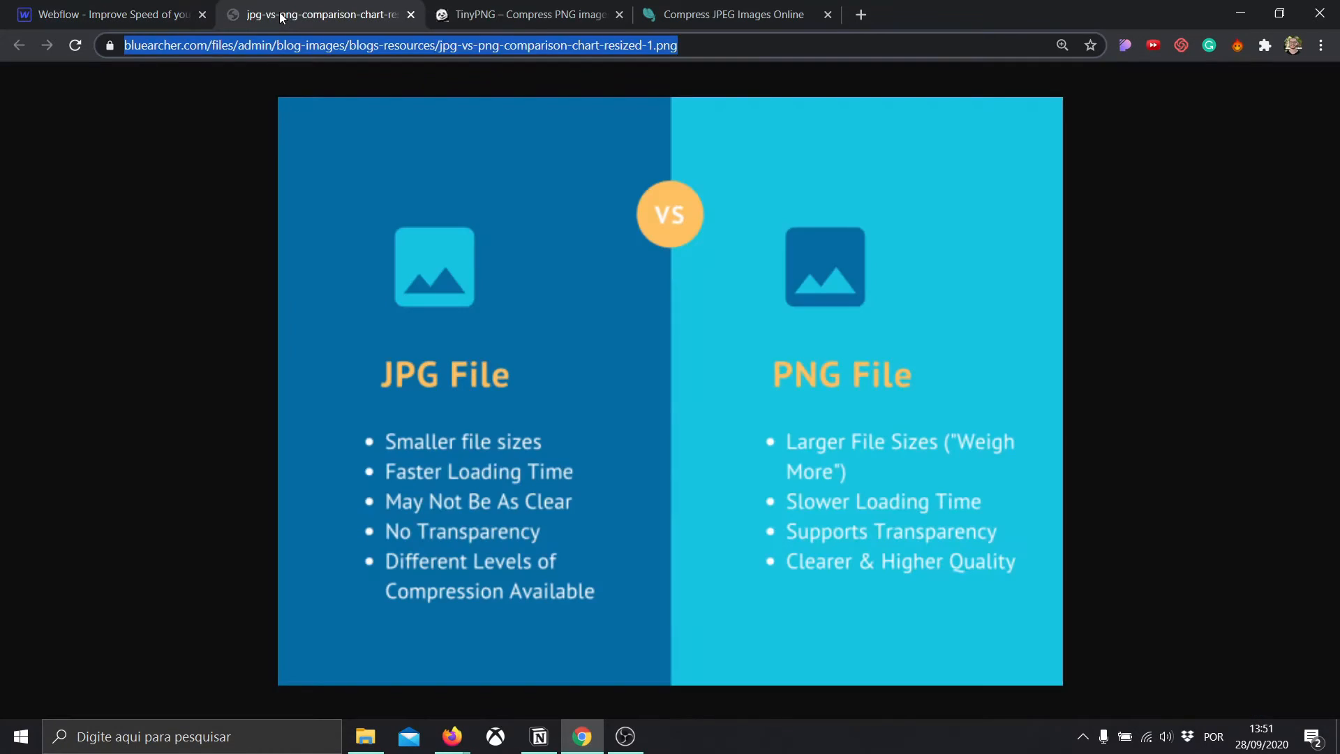
mouse_move(202, 269)
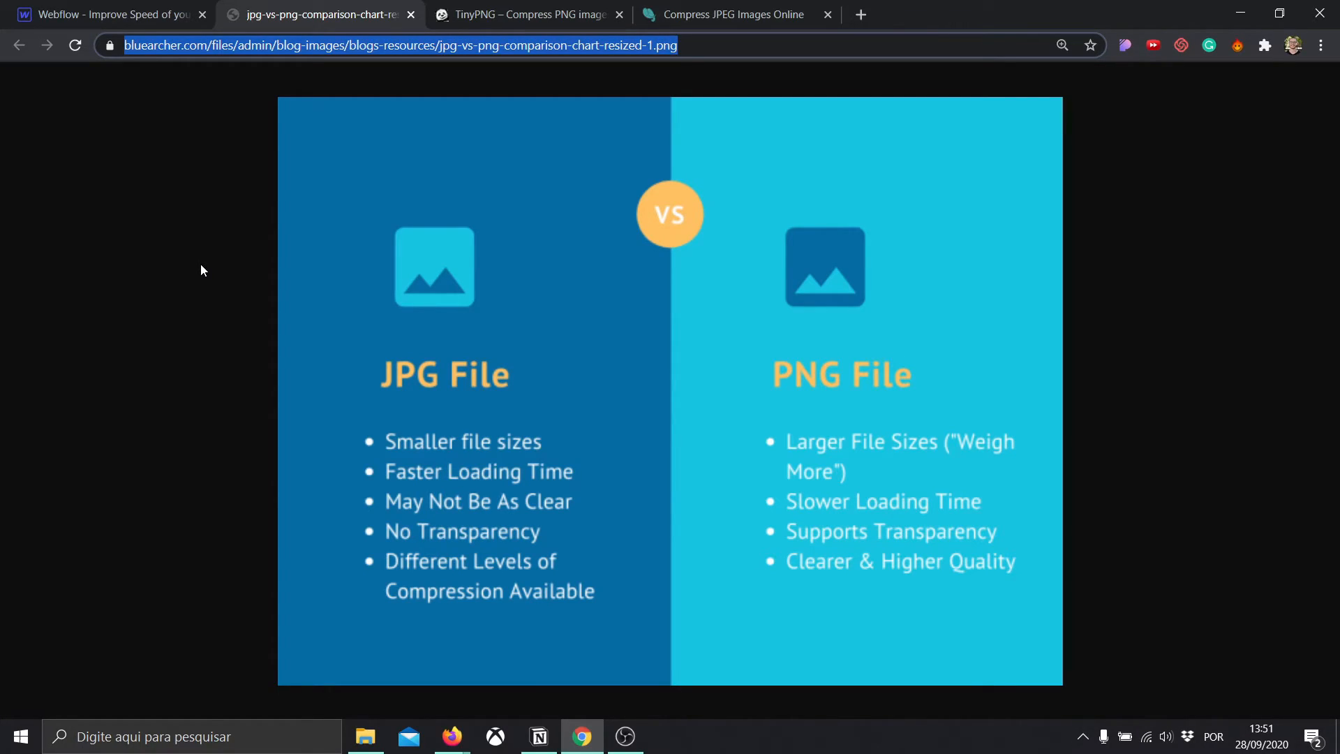
mouse_move(515, 484)
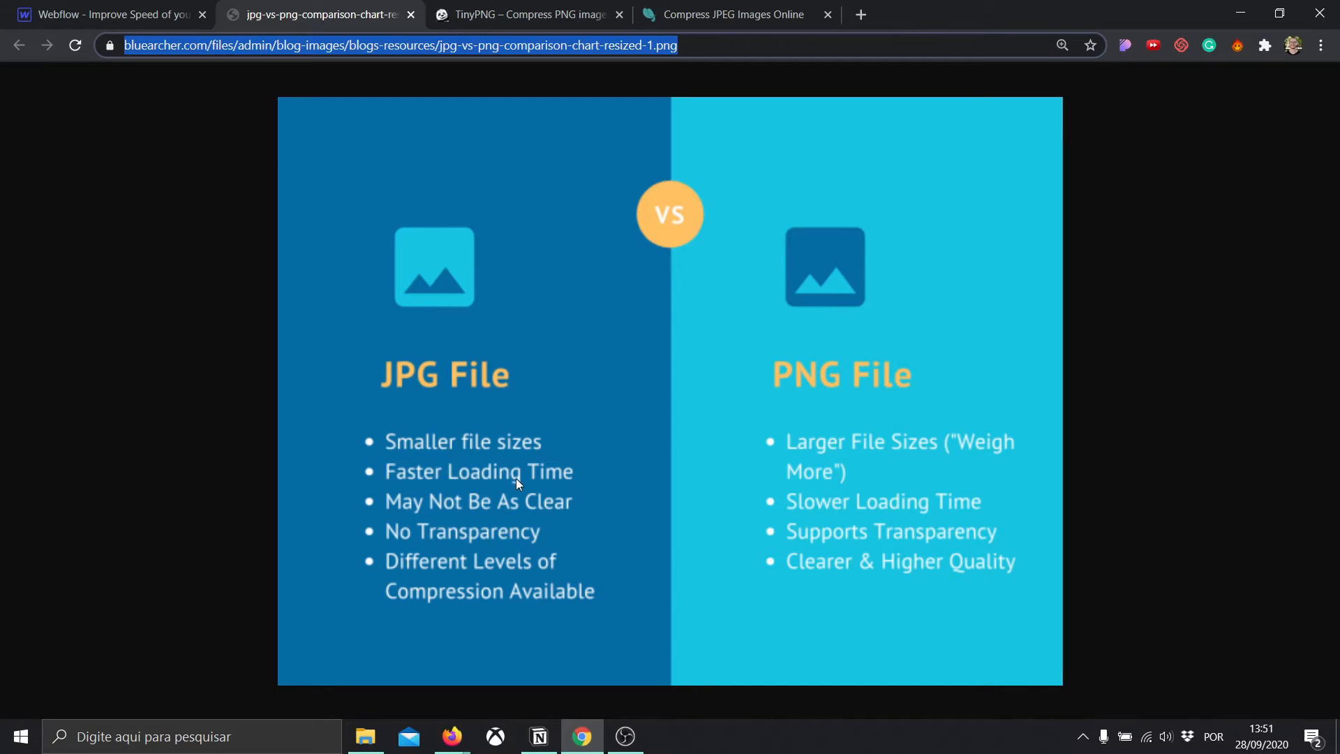
mouse_move(469, 469)
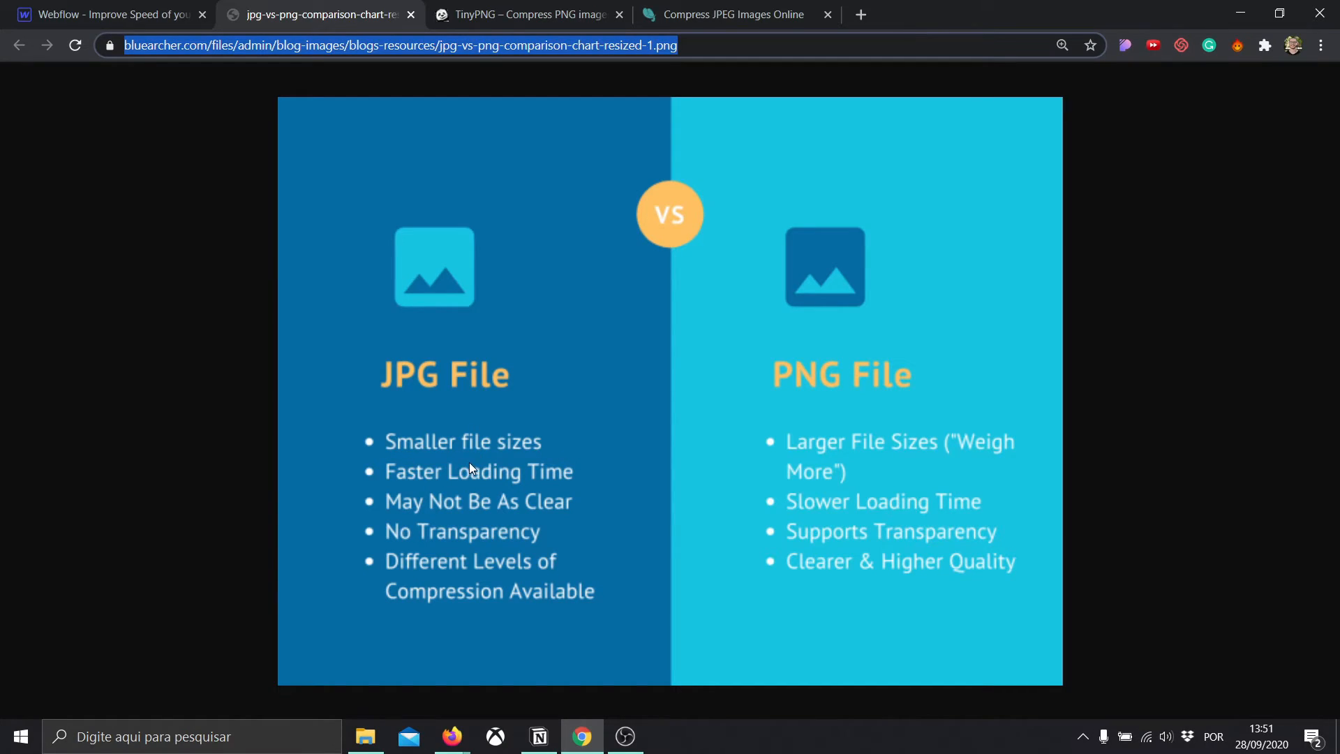
mouse_move(572, 508)
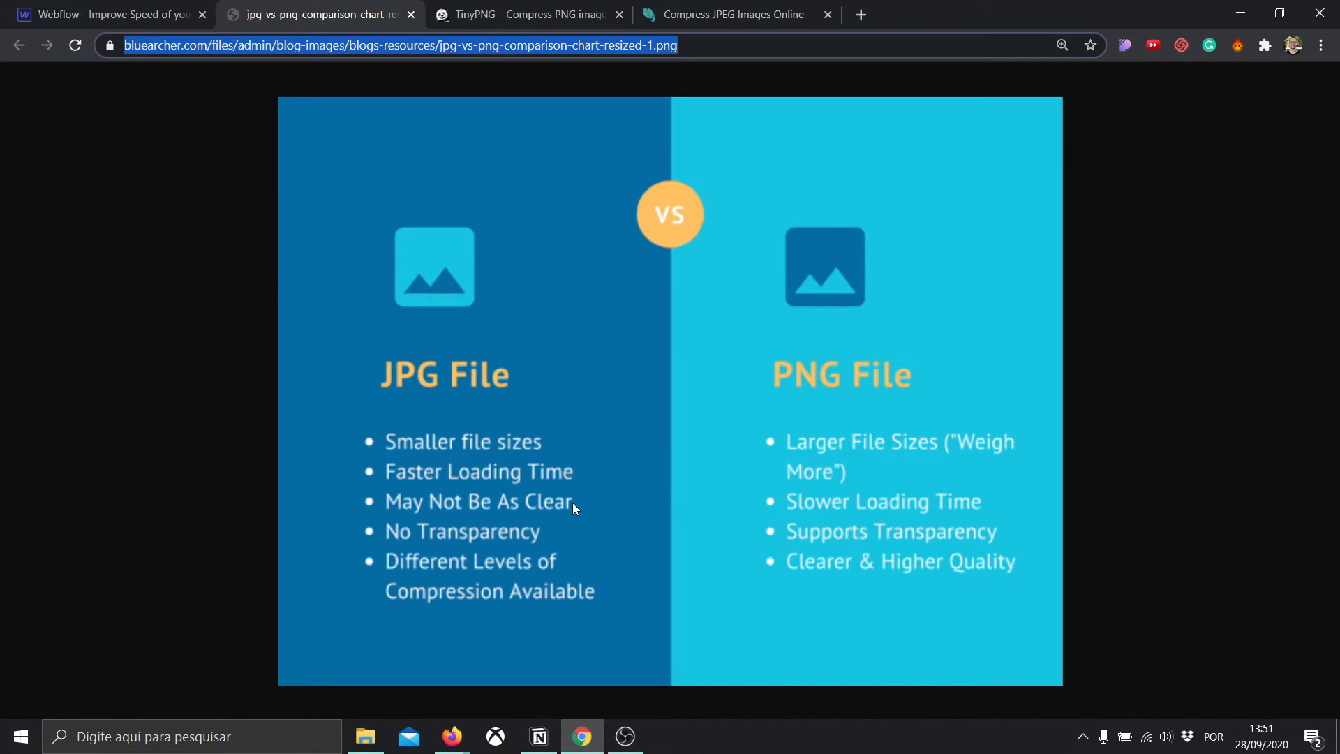
mouse_move(953, 355)
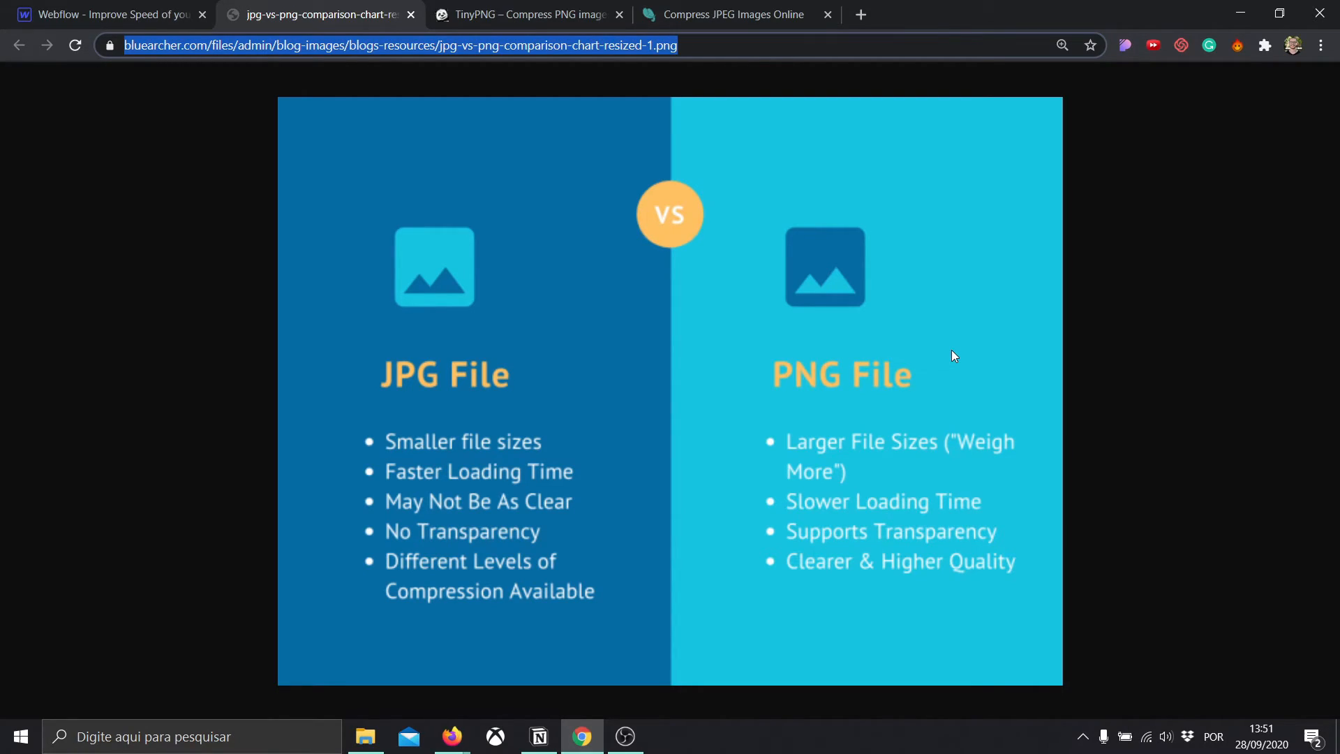
mouse_move(536, 78)
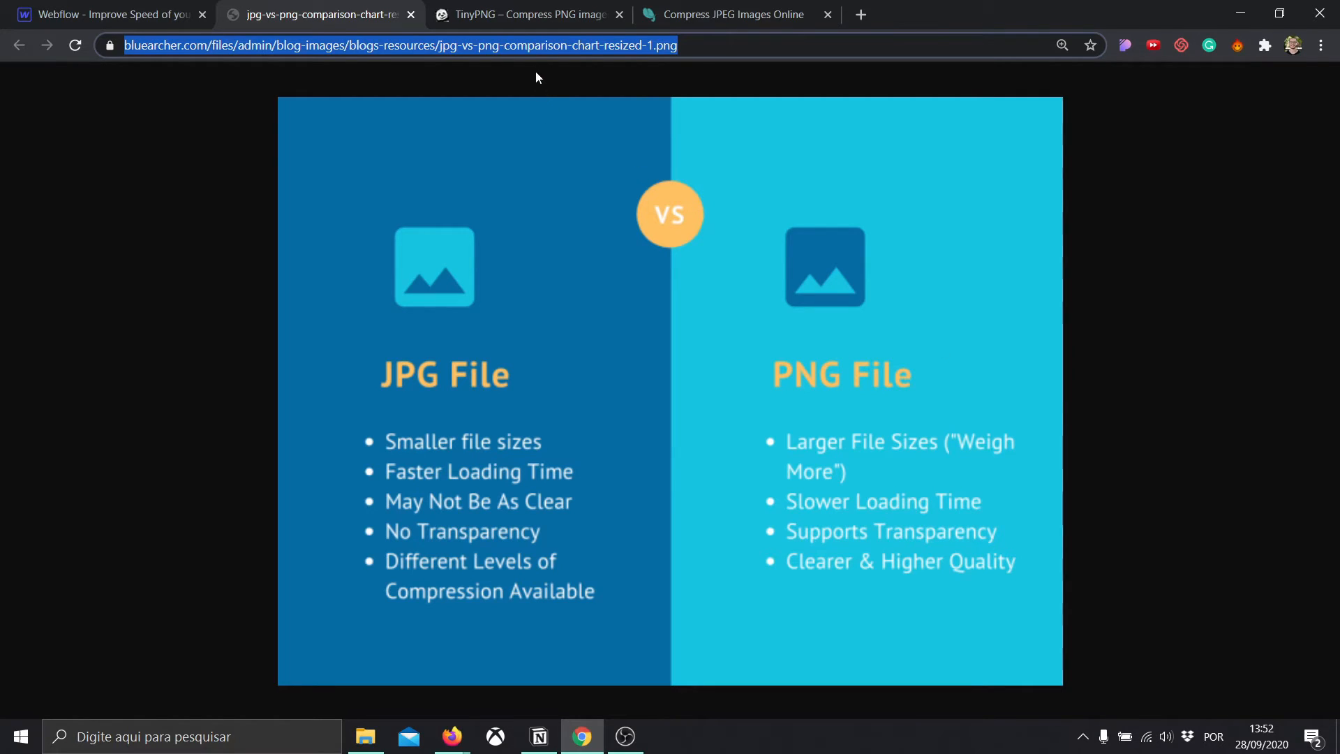
mouse_move(102, 14)
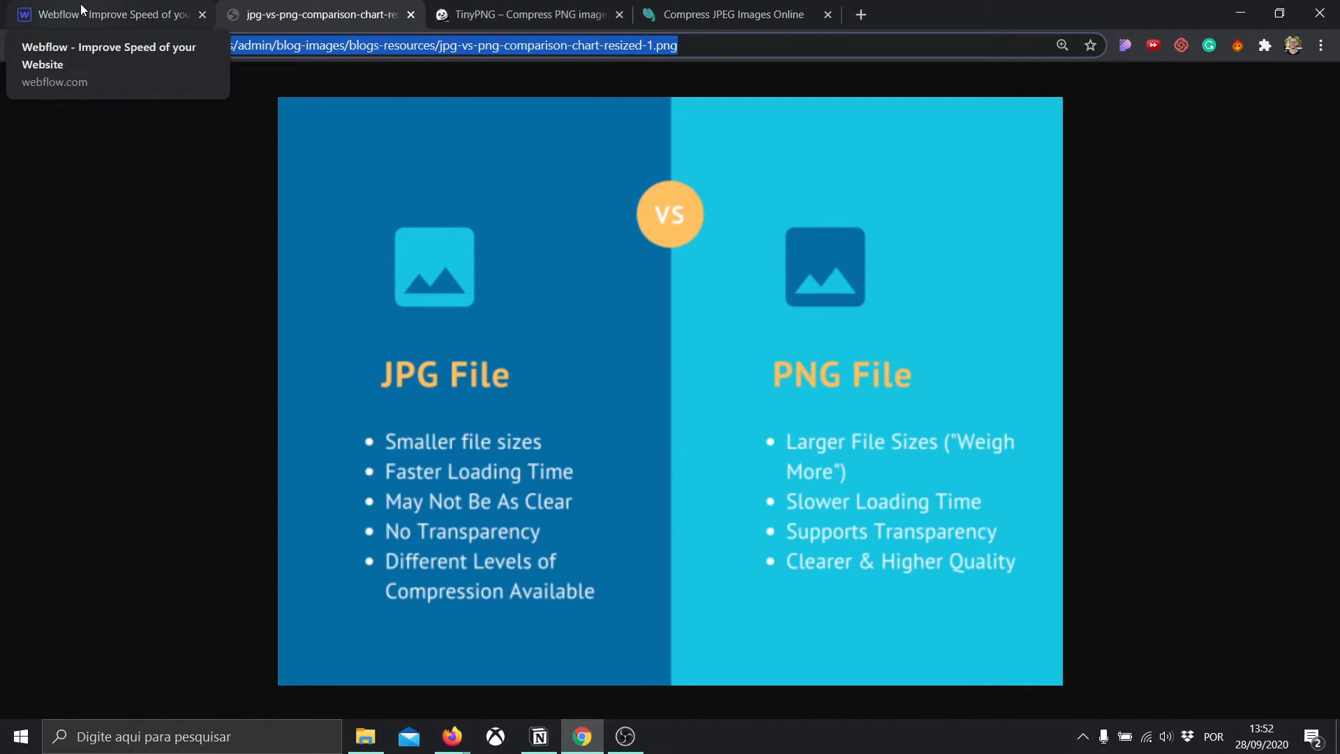
- Preview the ringed-planet image at tablet and mobile portrait breakpoints, then back to desktop
click(102, 14)
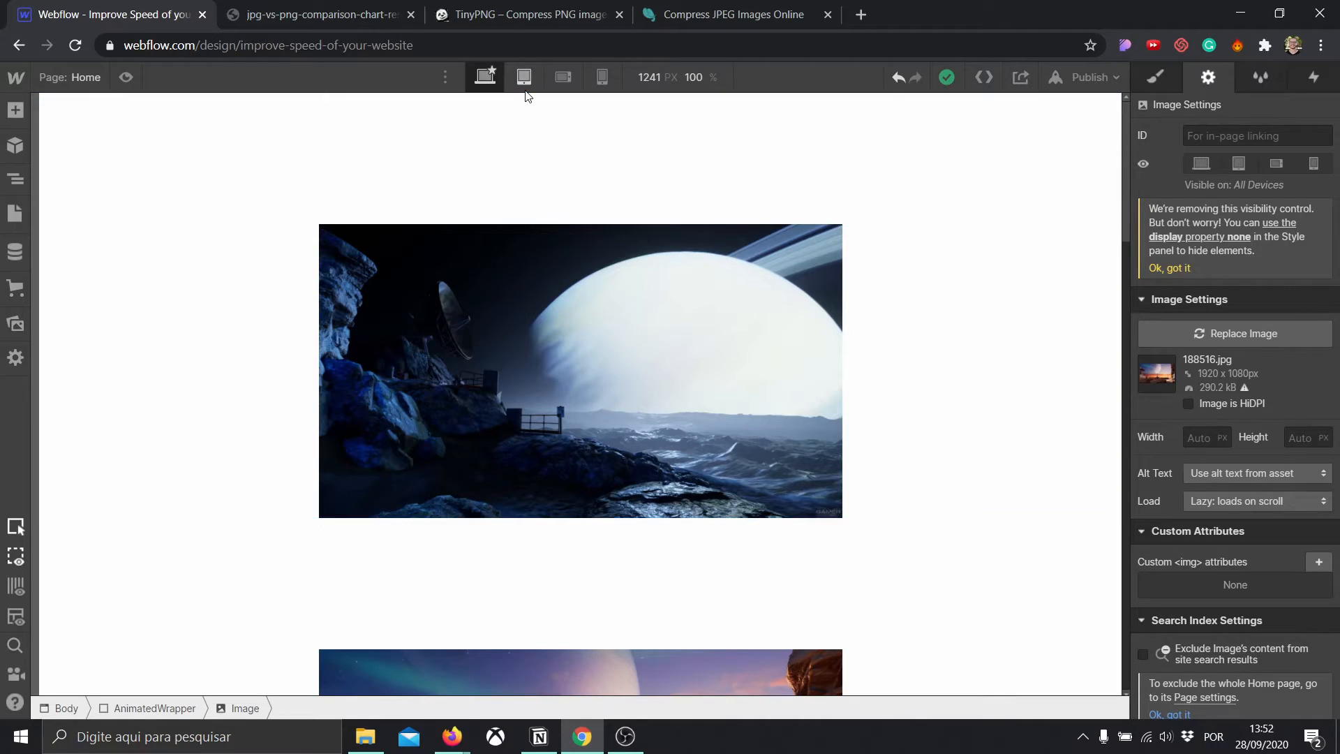
click(524, 77)
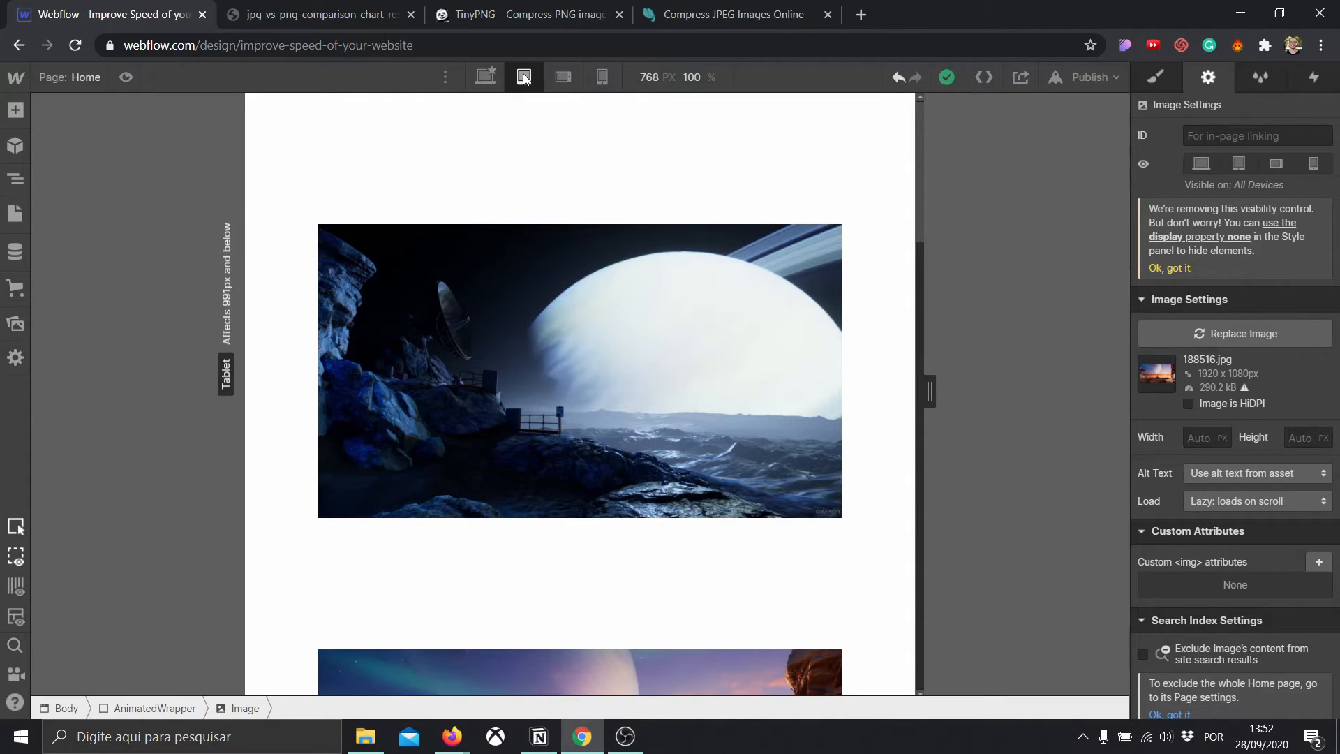
click(485, 77)
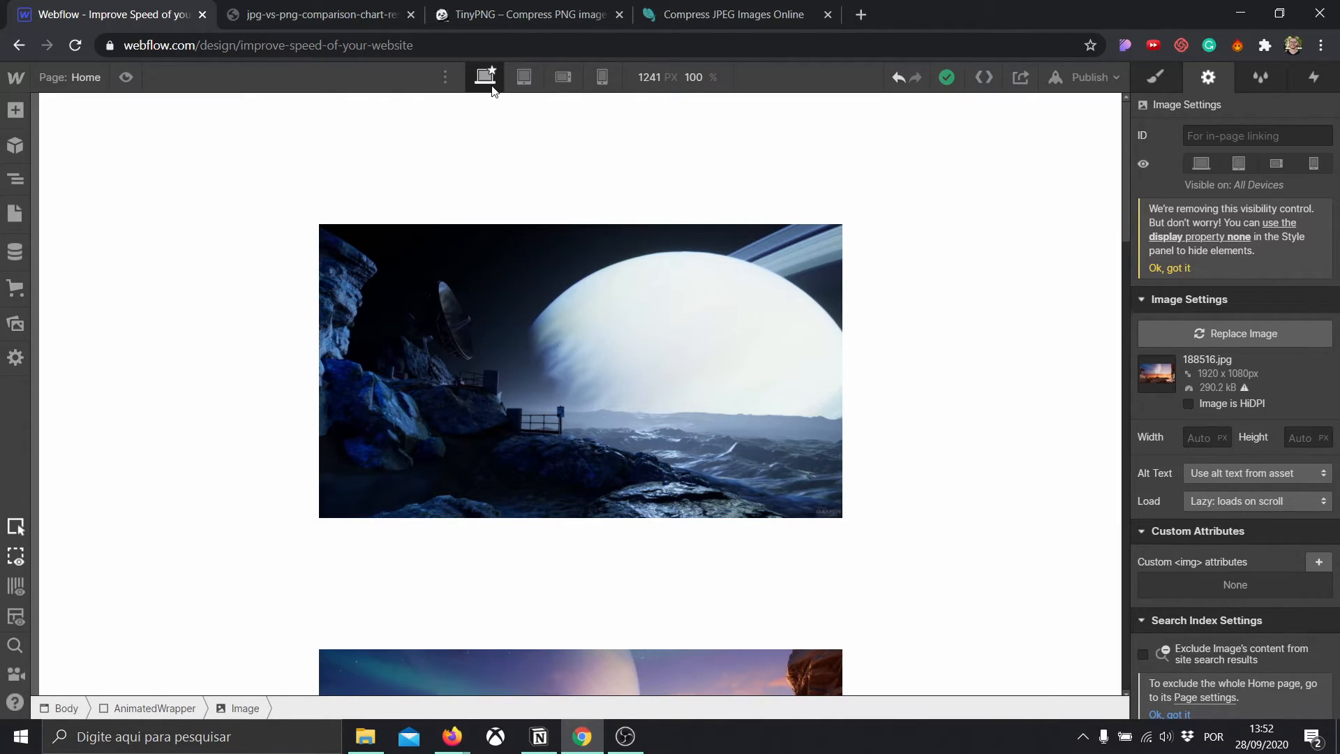
mouse_move(484, 77)
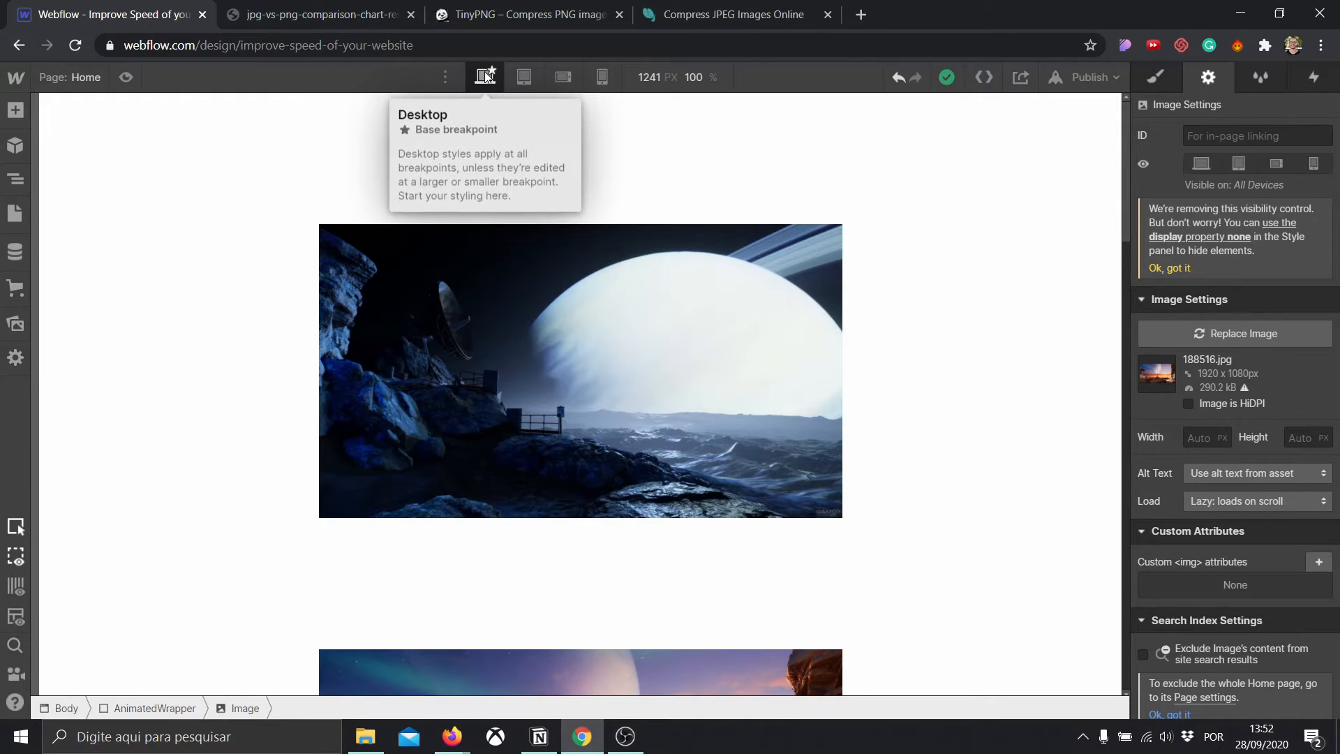
click(548, 367)
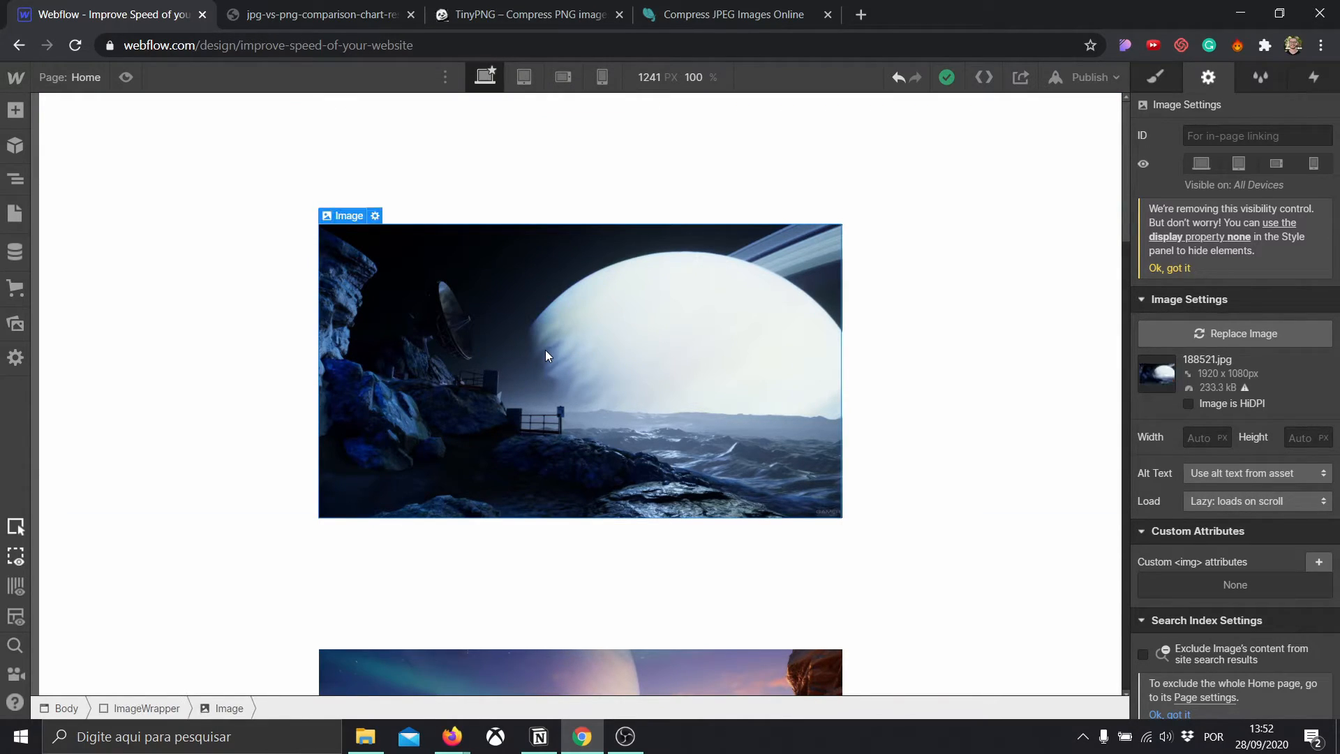
mouse_move(1217, 380)
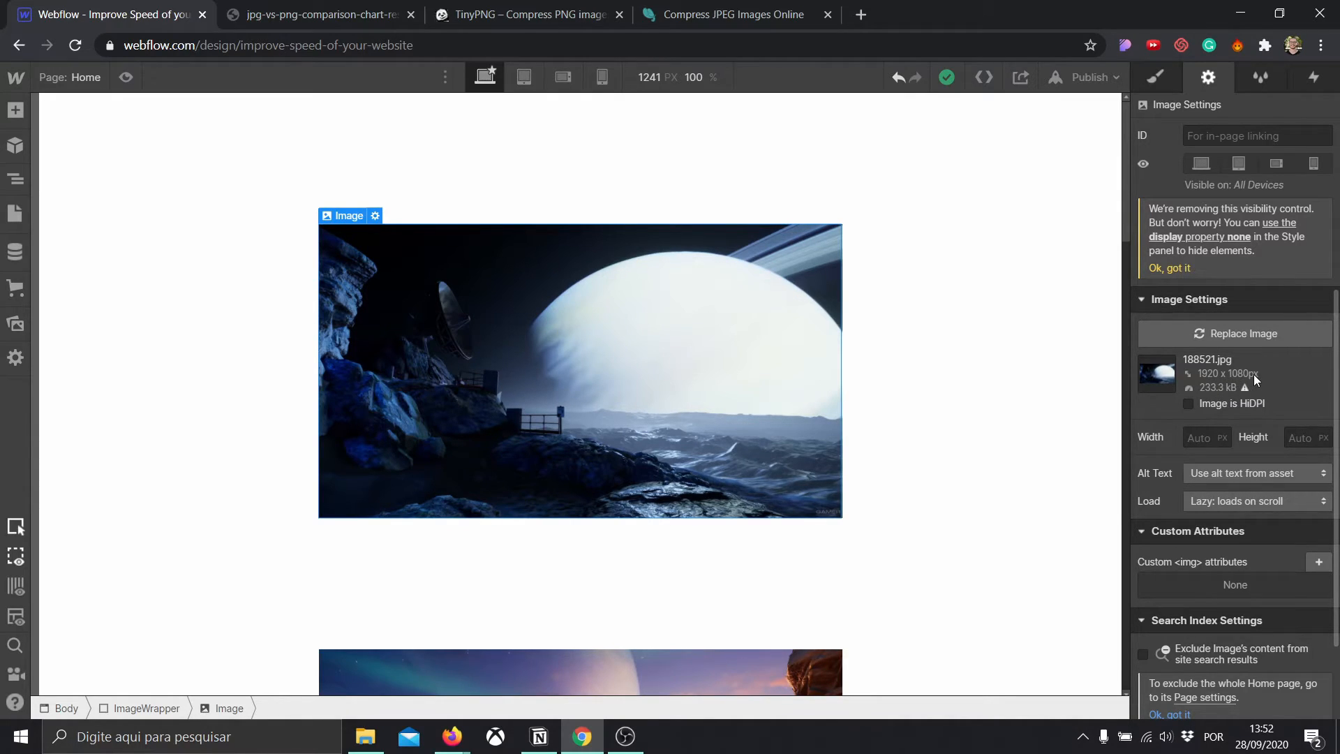
click(561, 77)
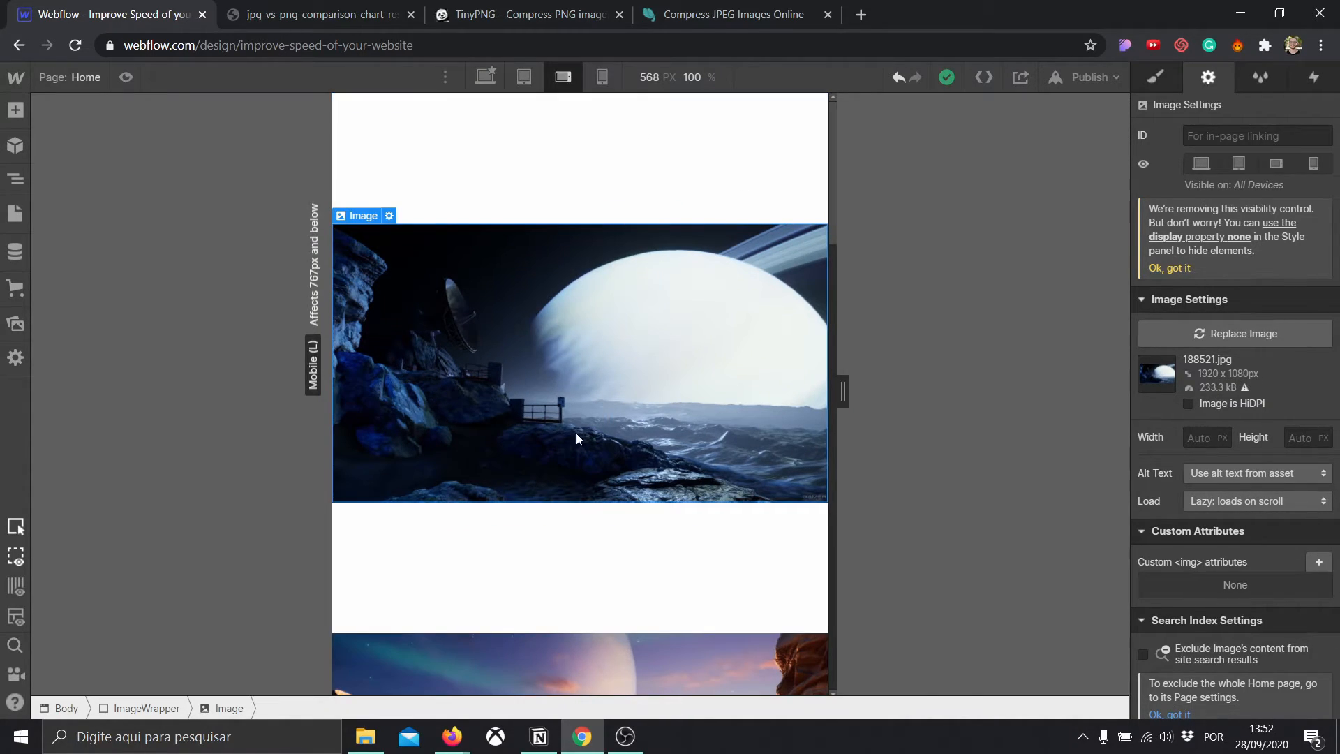
click(601, 77)
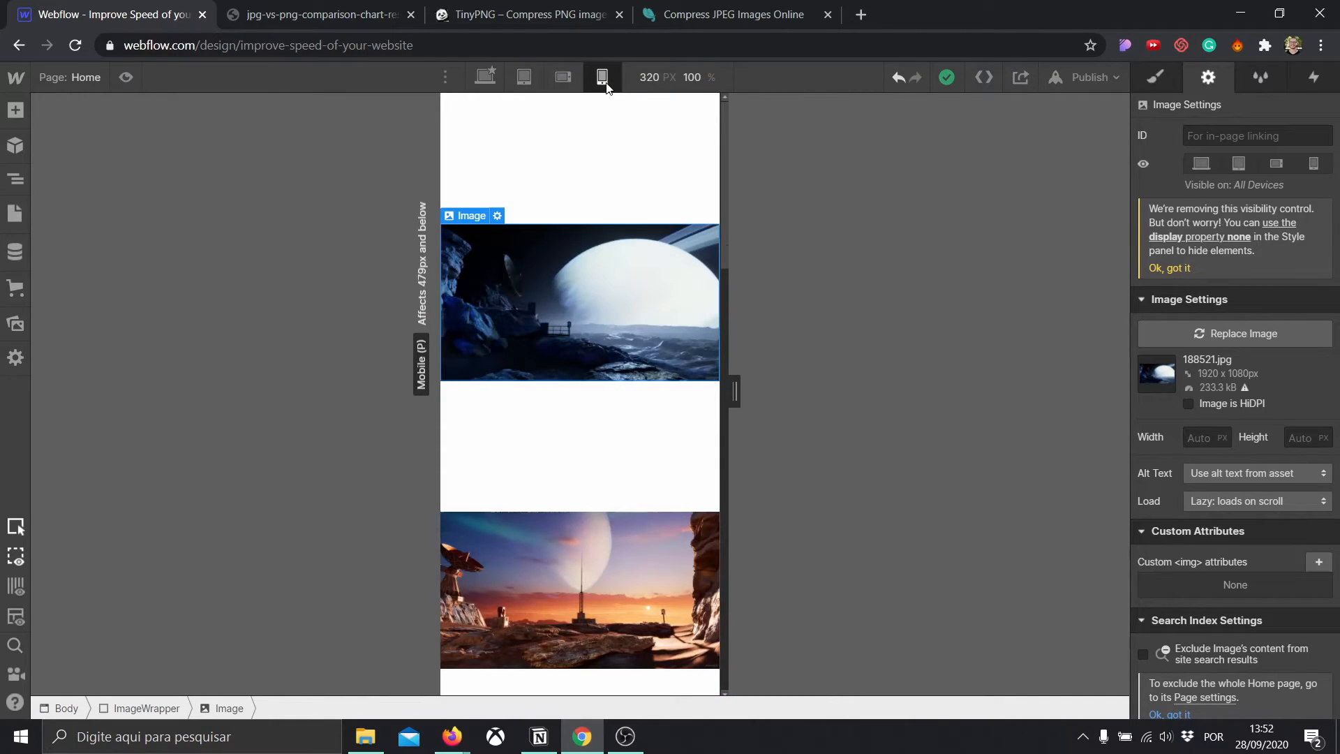
mouse_move(562, 77)
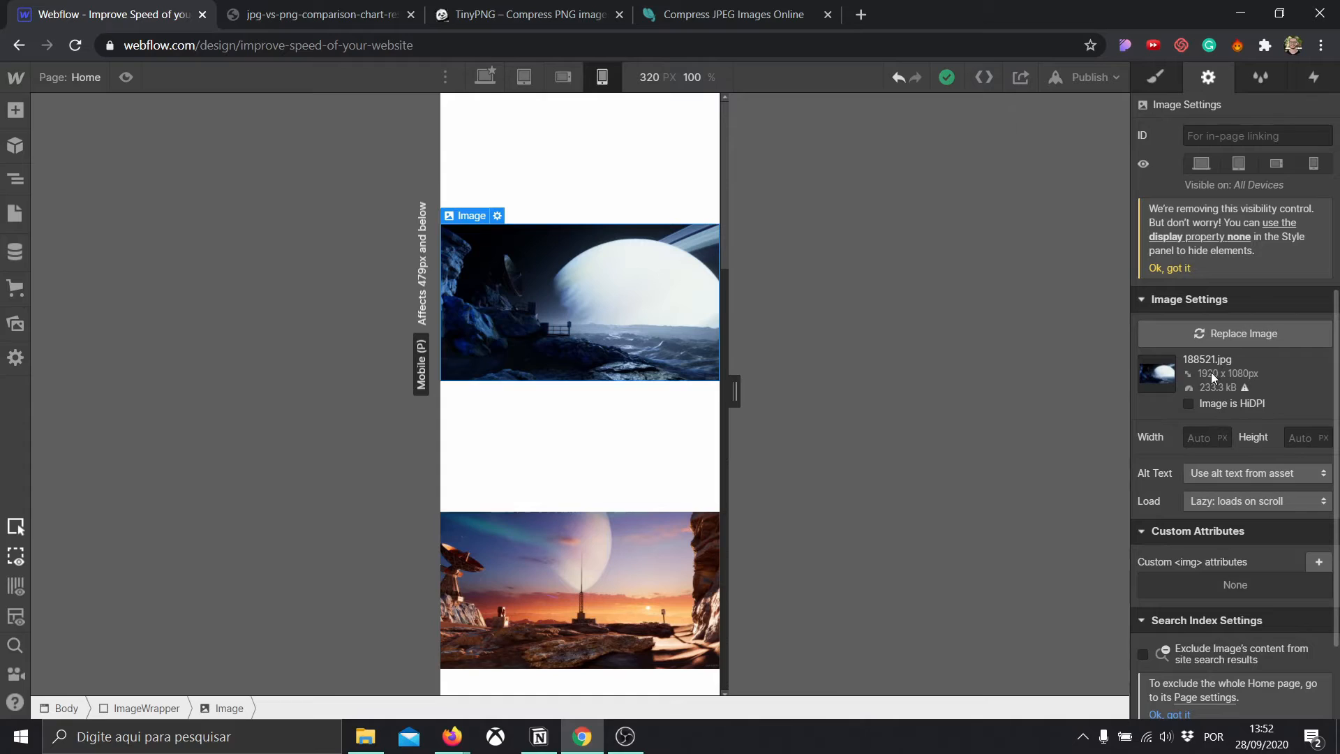
mouse_move(560, 310)
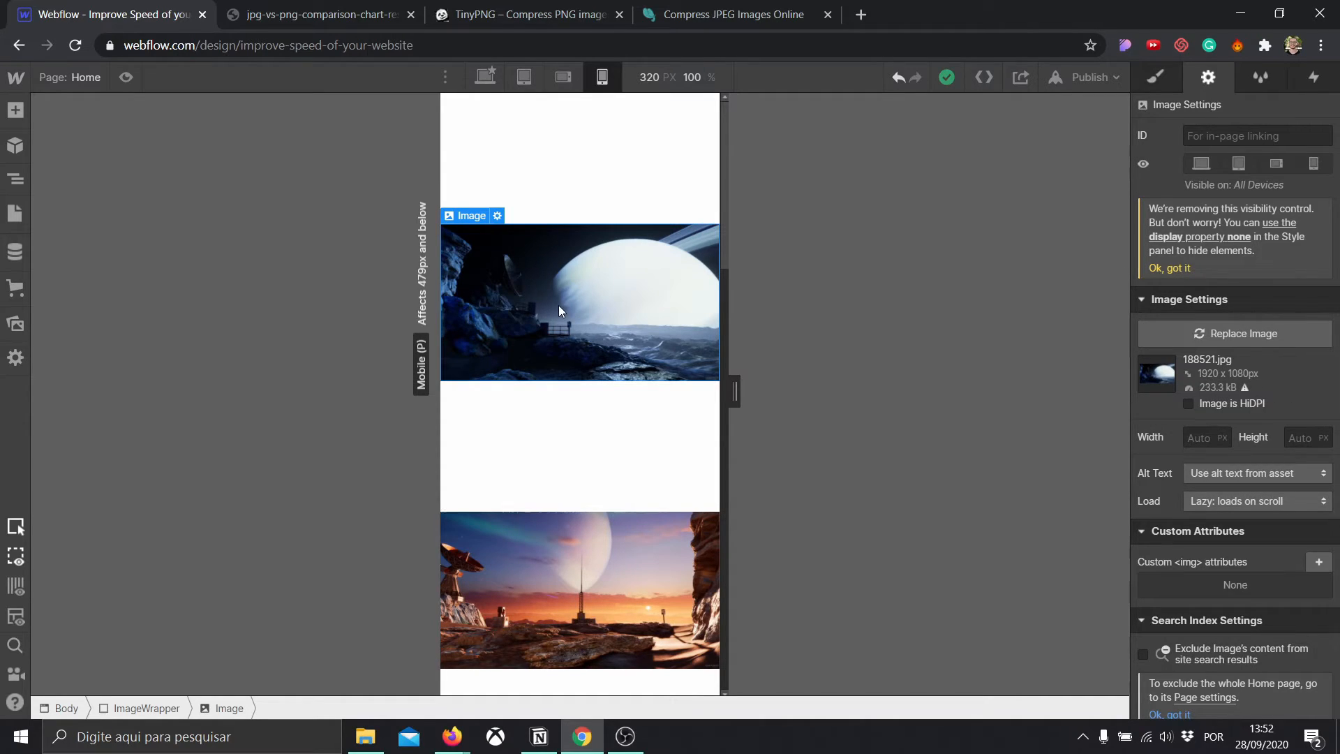
mouse_move(604, 273)
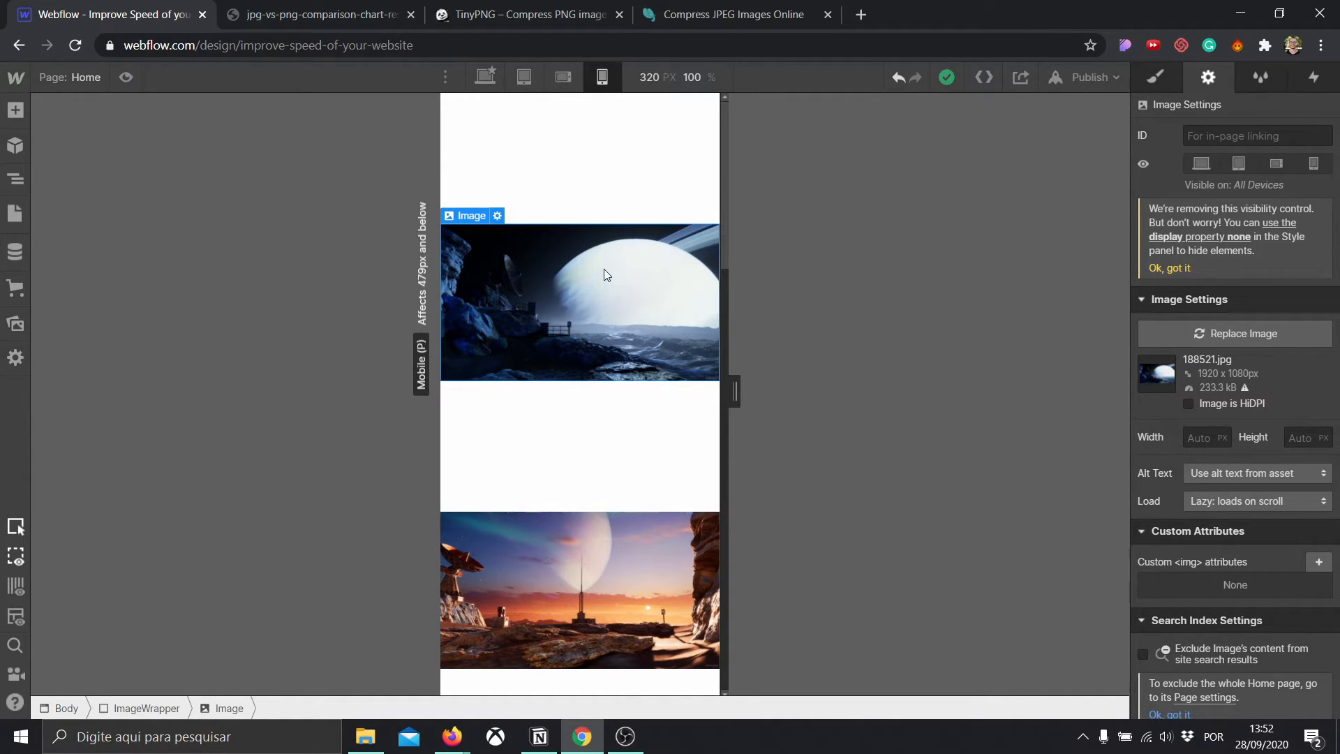
mouse_move(637, 427)
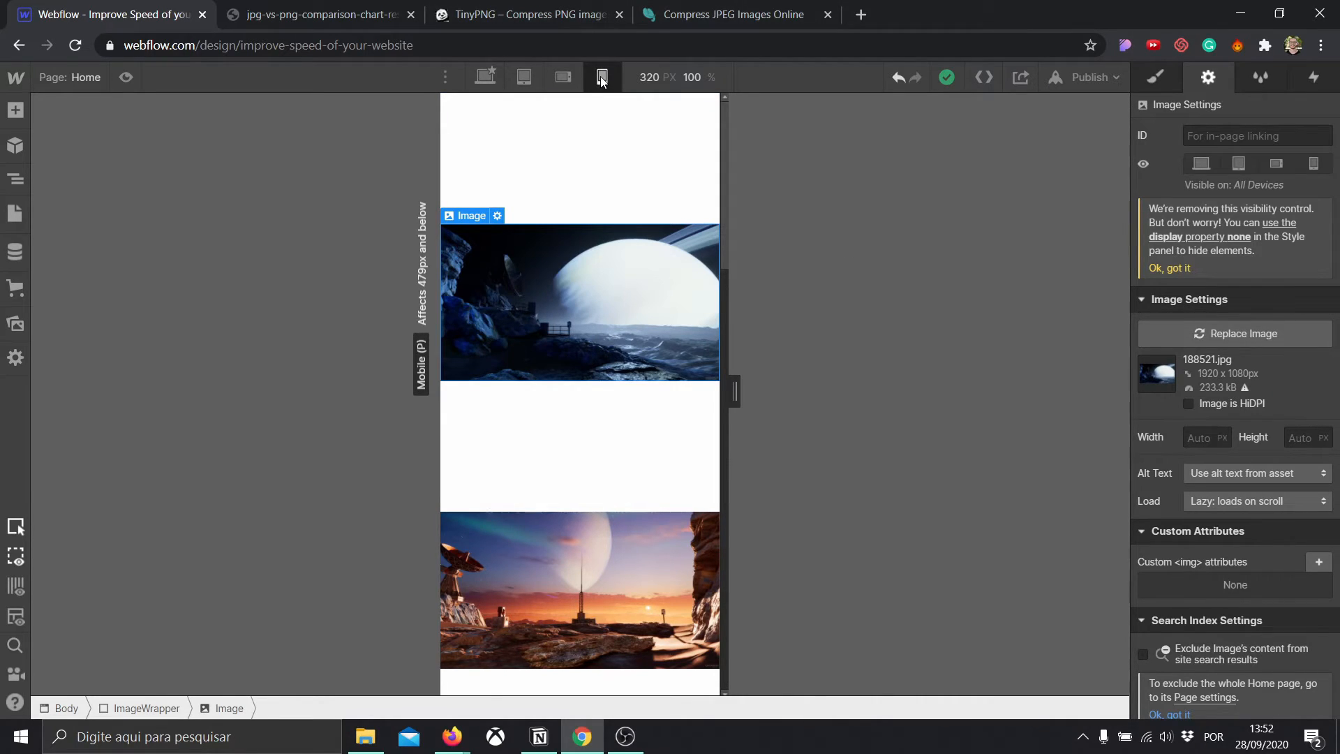
mouse_move(600, 77)
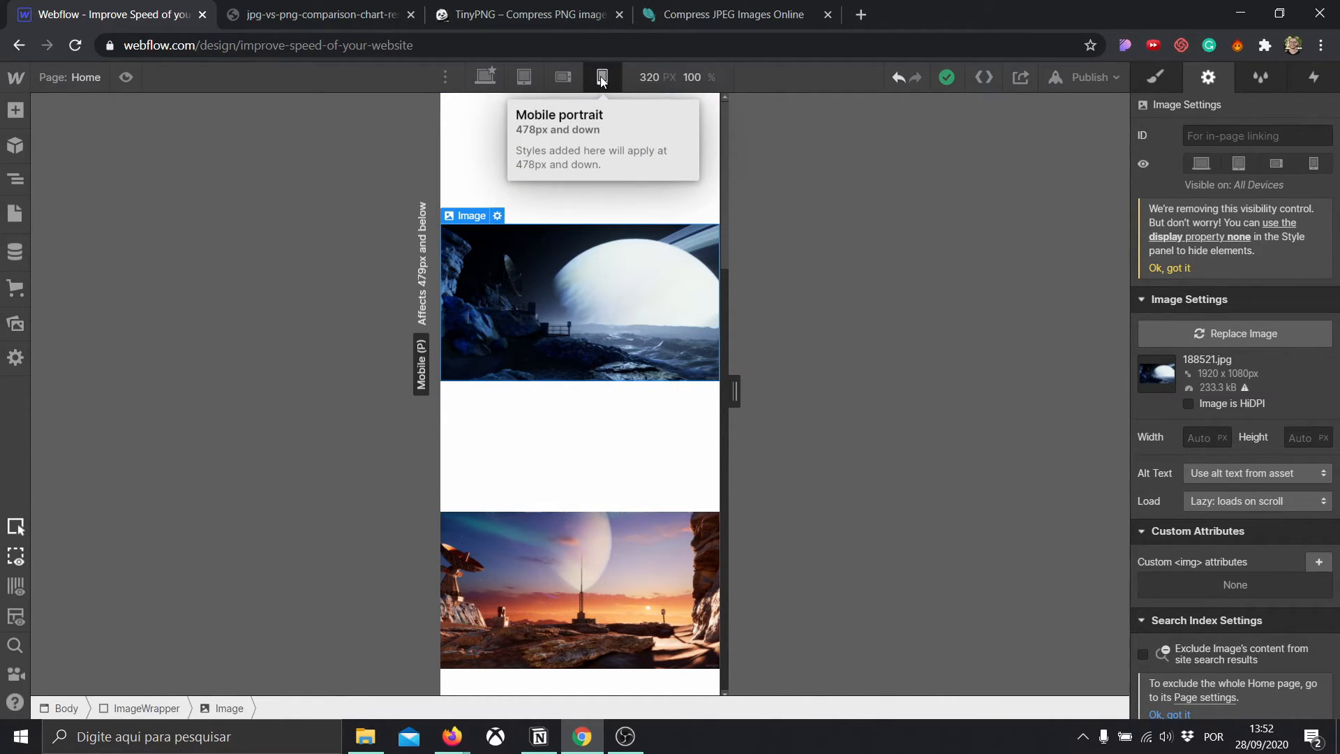
click(484, 77)
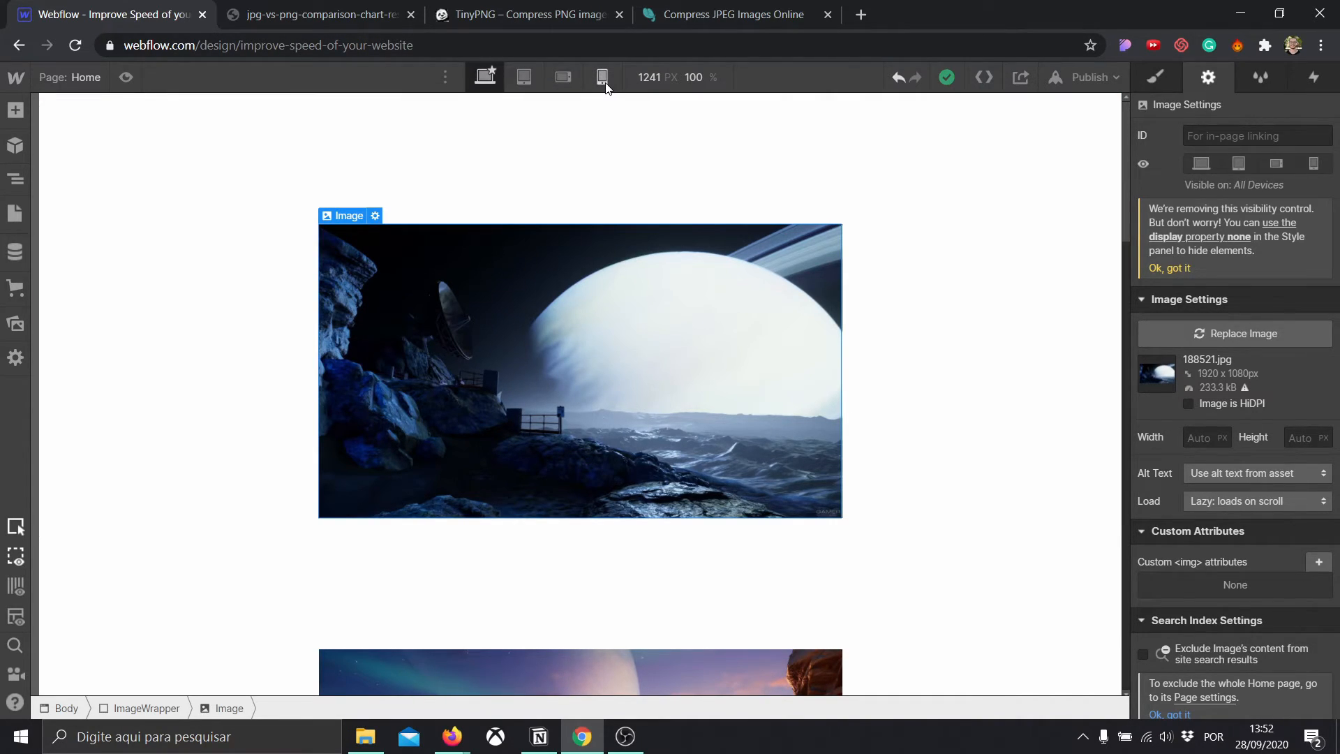
- View the TinyPNG site, then switch to the Compress JPEG Images Online tool
click(521, 14)
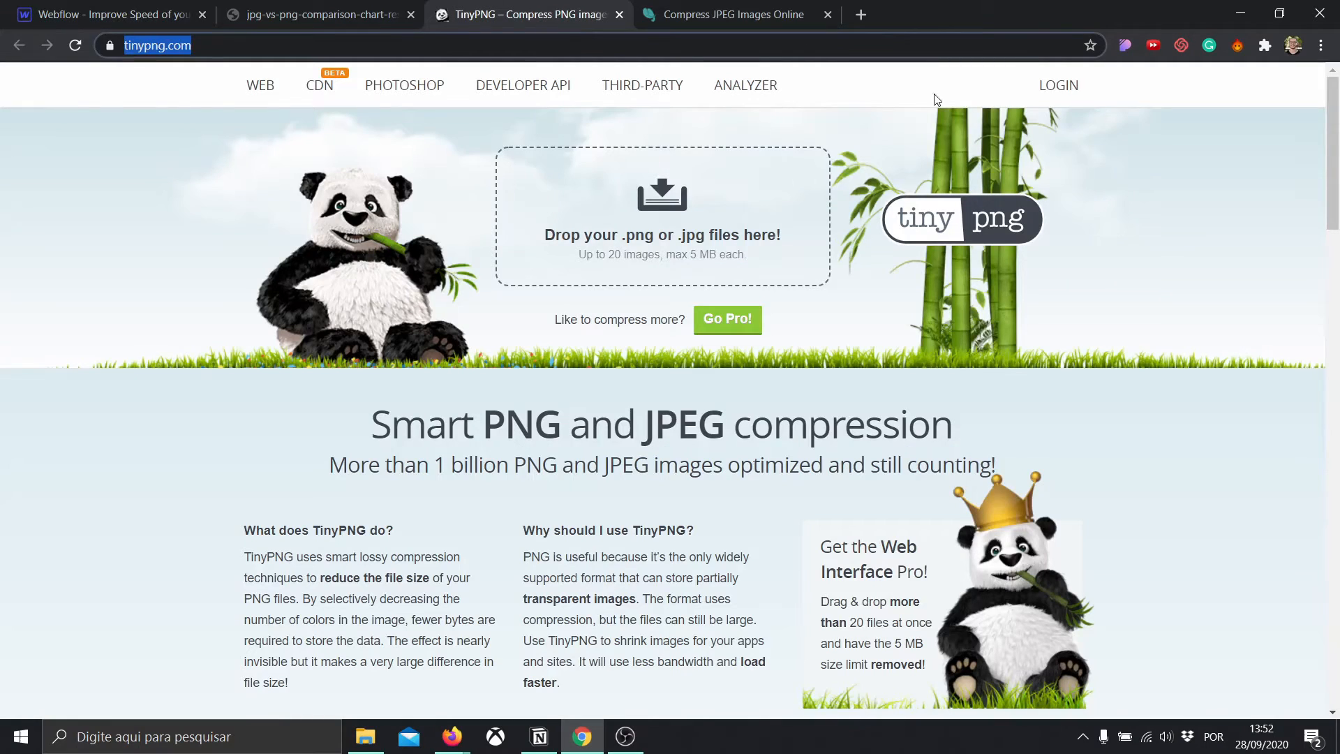
mouse_move(1127, 254)
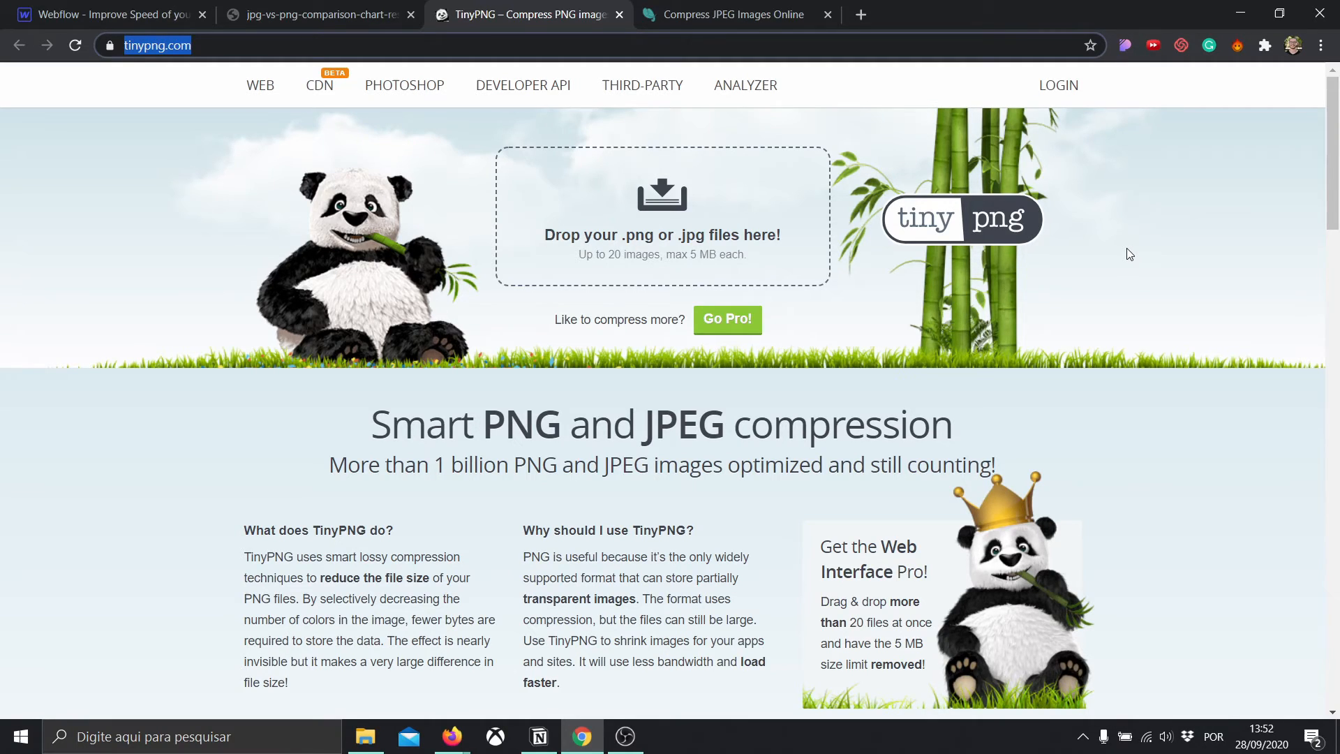
mouse_move(662, 71)
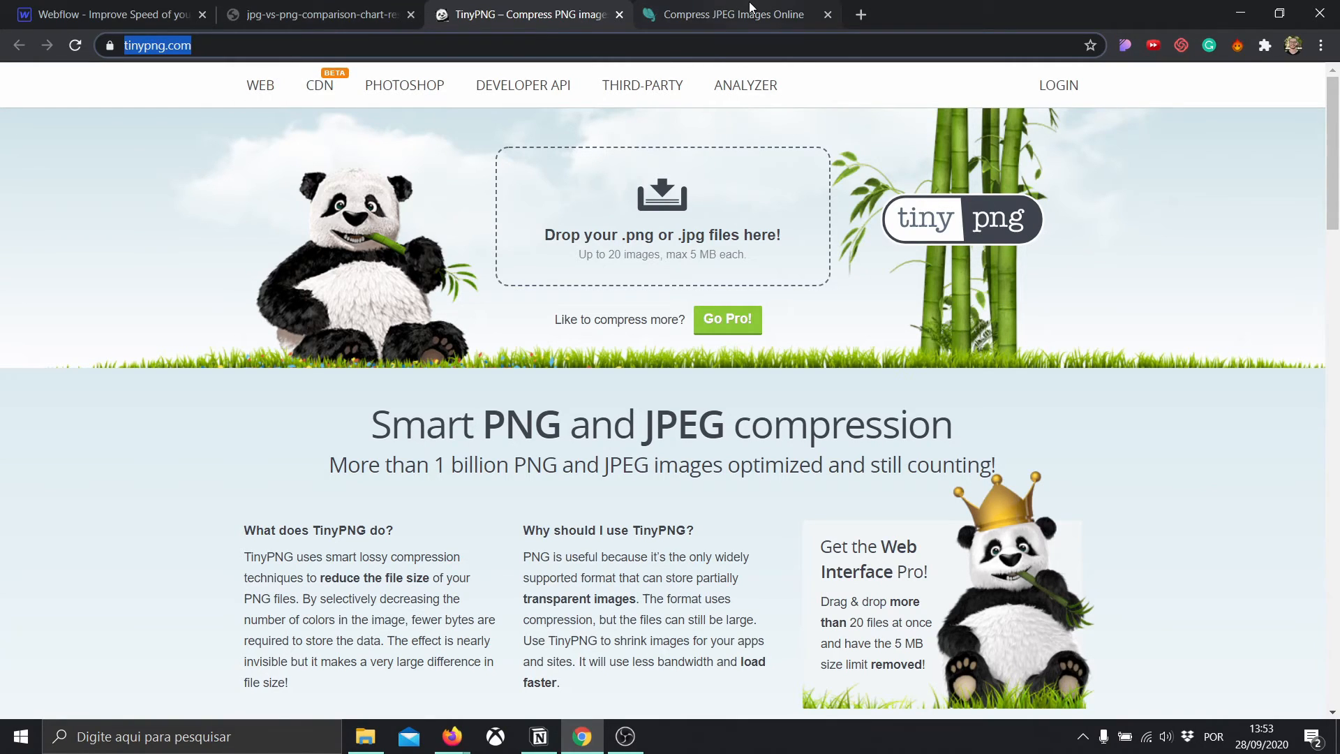
click(737, 14)
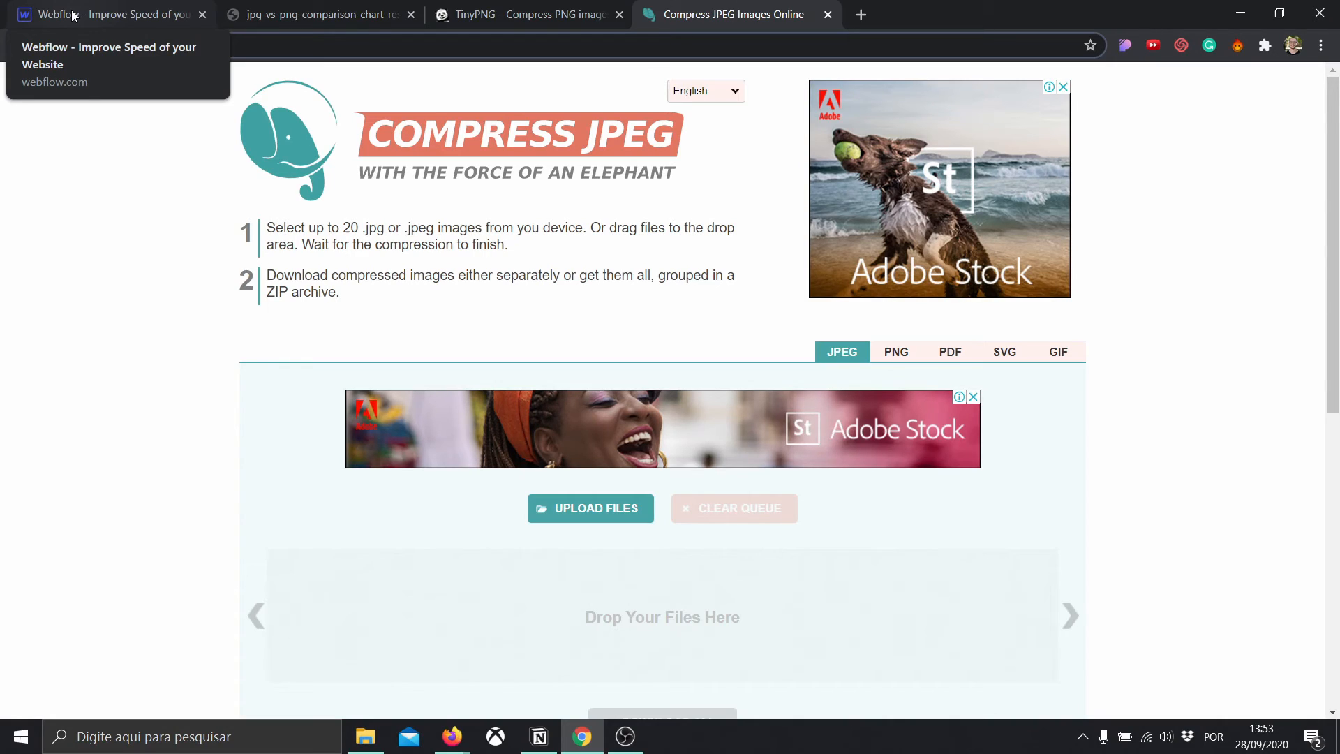
- Return to the Webflow designer and bring up the W logo project menu
click(102, 14)
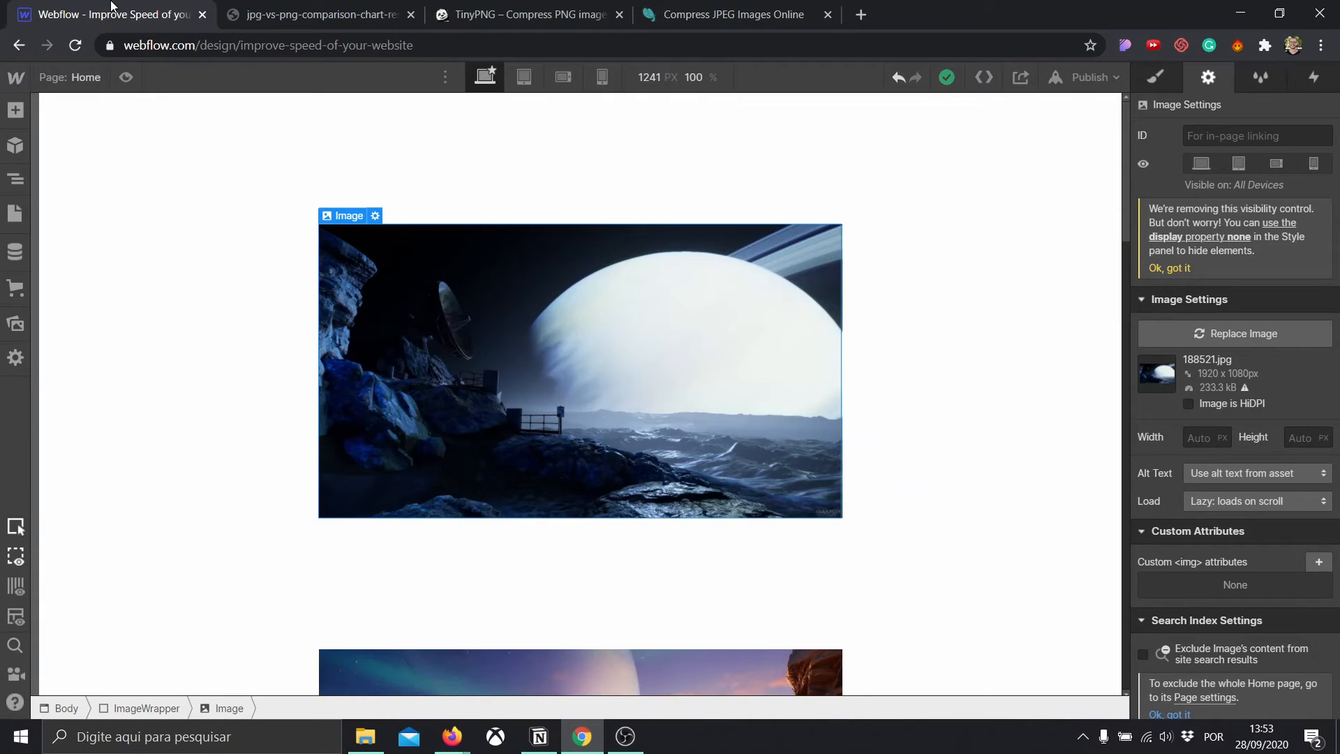
mouse_move(1002, 283)
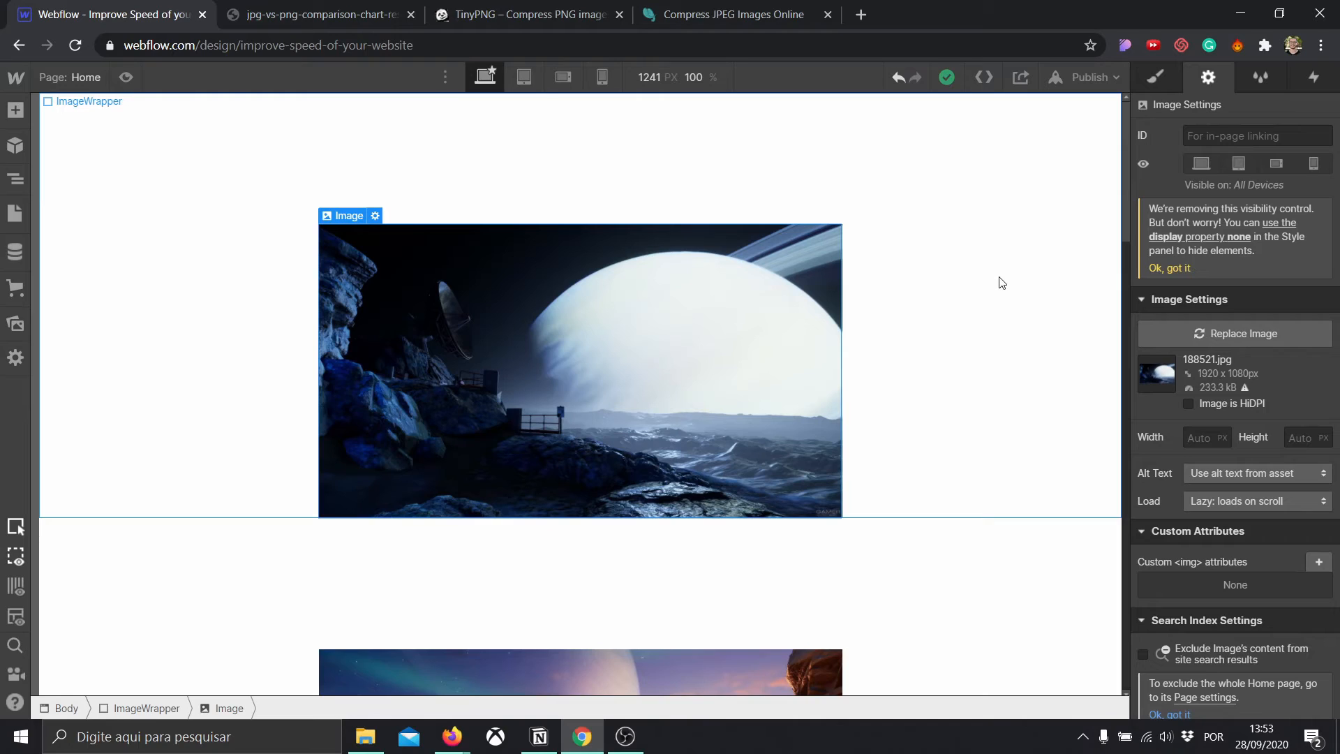
mouse_move(917, 201)
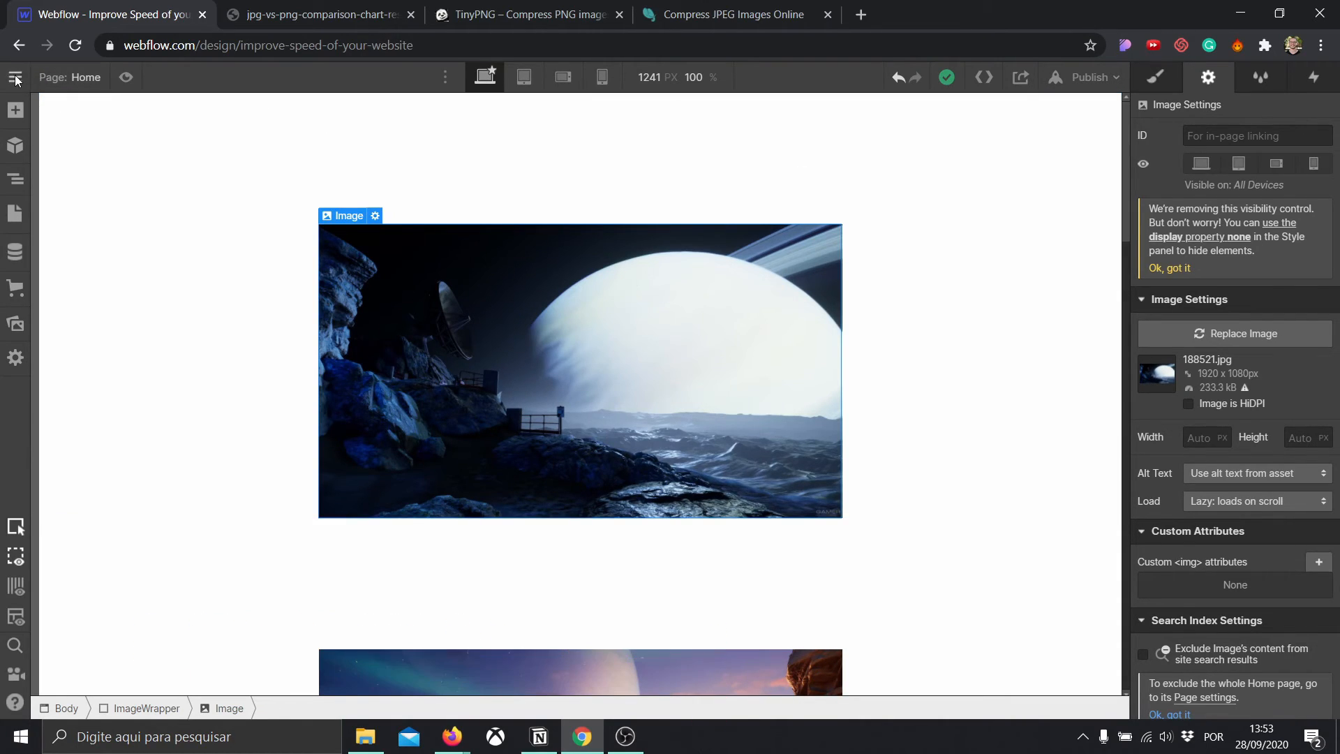
click(14, 79)
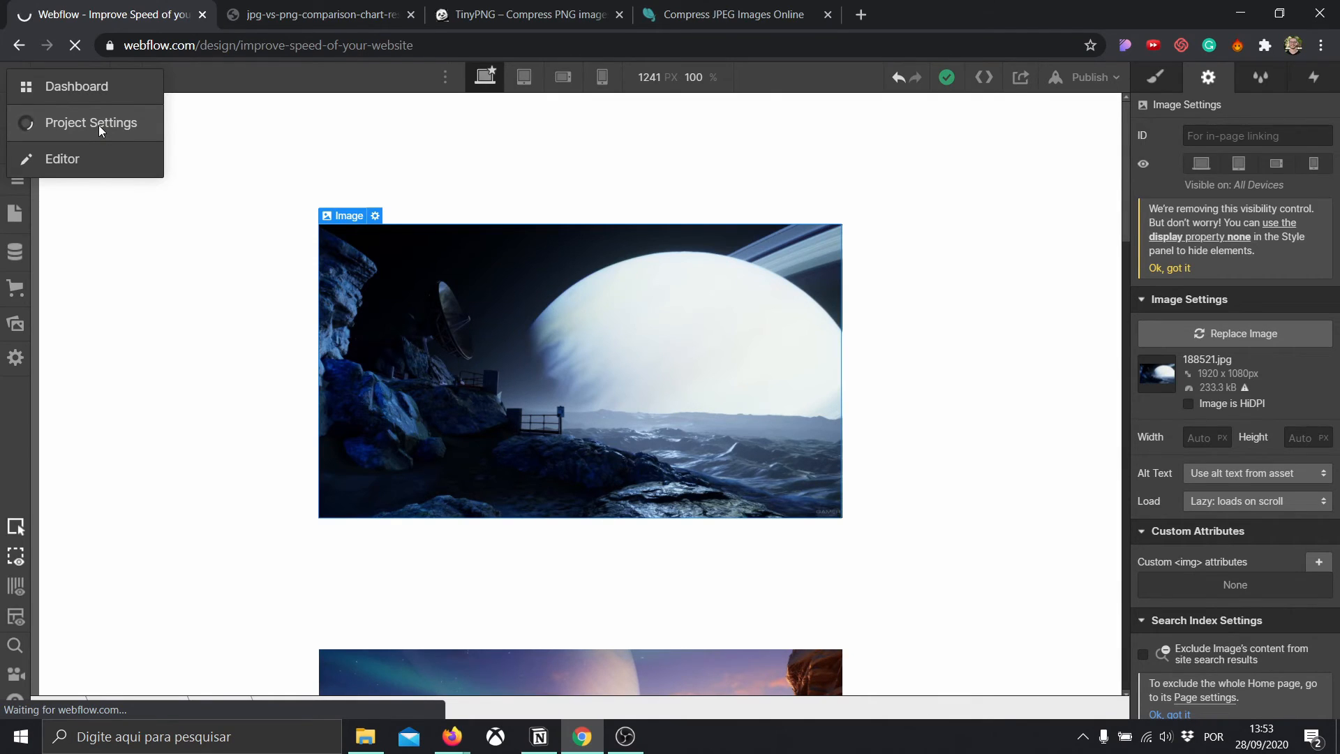
- Go to Project Settings' Hosting tab and scroll to Advanced Publishing Options
click(91, 123)
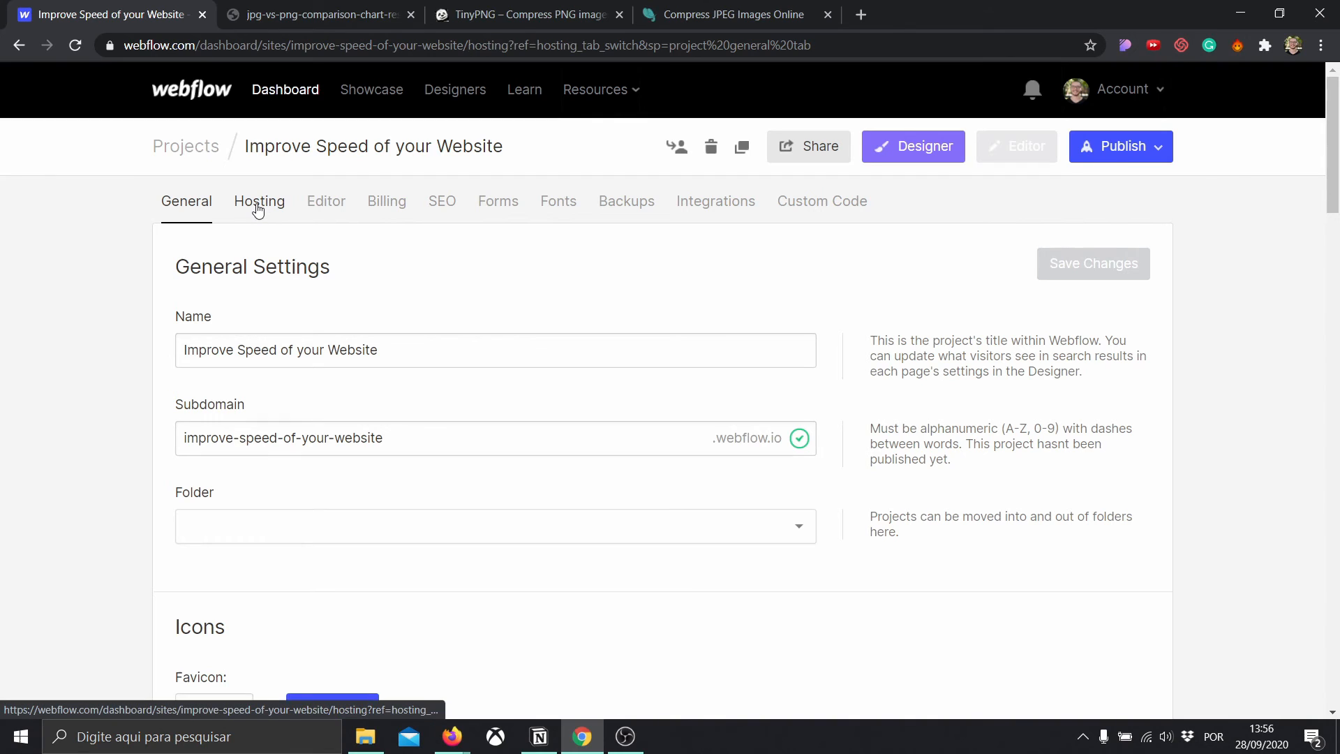
click(259, 201)
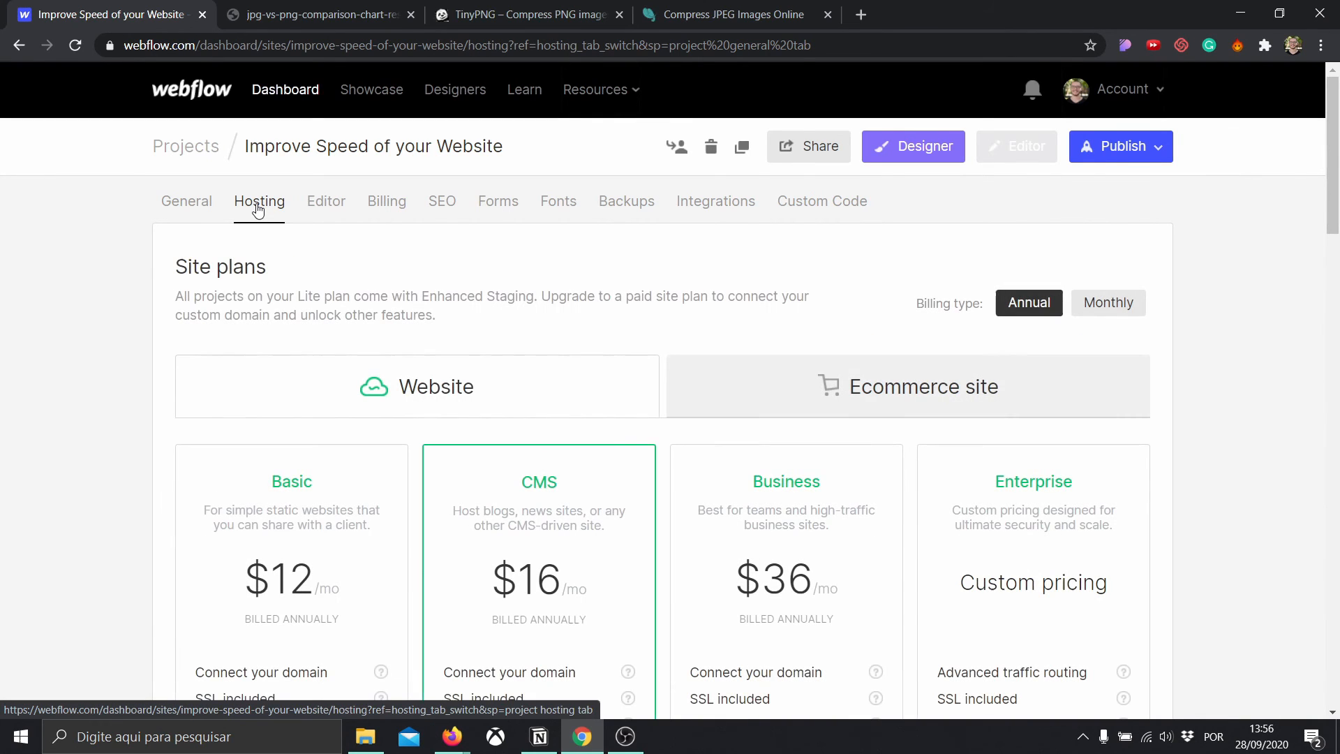
scroll(down, 3)
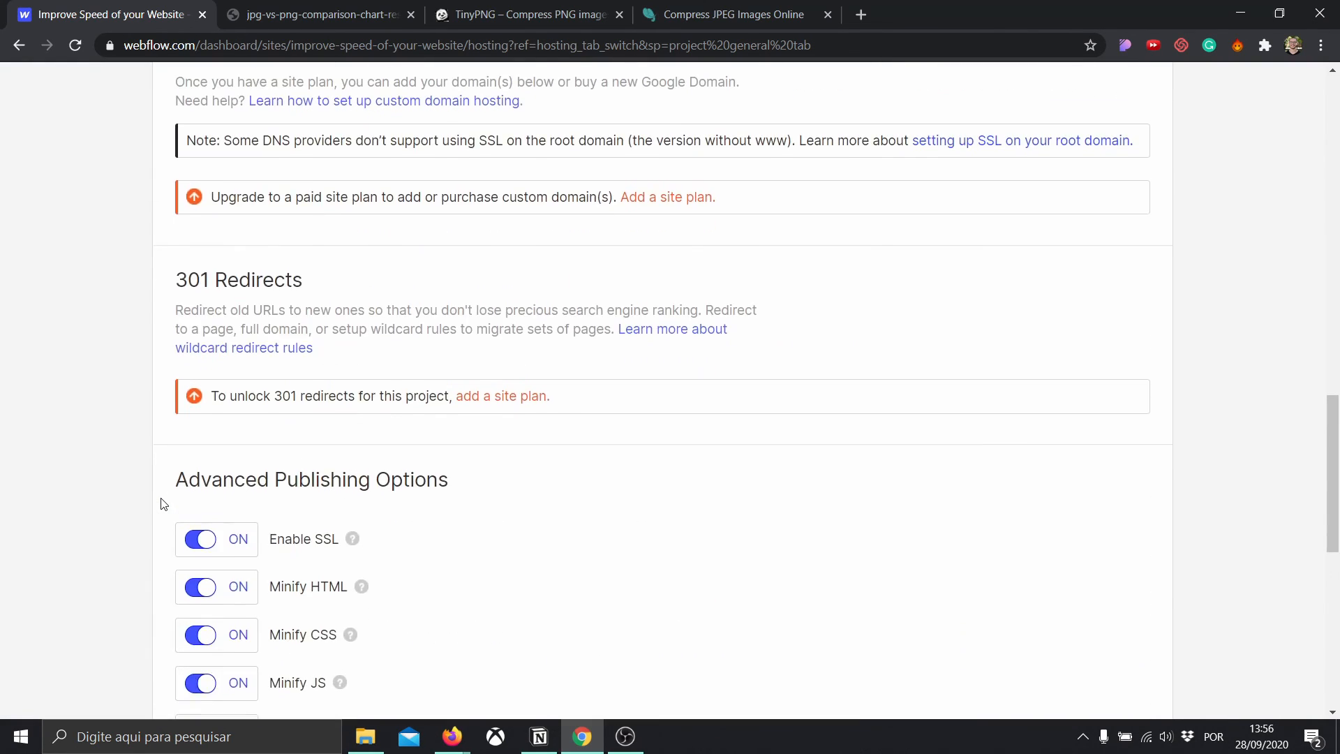
scroll(down, 3)
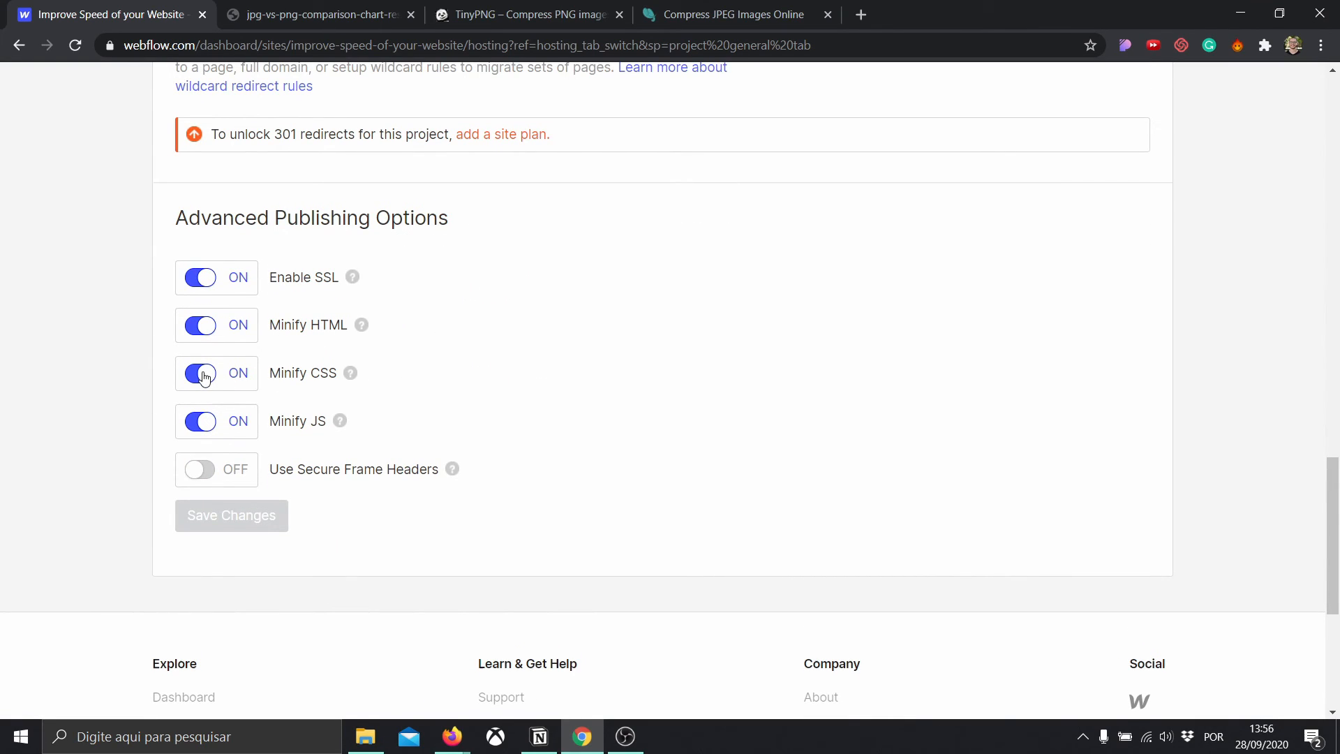
- Toggle Minify HTML and CSS off and on, then save with all minification enabled
click(199, 372)
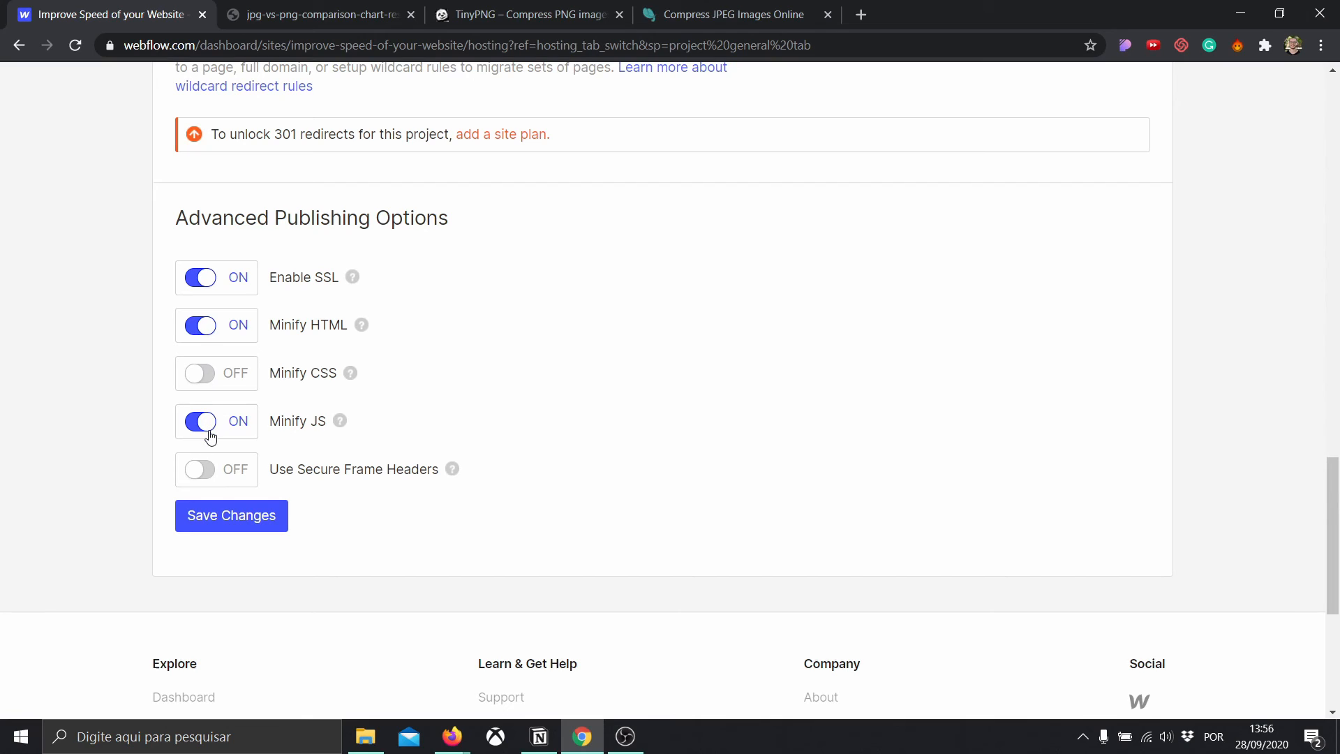
click(215, 325)
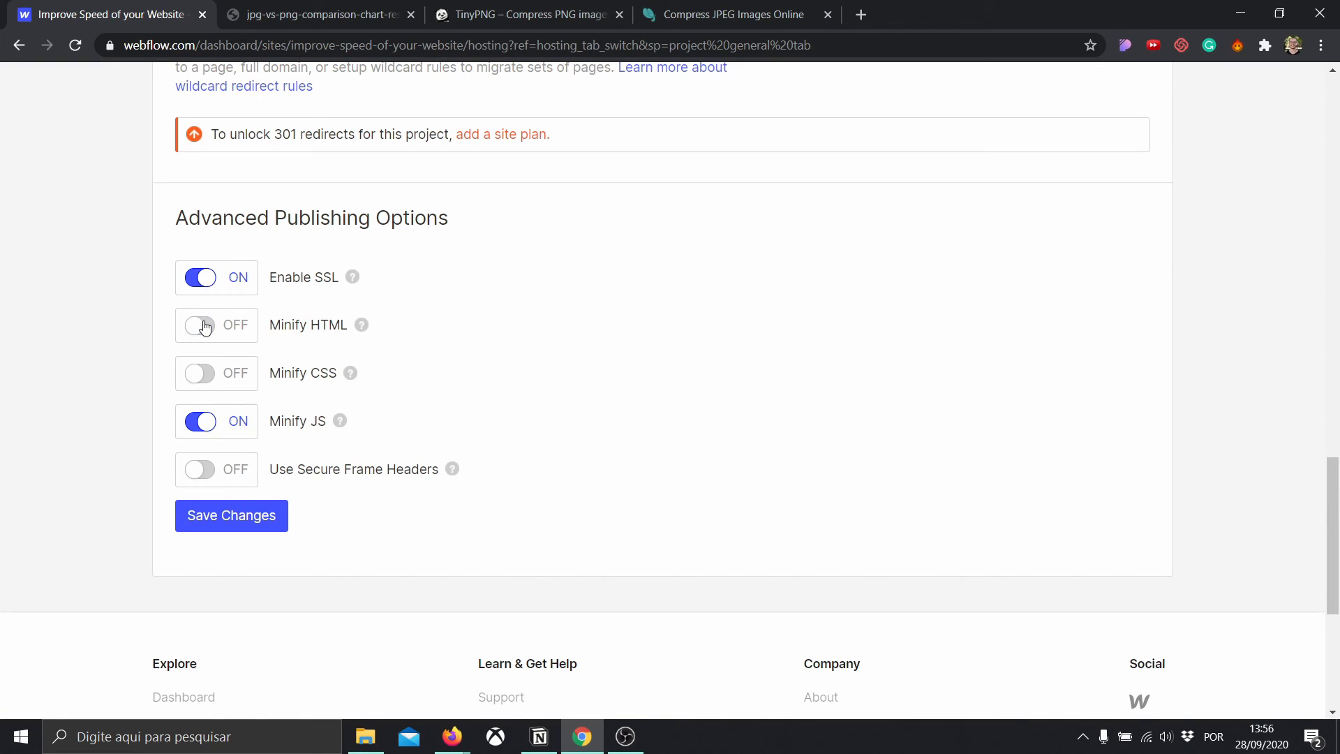
click(199, 325)
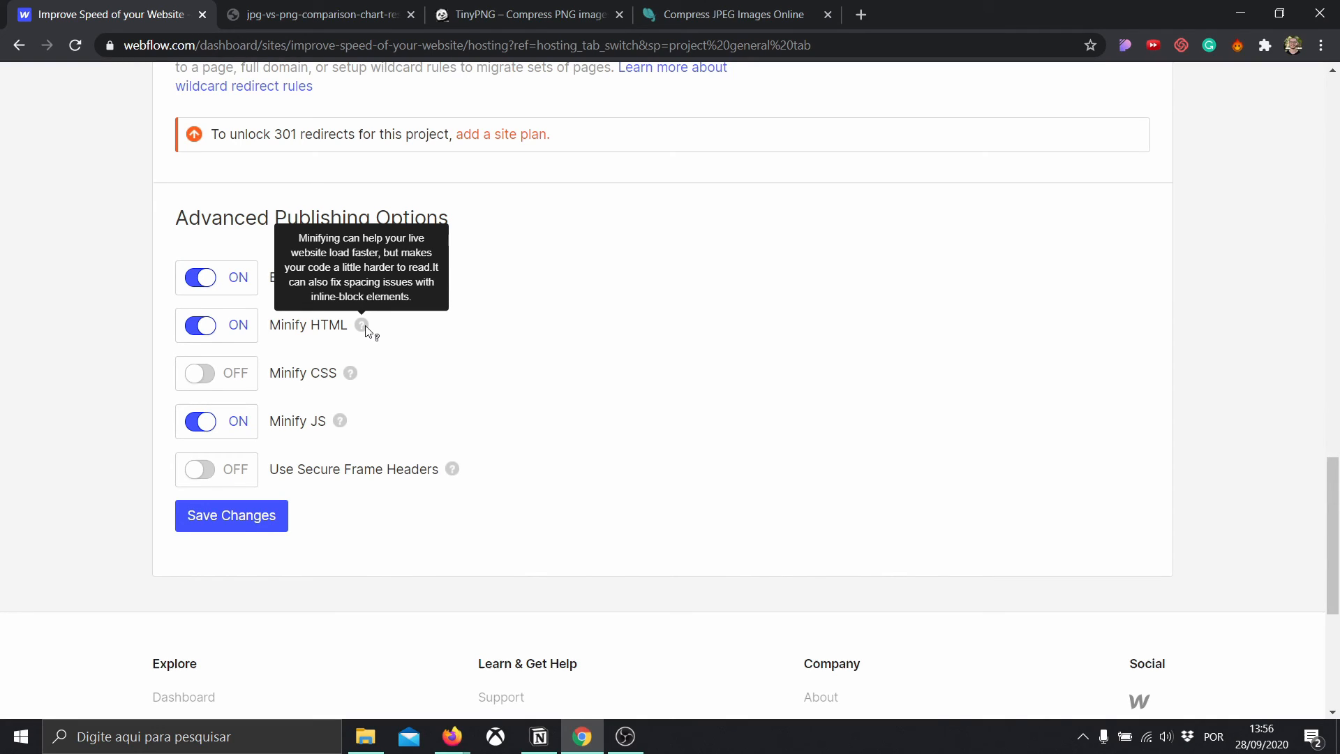
mouse_move(200, 379)
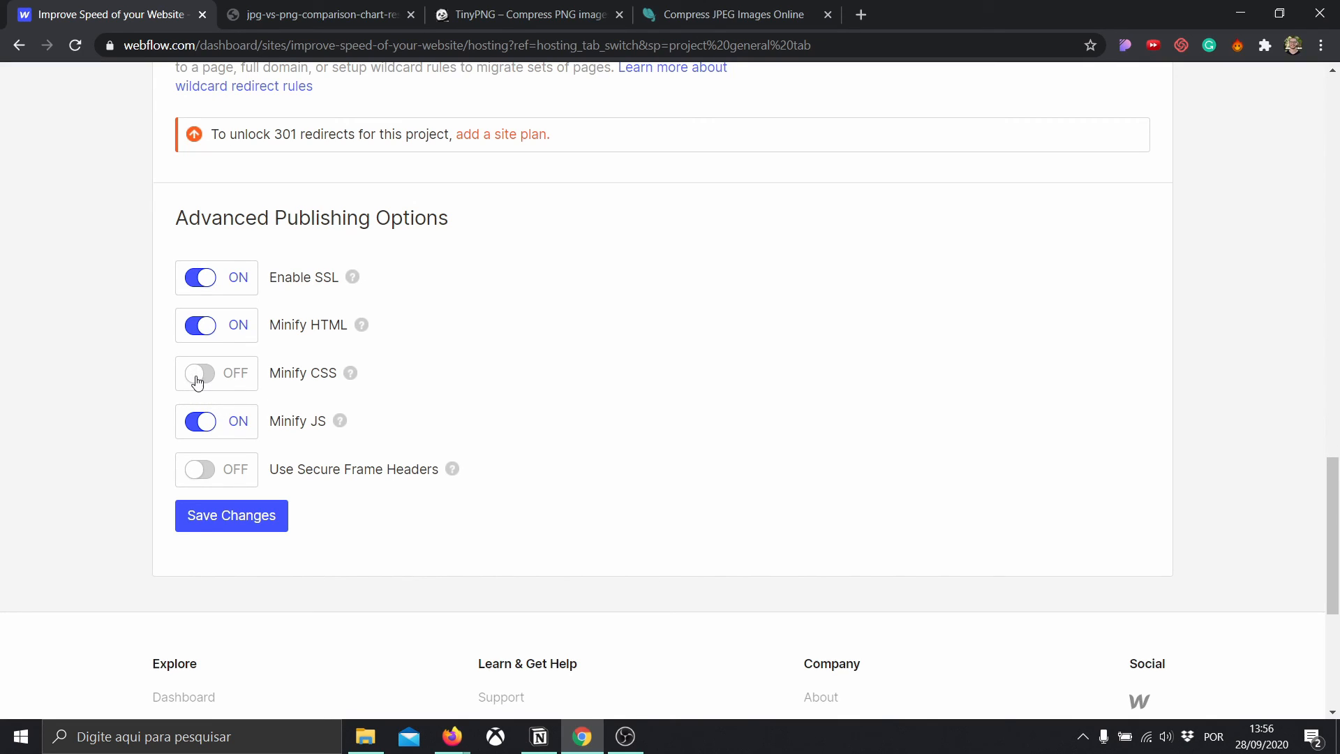
click(200, 372)
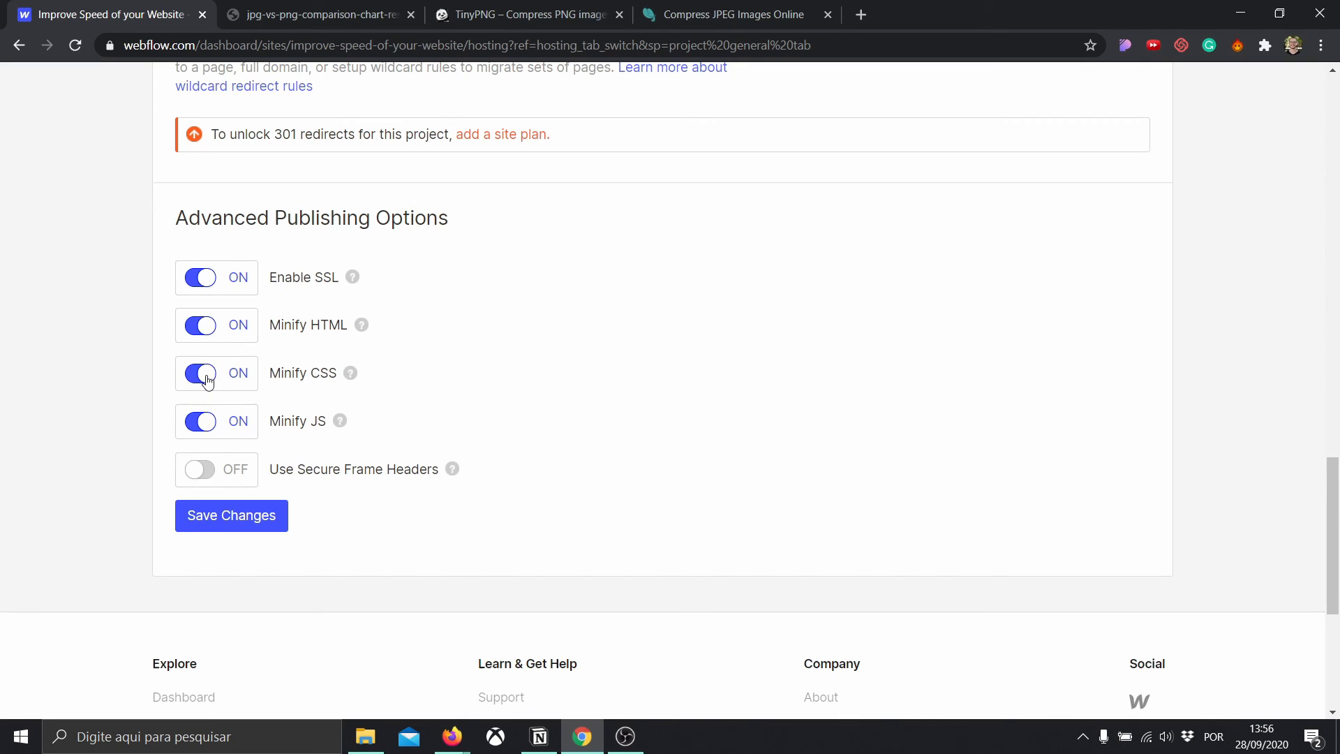
click(230, 515)
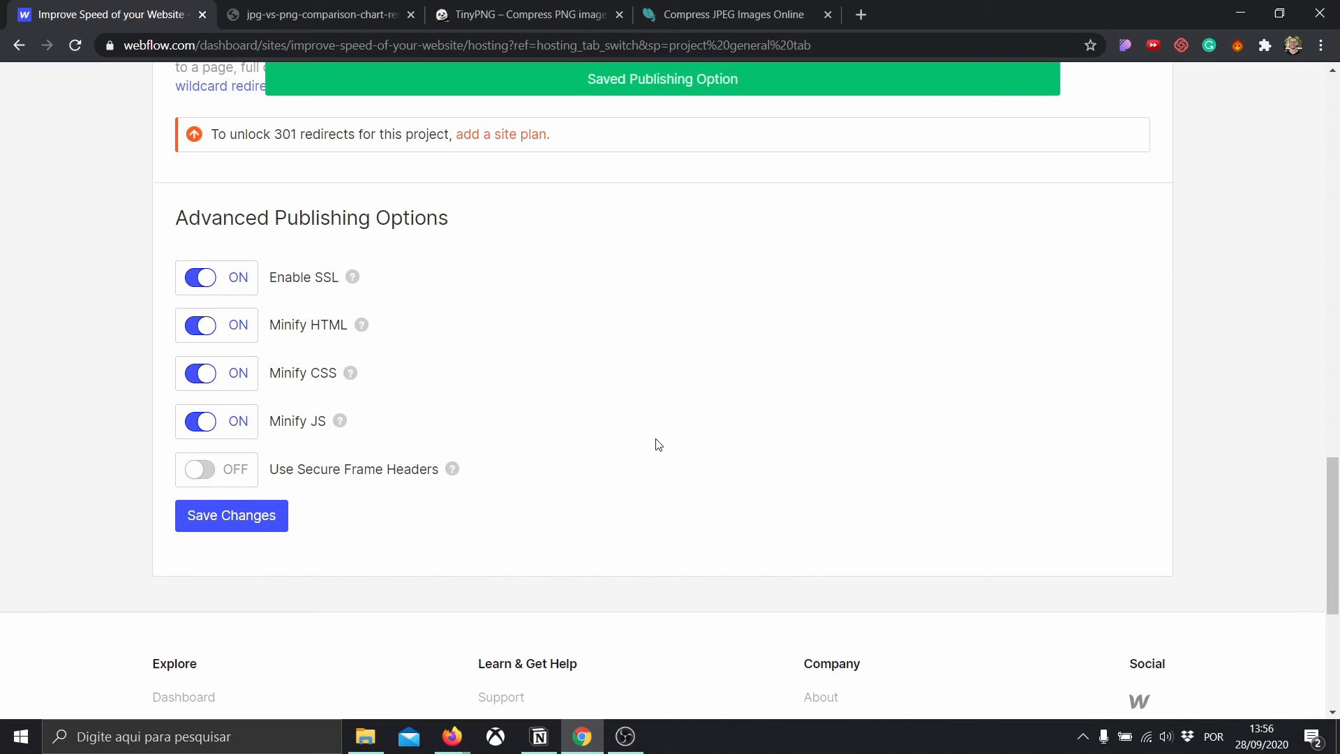